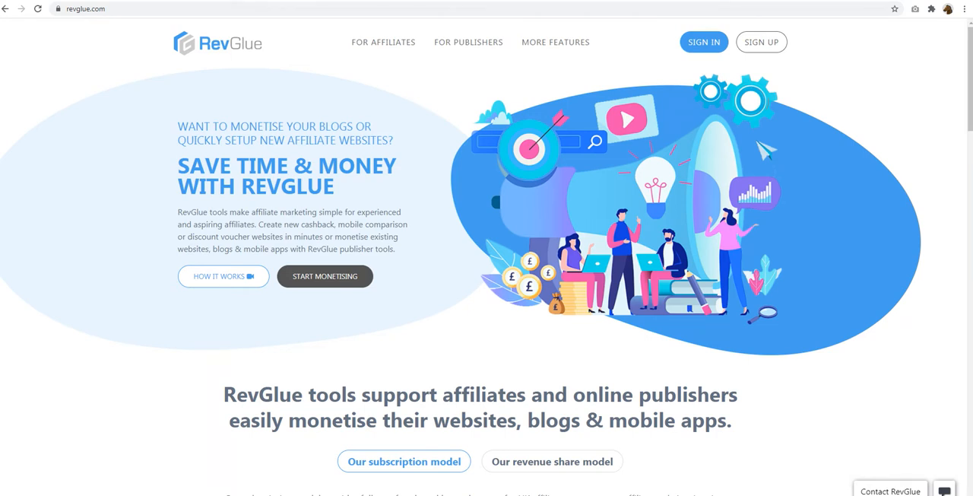
pyautogui.moveTo(162, 55)
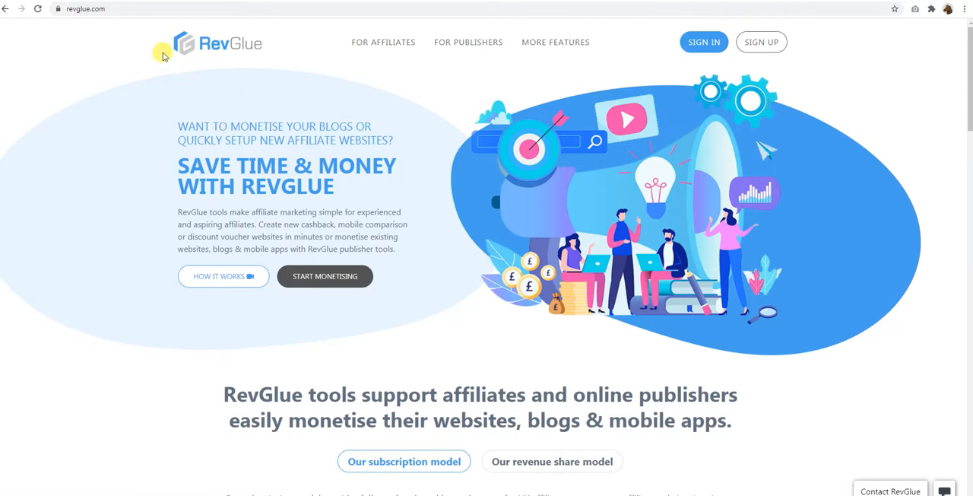
pyautogui.moveTo(207, 102)
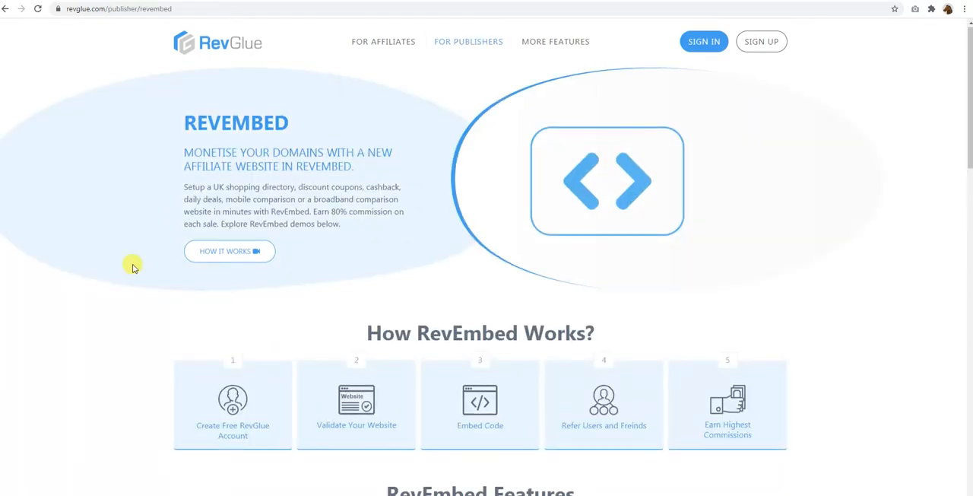
# Step: Scroll the RevEmbed publisher page down to the Explore UK RevEmbed Demos section
pyautogui.scroll(-3)
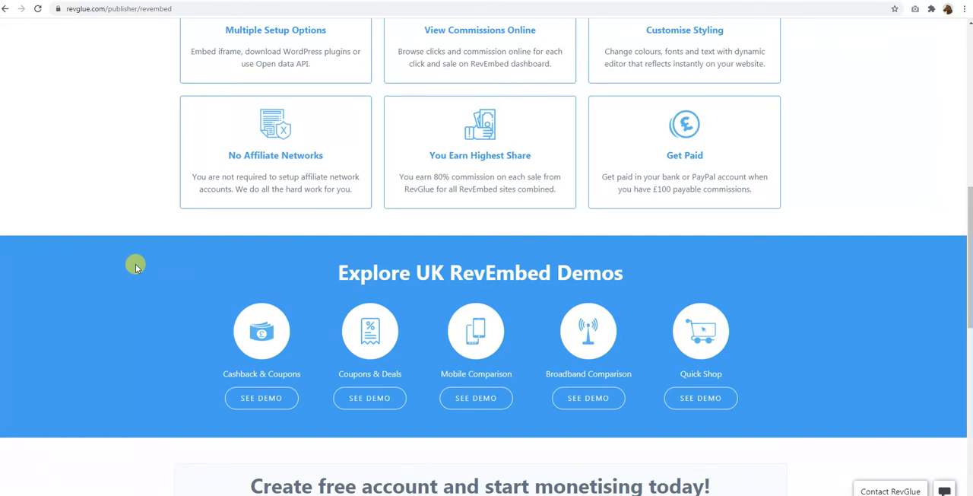
pyautogui.scroll(-3)
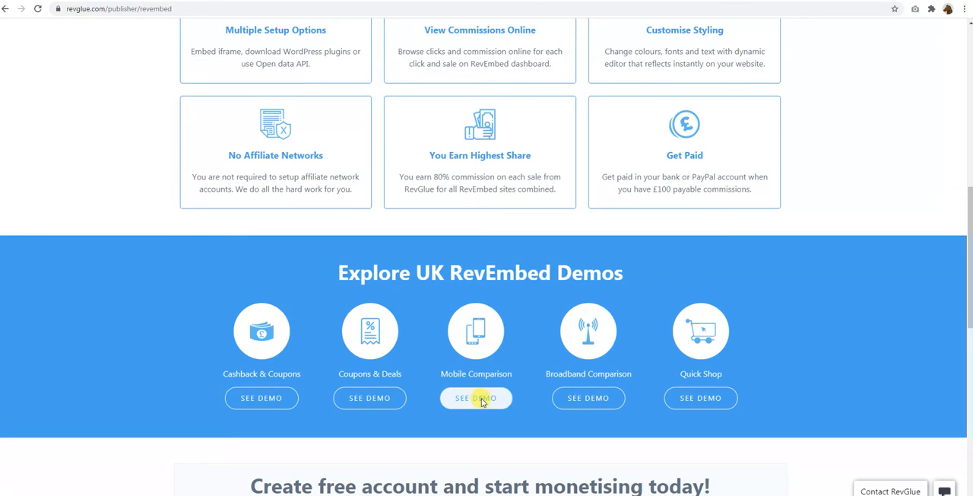
pyautogui.click(476, 397)
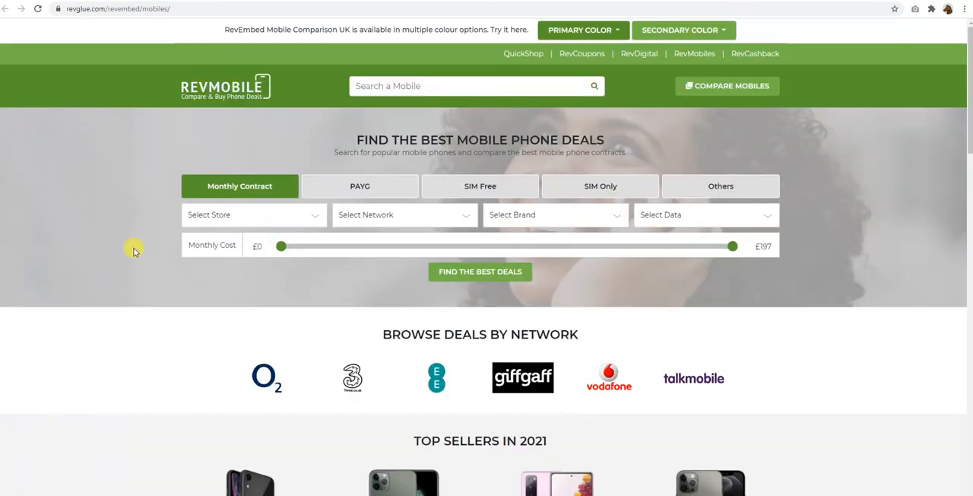
pyautogui.scroll(-3)
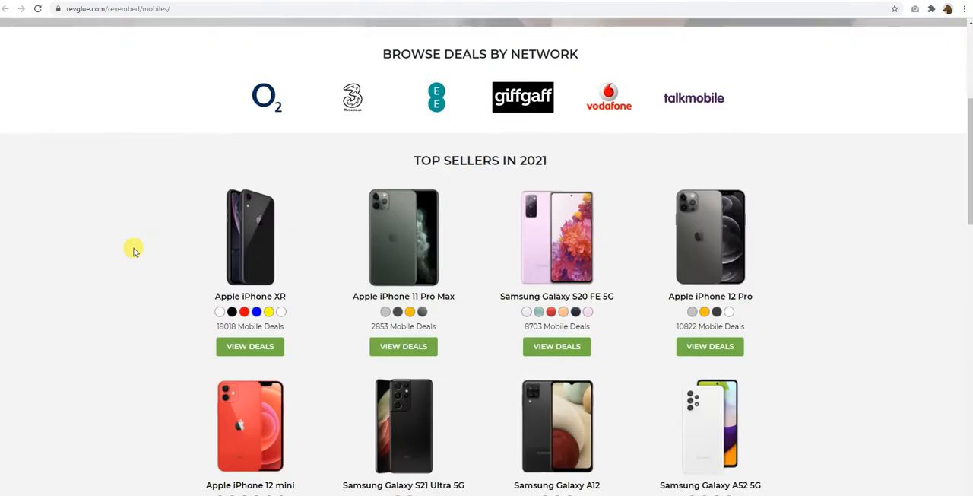
pyautogui.scroll(-3)
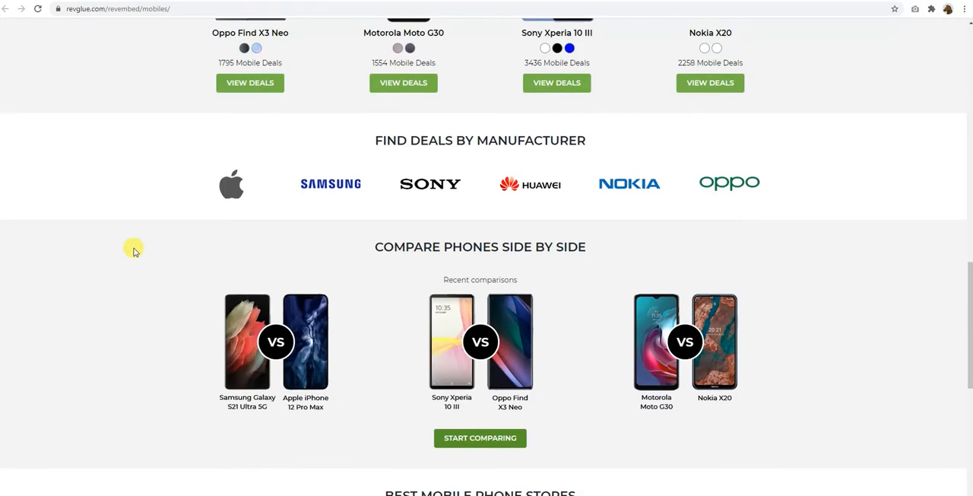
pyautogui.scroll(3)
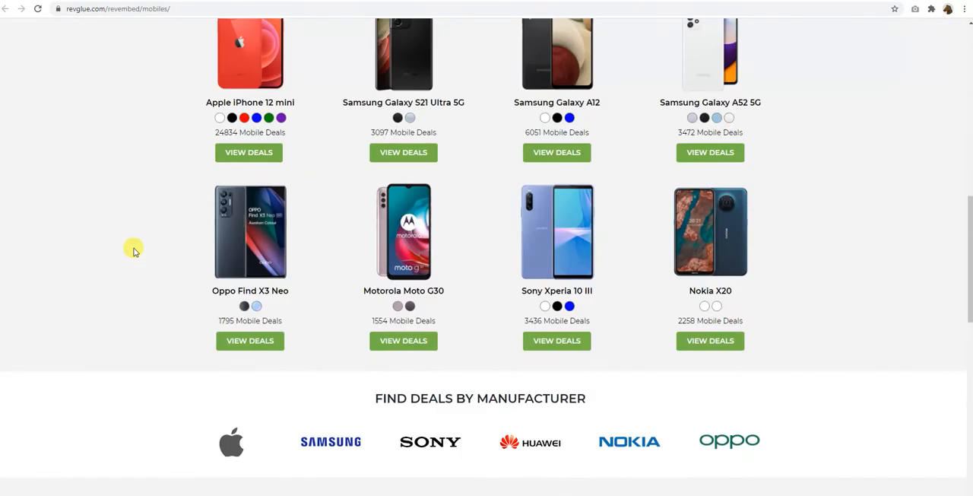
pyautogui.scroll(3)
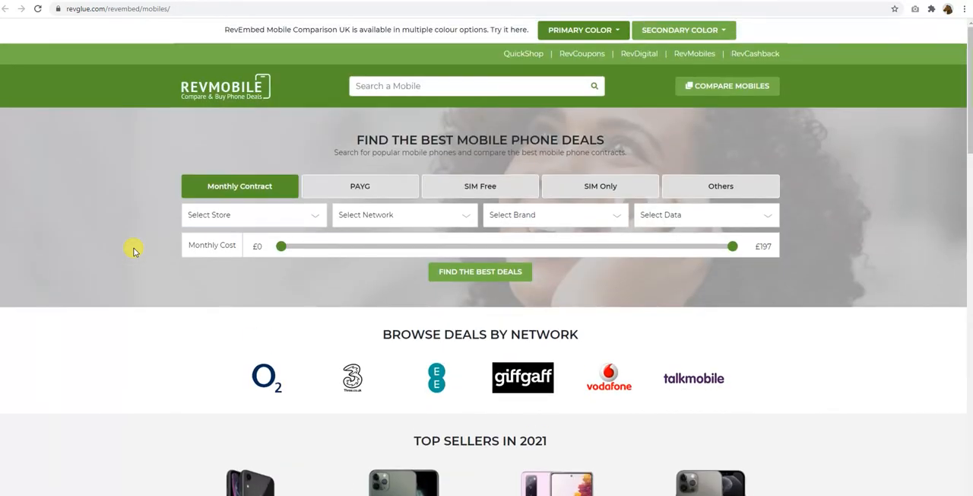
pyautogui.scroll(-3)
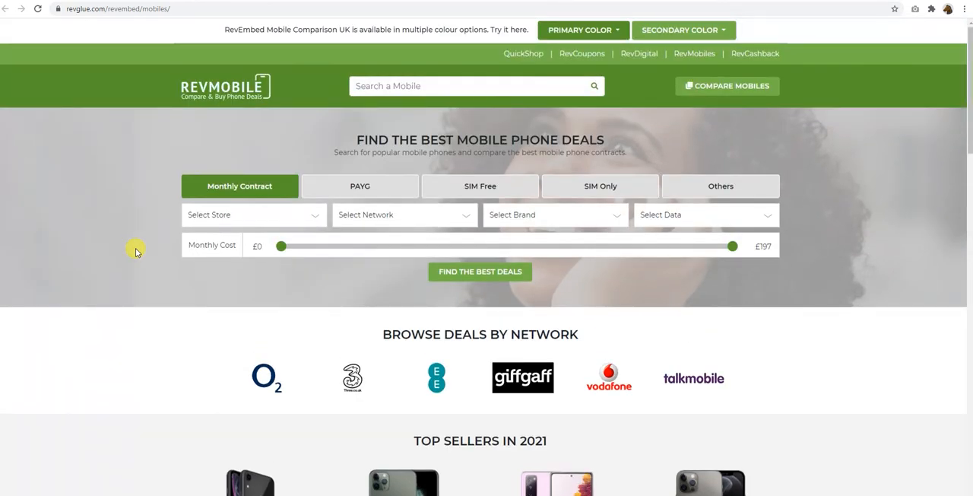
pyautogui.moveTo(139, 267)
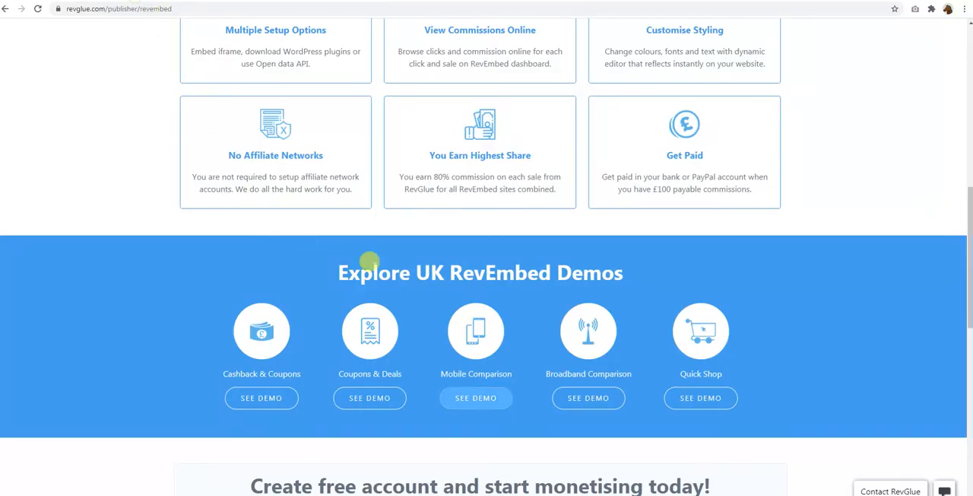
# Step: Sign in to the RevGlue account and reach the member dashboard with affiliate data sets
pyautogui.scroll(3)
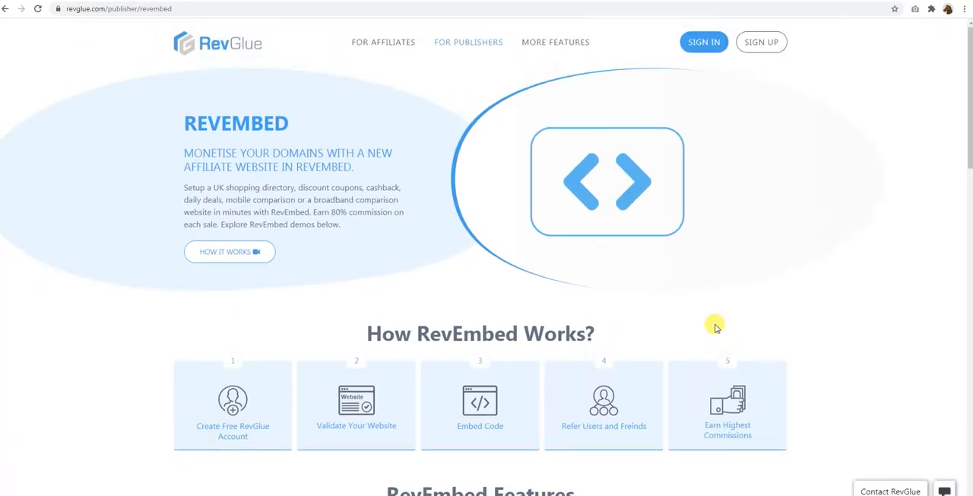
pyautogui.moveTo(761, 42)
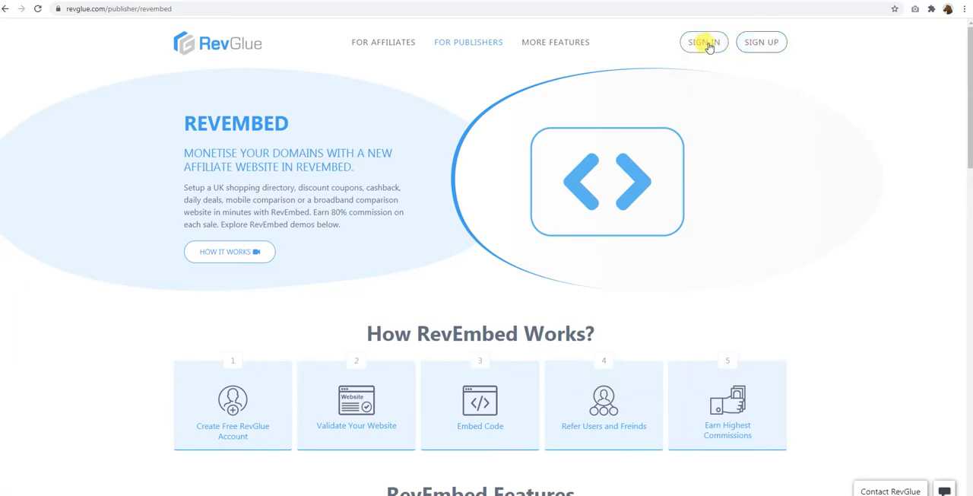
pyautogui.click(702, 41)
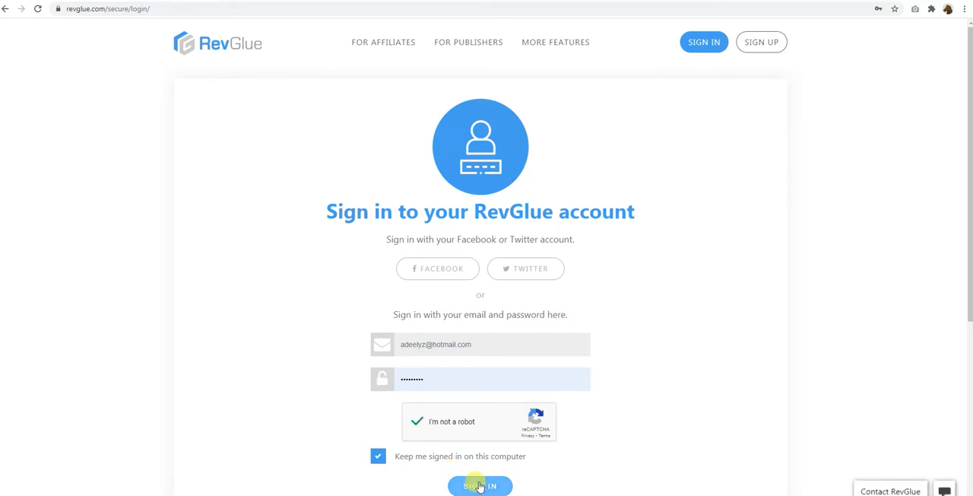
pyautogui.click(480, 486)
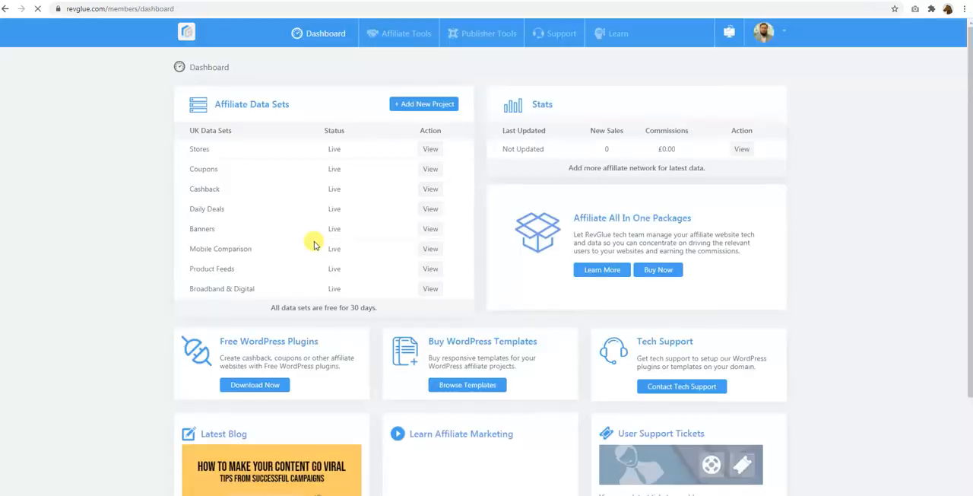
pyautogui.moveTo(810, 258)
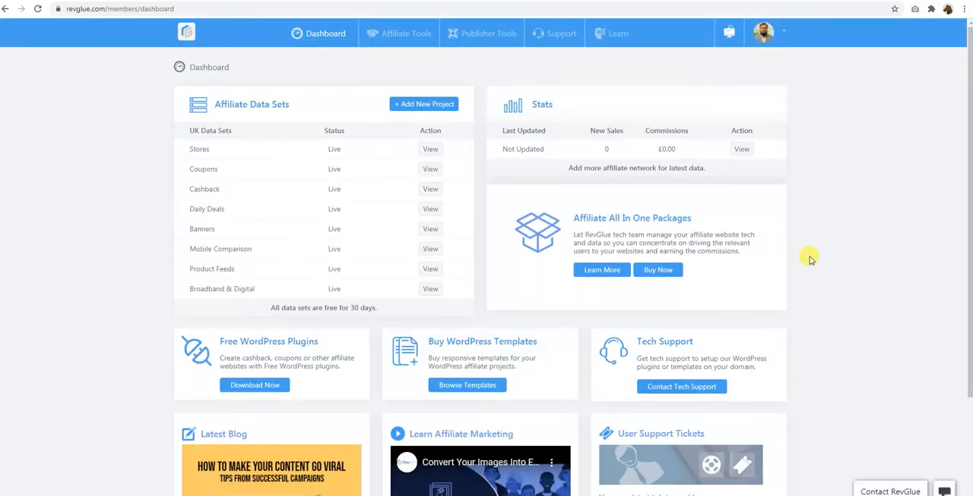
pyautogui.scroll(-3)
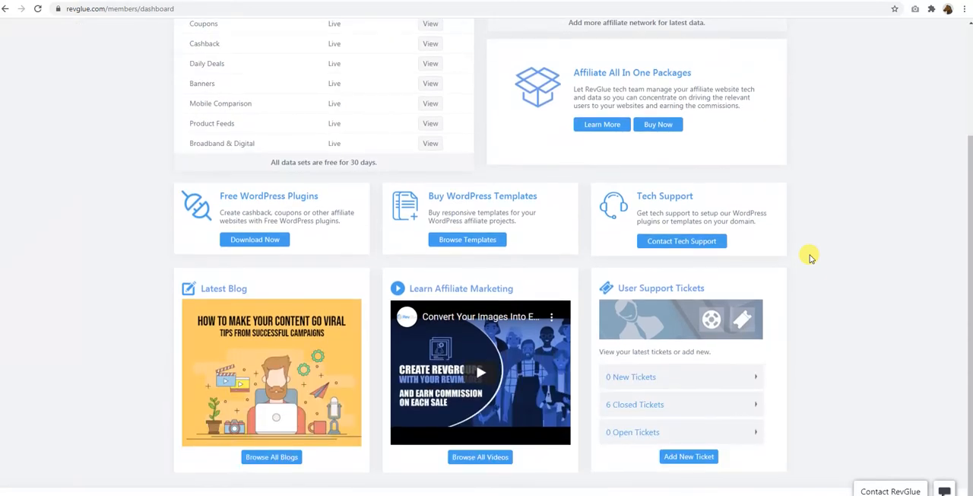
pyautogui.scroll(3)
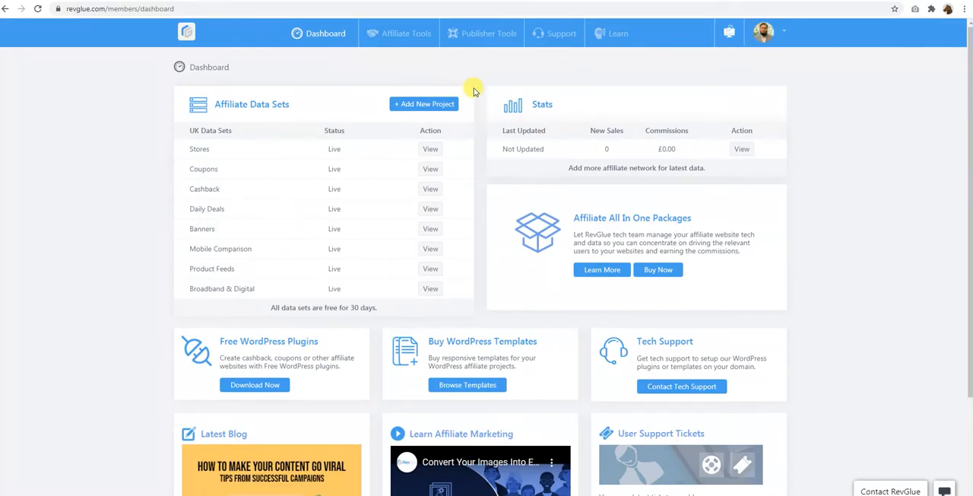
# Step: List all existing projects on the RevEmbed Projects page under Publisher Tools
pyautogui.click(482, 33)
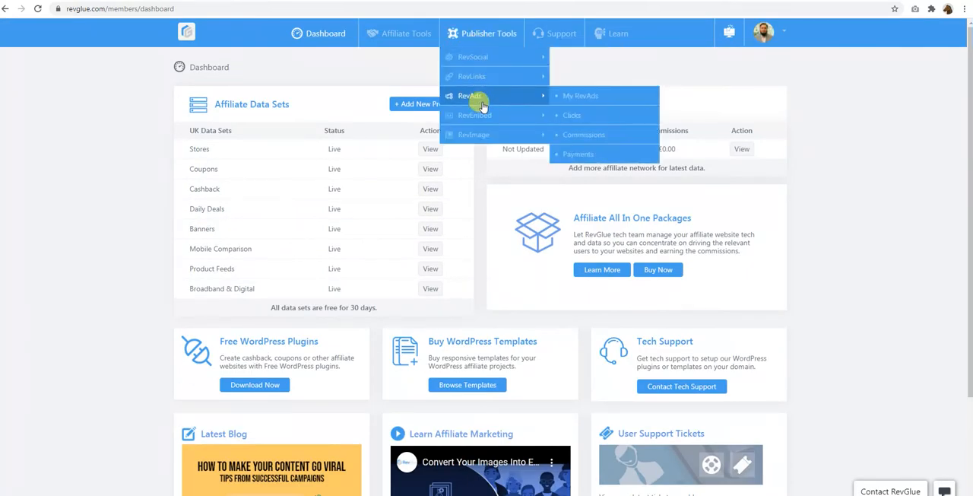
pyautogui.moveTo(475, 115)
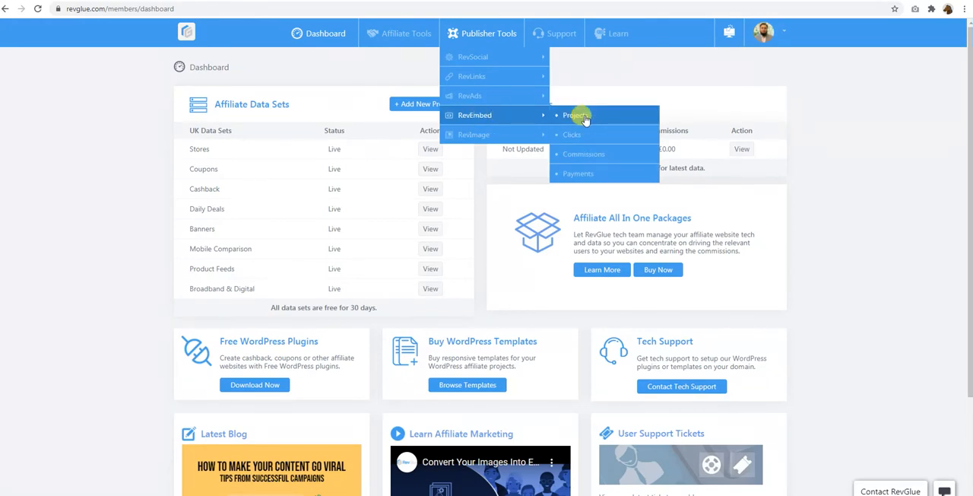
pyautogui.click(574, 115)
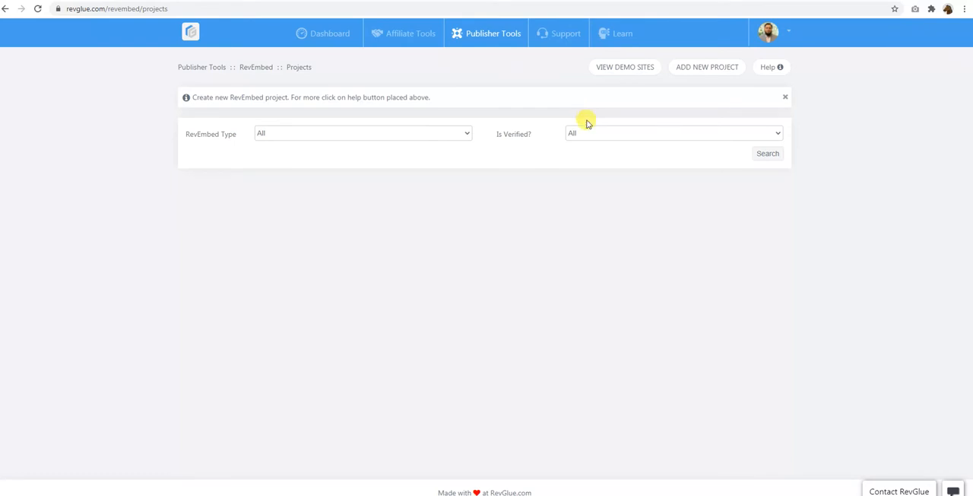
pyautogui.click(767, 153)
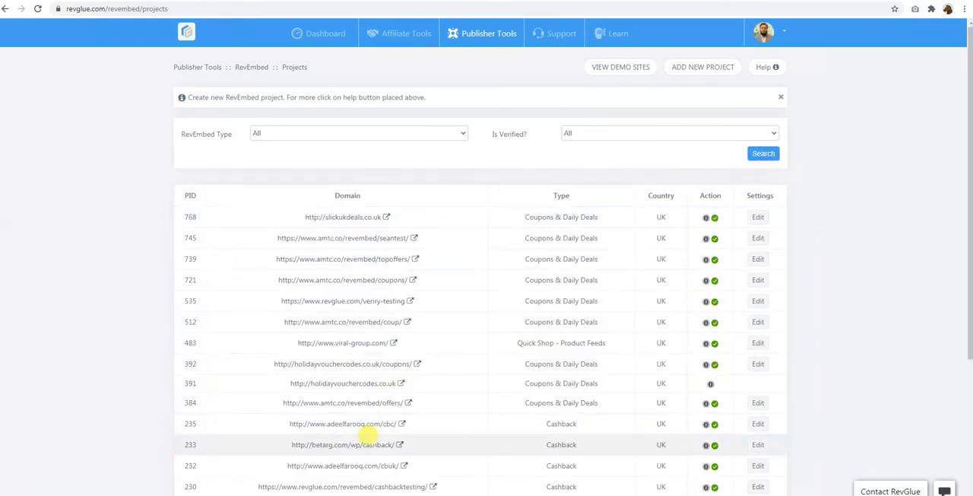
pyautogui.moveTo(468, 198)
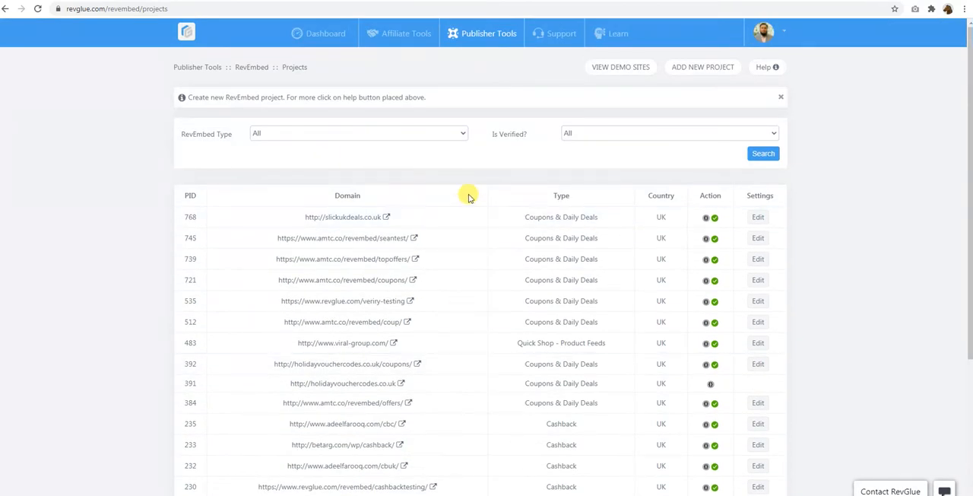
# Step: Start a new RevEmbed project with Mobile Comparison UK as project type
pyautogui.click(701, 67)
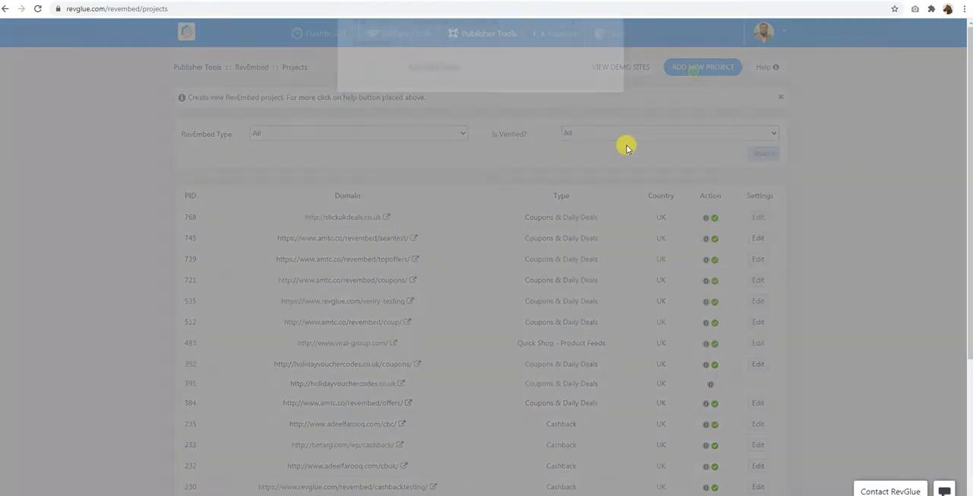
pyautogui.click(489, 193)
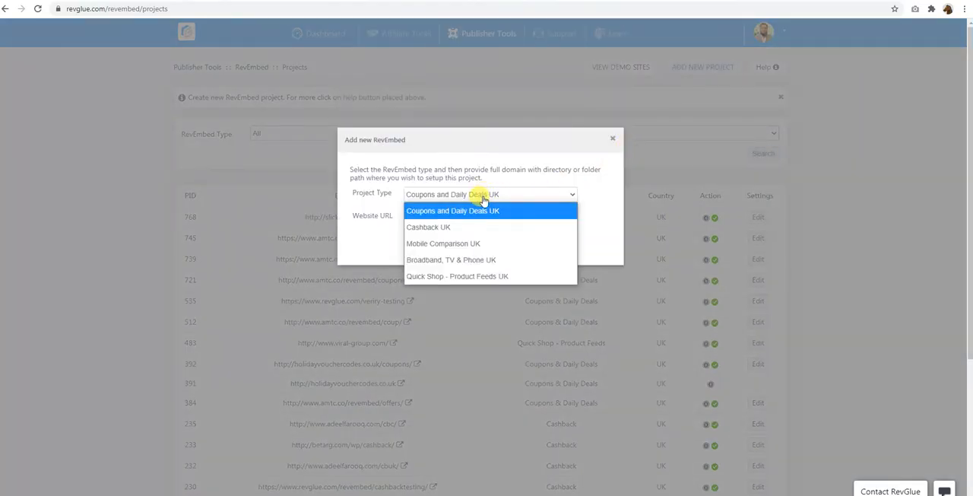
pyautogui.moveTo(490, 243)
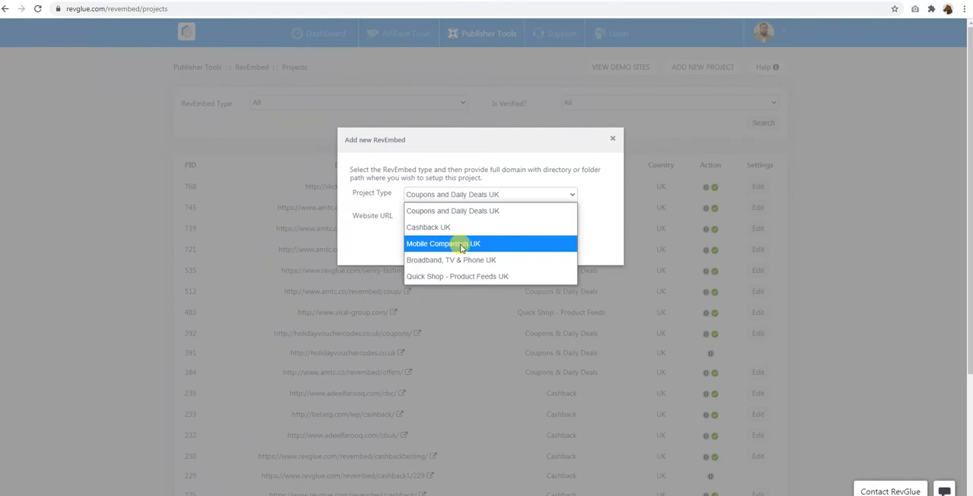
pyautogui.click(443, 243)
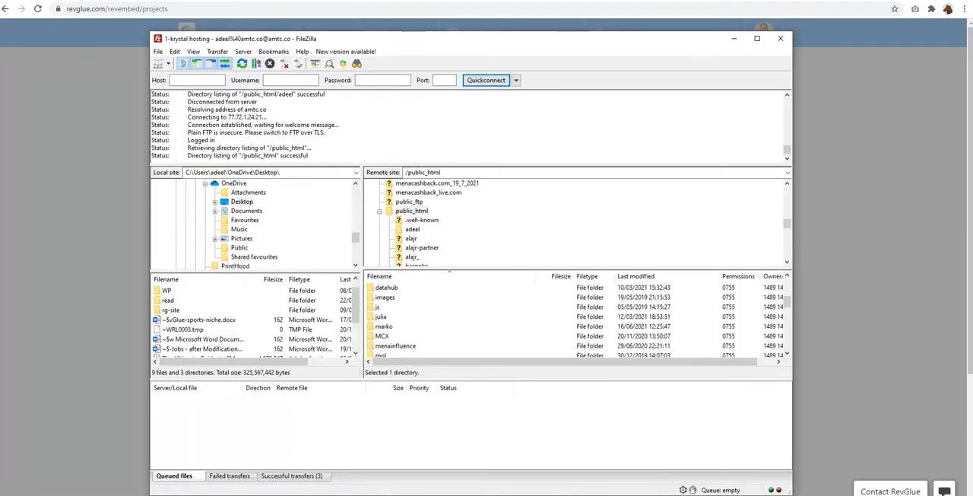
pyautogui.moveTo(485, 261)
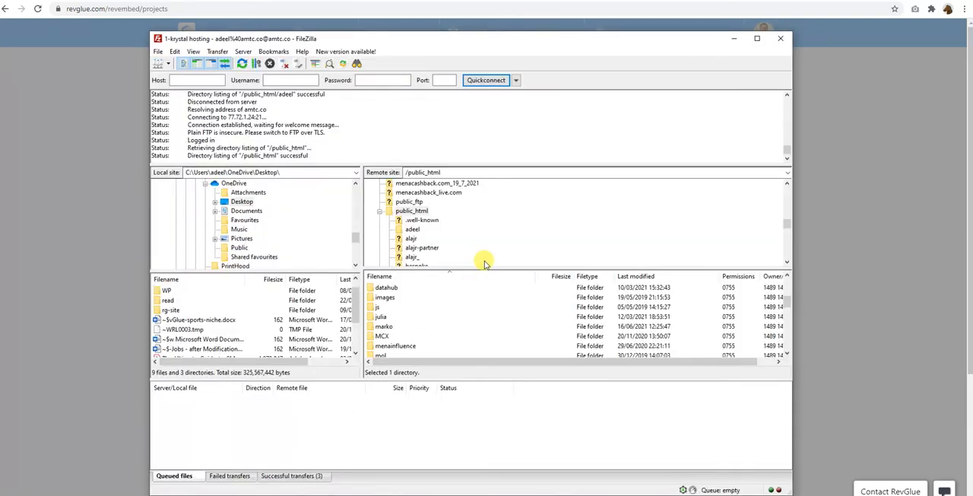
pyautogui.moveTo(485, 266)
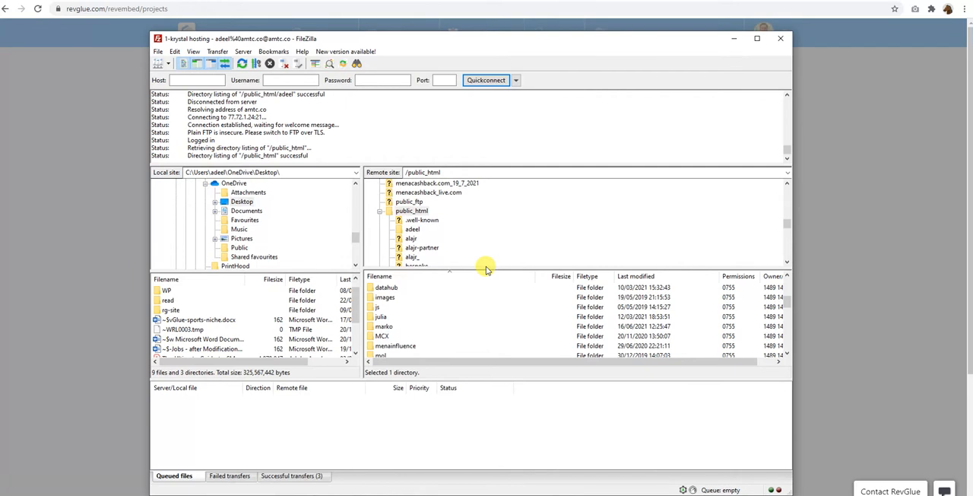
pyautogui.moveTo(467, 319)
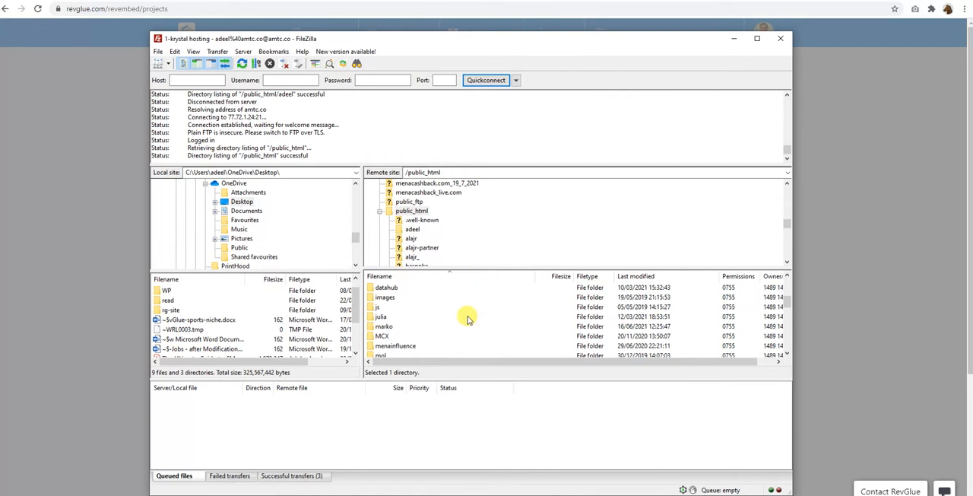
# Step: Scroll the remote public_html listing down to revembed, rgdemo, uploads and .htaccess
pyautogui.scroll(-3)
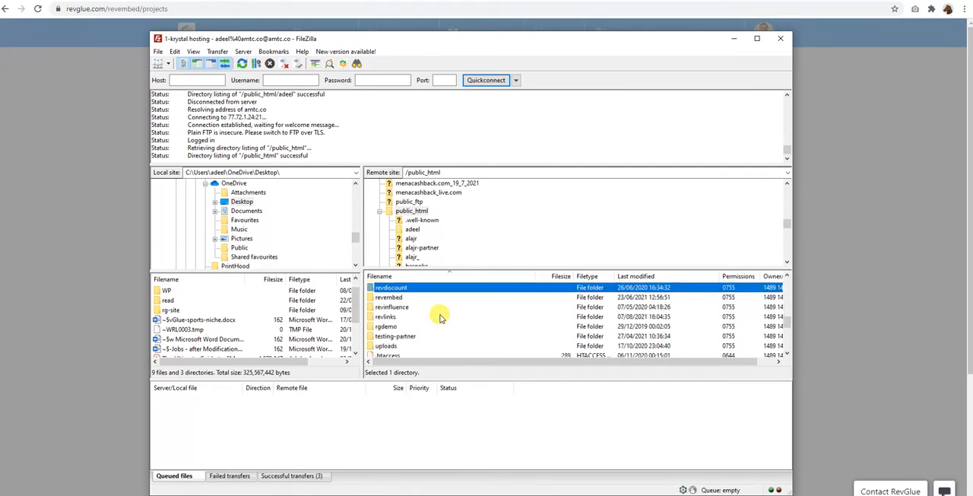
pyautogui.scroll(-3)
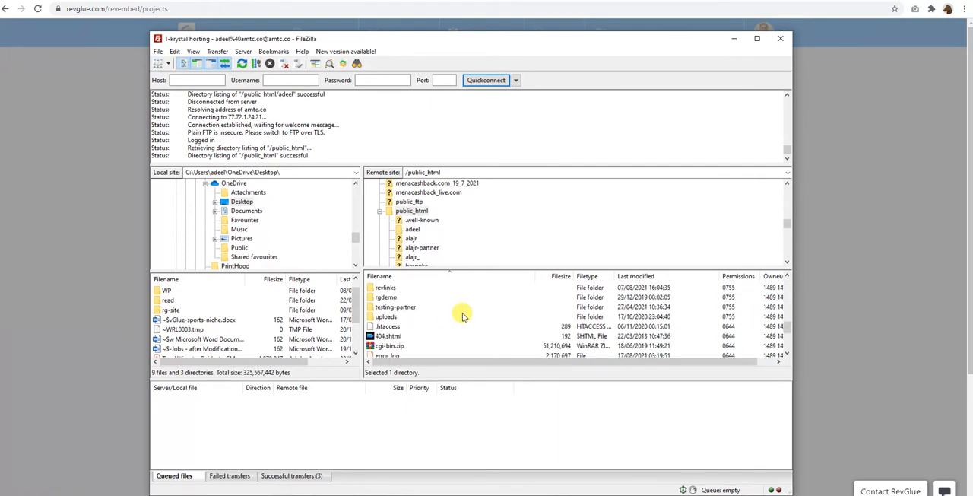
# Step: Create and enter a new empty revmobile folder inside public_html on the server
pyautogui.rightClick(395, 307)
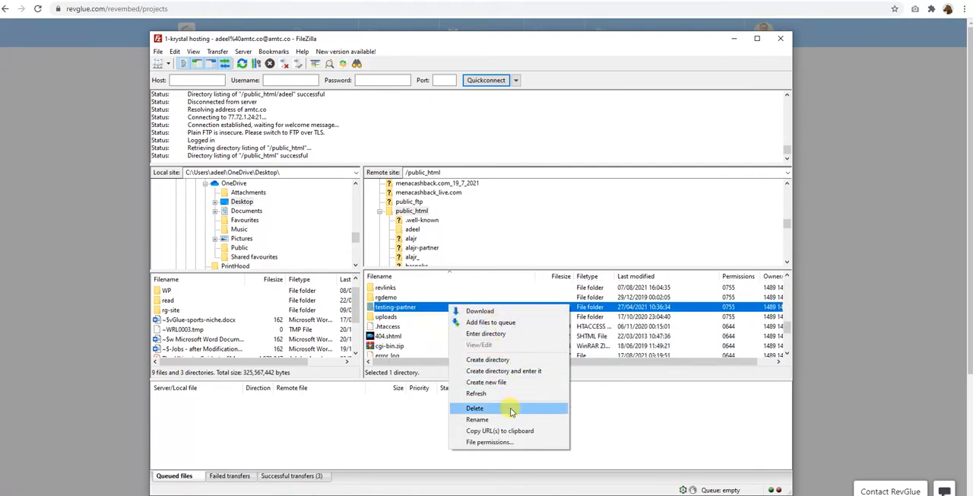
pyautogui.moveTo(503, 370)
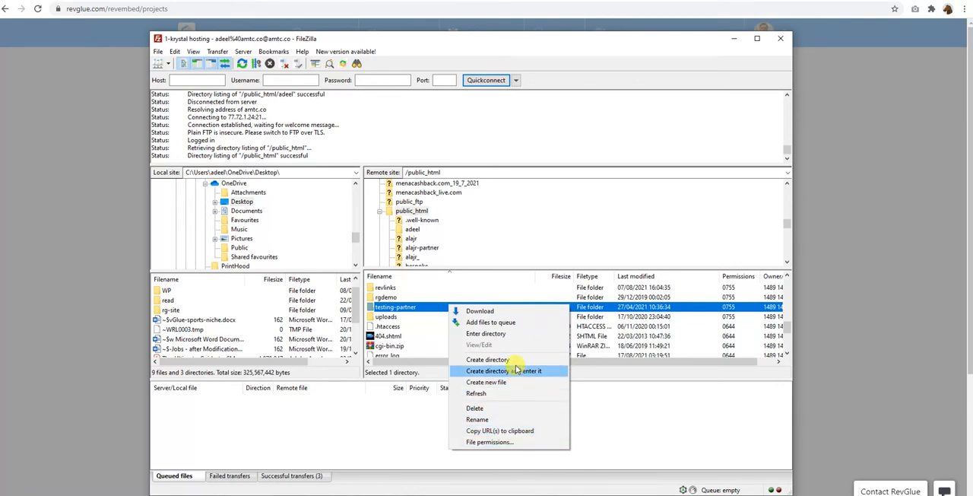
pyautogui.click(505, 370)
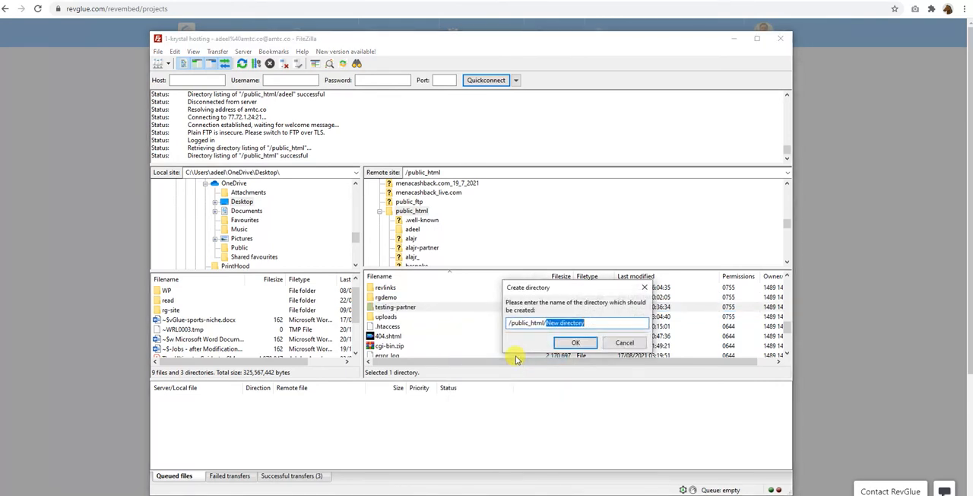
pyautogui.write('revMobi')
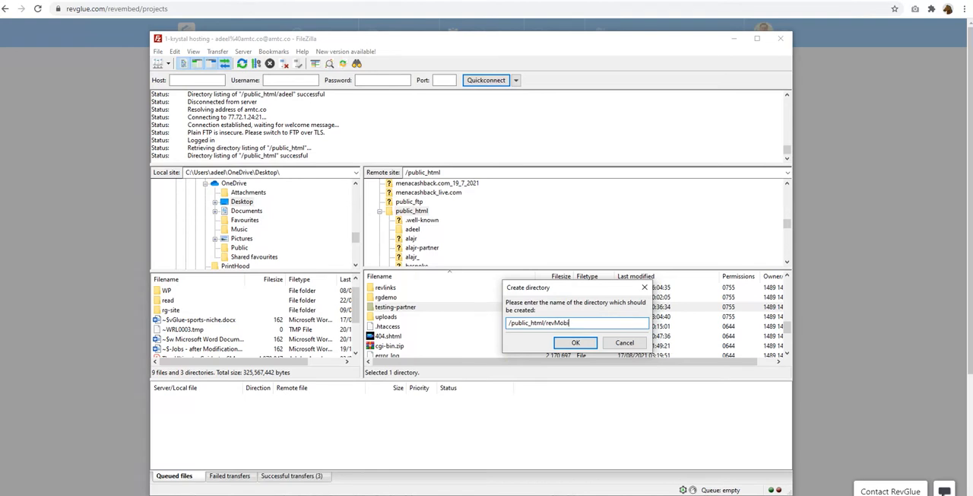
pyautogui.write('le')
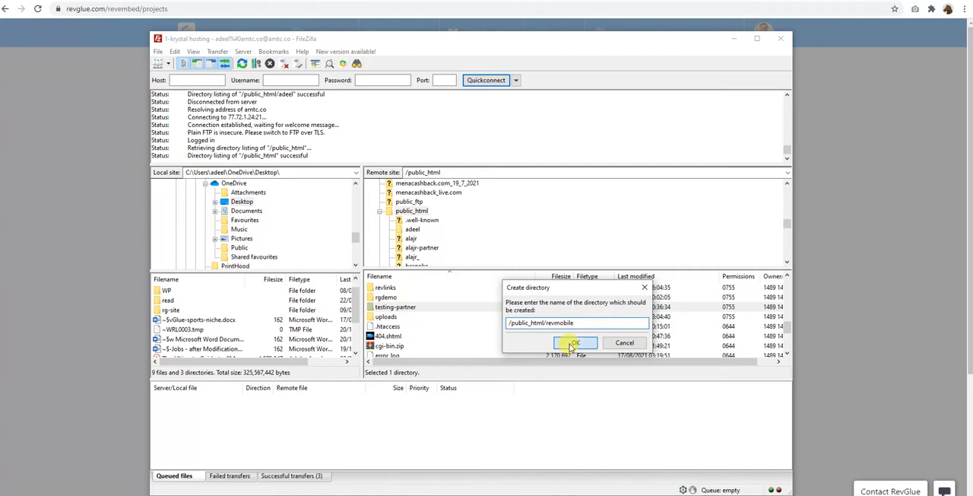
pyautogui.click(572, 343)
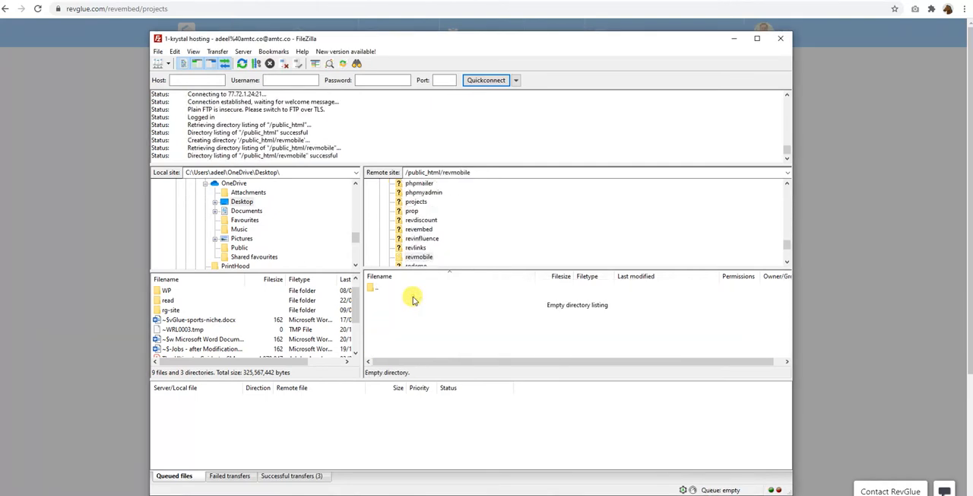
pyautogui.moveTo(402, 327)
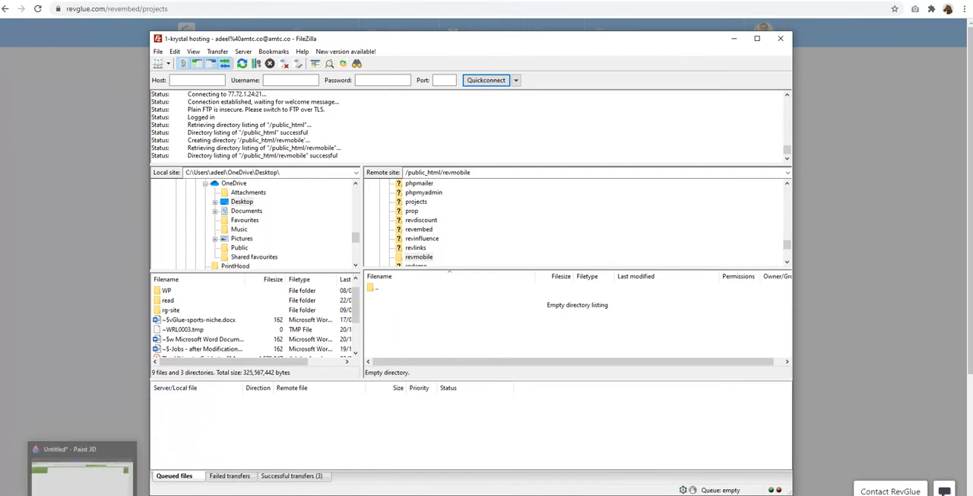
pyautogui.moveTo(182, 468)
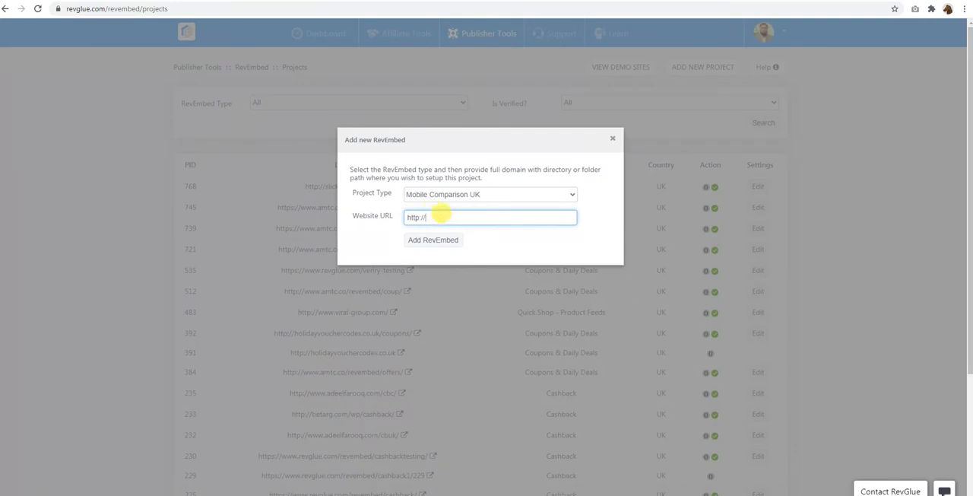
pyautogui.write('amtc')
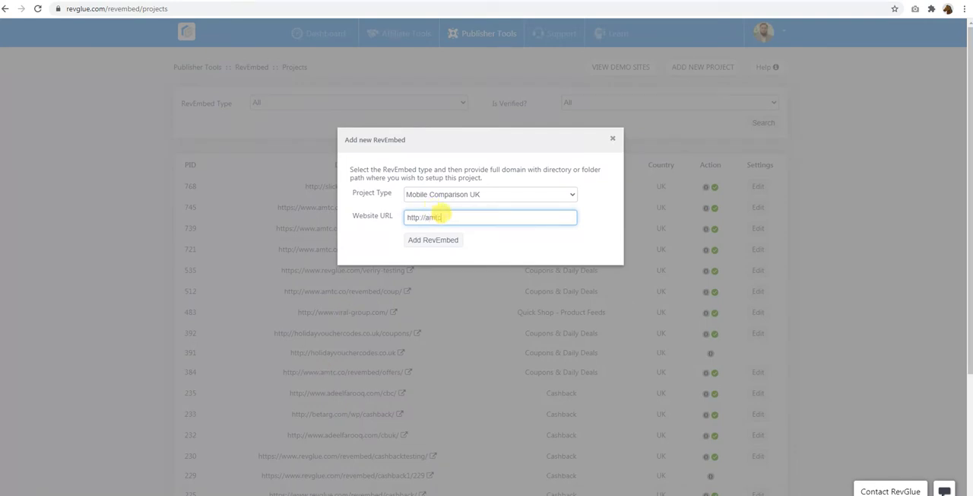
pyautogui.write('c.co.uk')
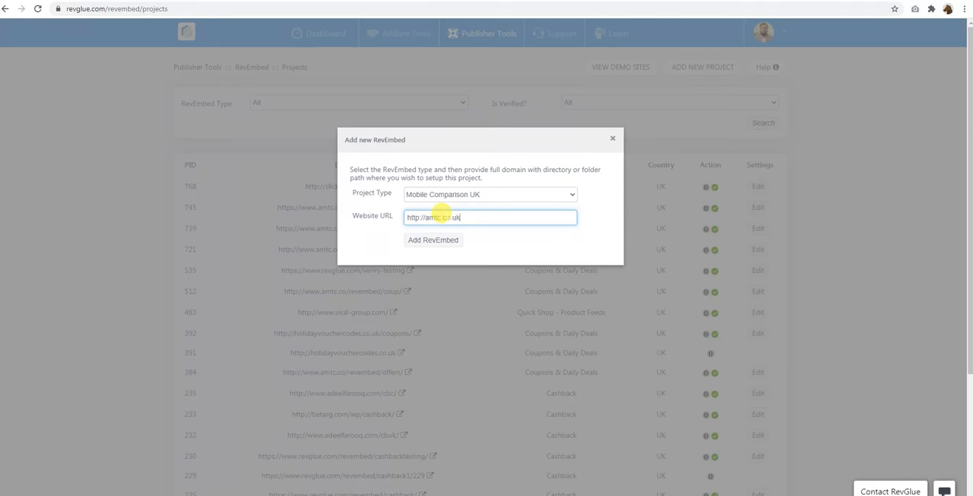
pyautogui.write('/')
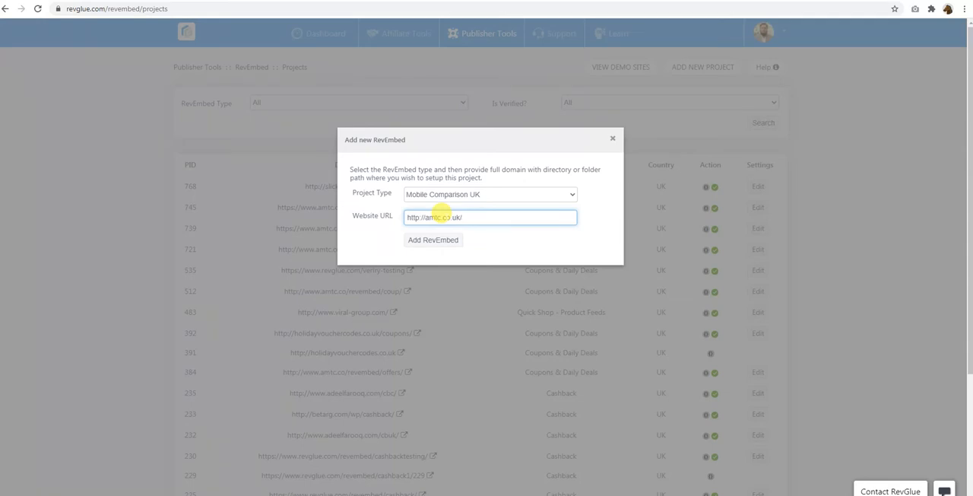
pyautogui.write('revmobile/')
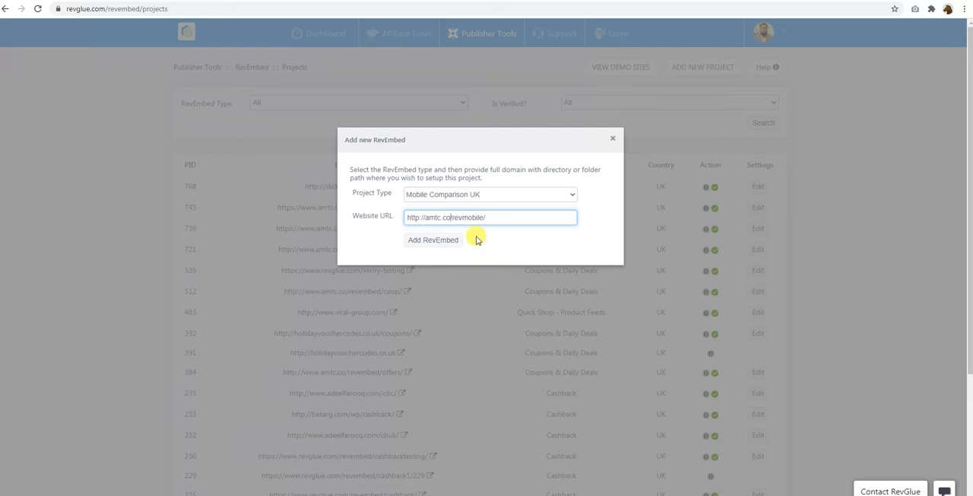
# Step: Create the Mobile Comparison project and download its index.php file
pyautogui.click(433, 239)
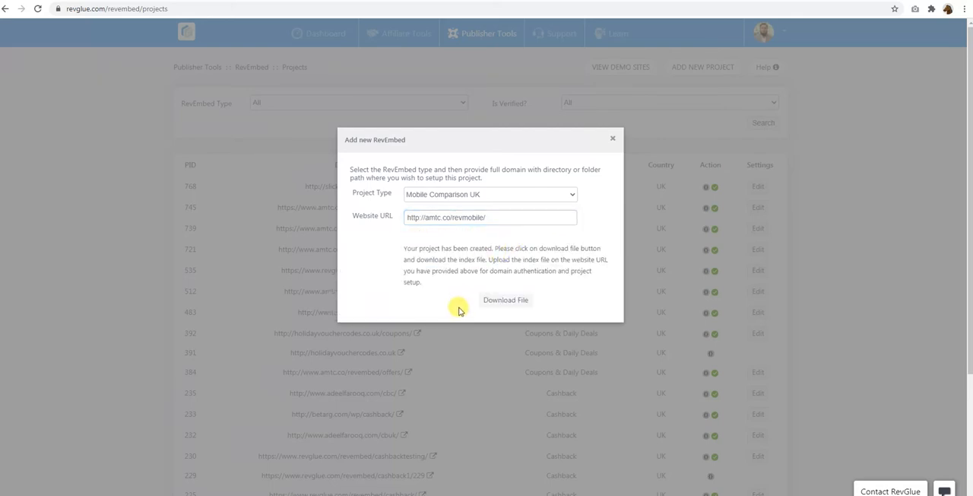
pyautogui.moveTo(505, 299)
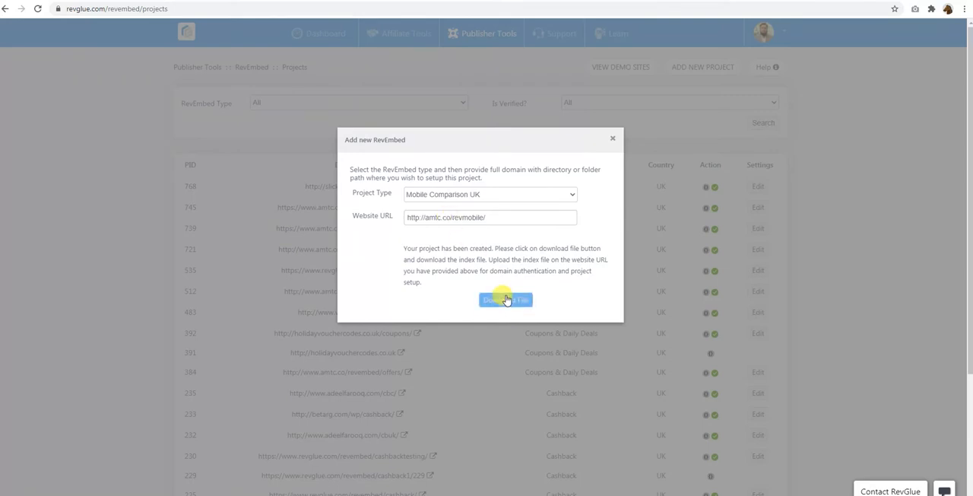
pyautogui.click(505, 299)
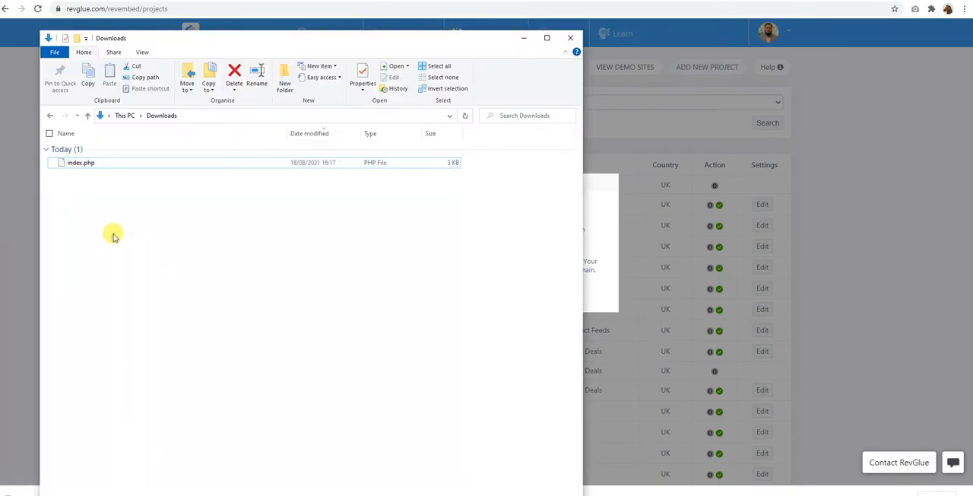
# Step: Drag the downloaded index.php into the server's revmobile folder to upload it
pyautogui.click(80, 162)
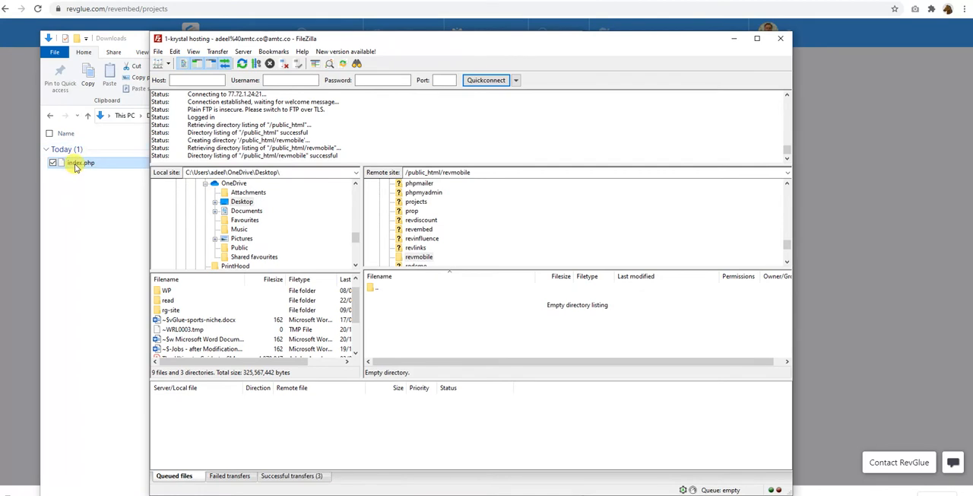
pyautogui.moveTo(81, 162); pyautogui.dragTo(416, 334)
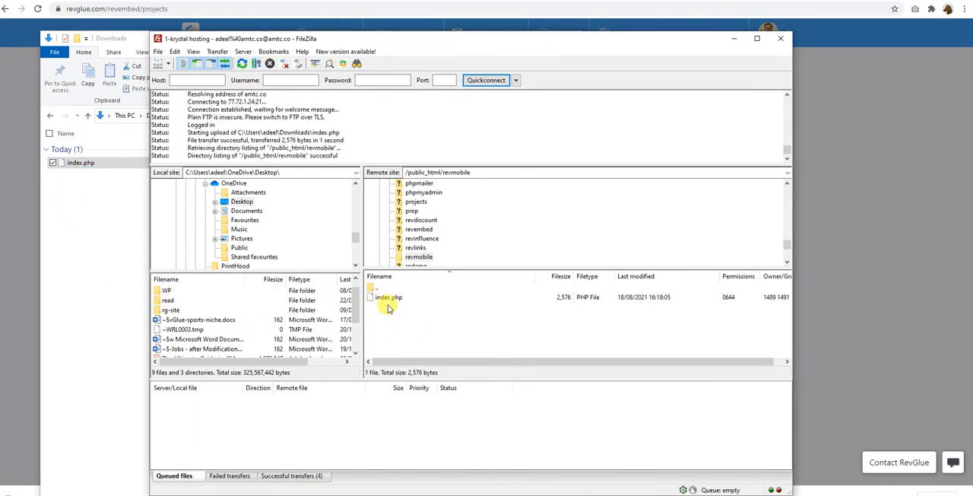
pyautogui.moveTo(416, 299)
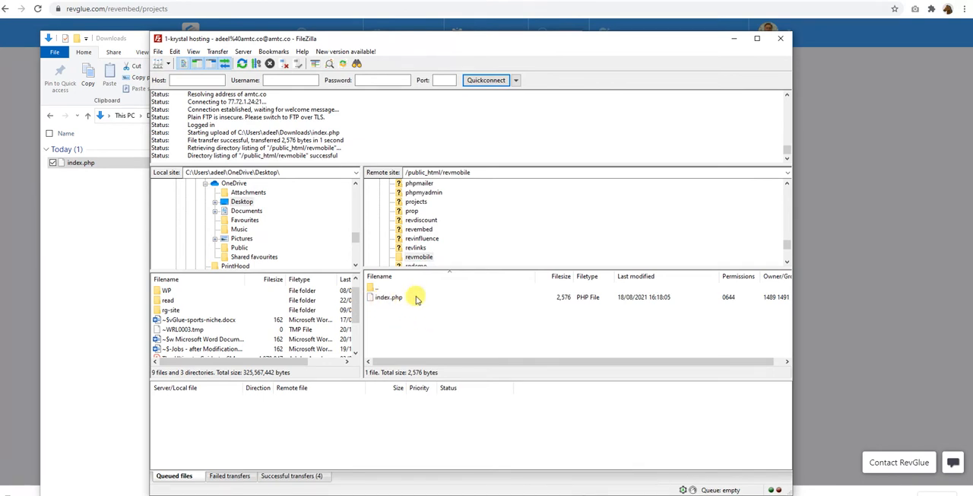
pyautogui.moveTo(164, 456)
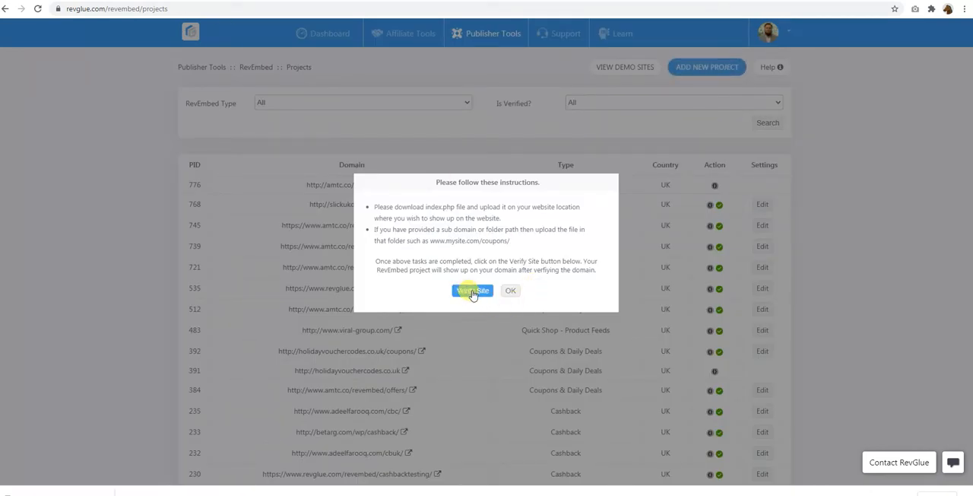
# Step: Verify the revmobile site for the new project and dismiss the confirmation
pyautogui.click(471, 291)
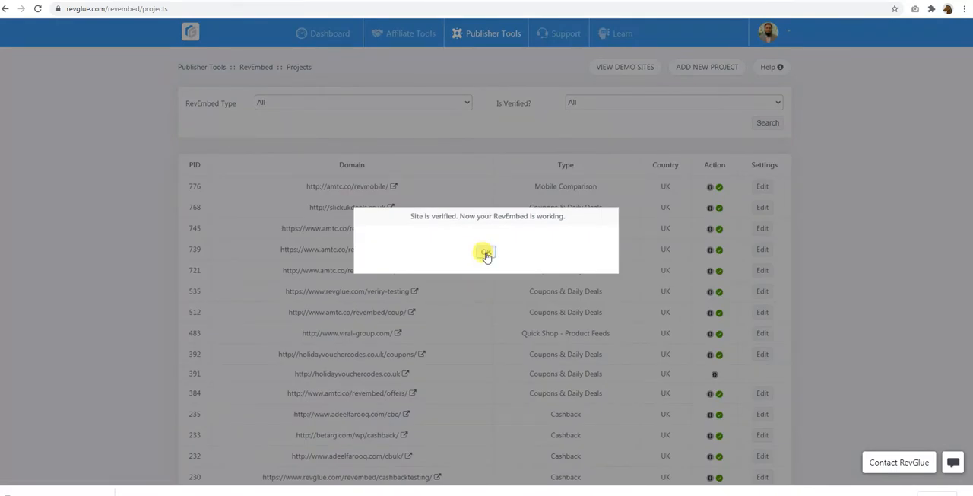
pyautogui.click(487, 252)
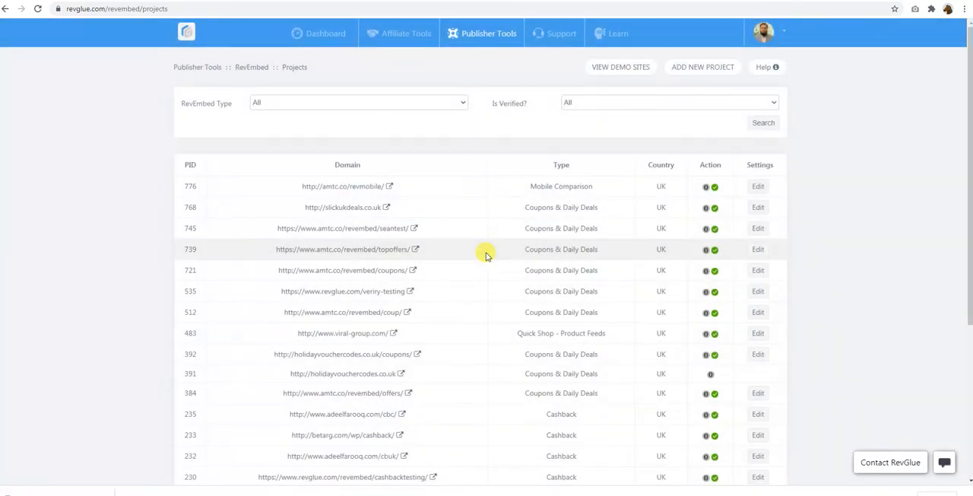
pyautogui.moveTo(811, 246)
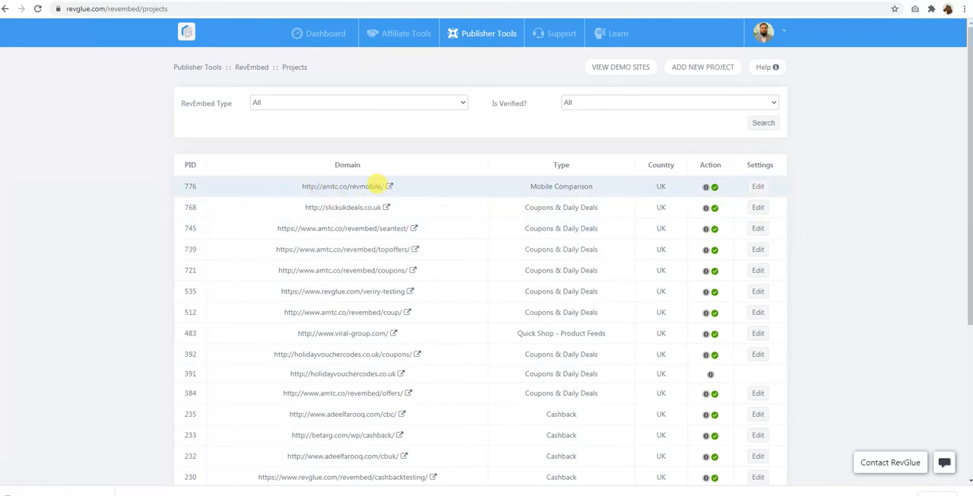
pyautogui.moveTo(412, 186)
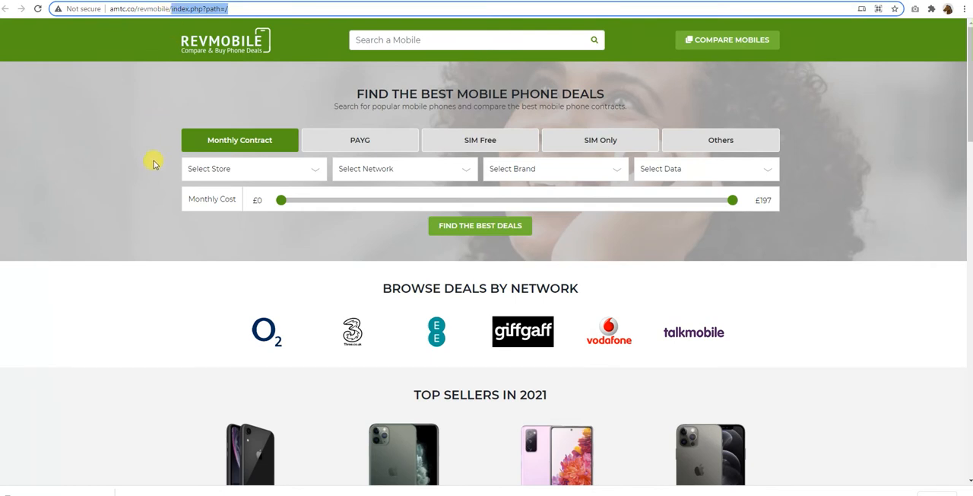
pyautogui.moveTo(174, 21)
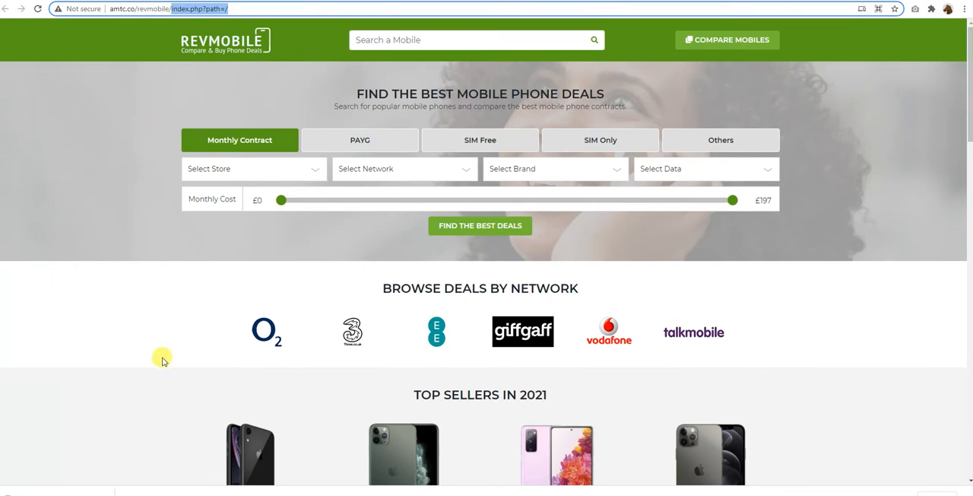
pyautogui.scroll(-3)
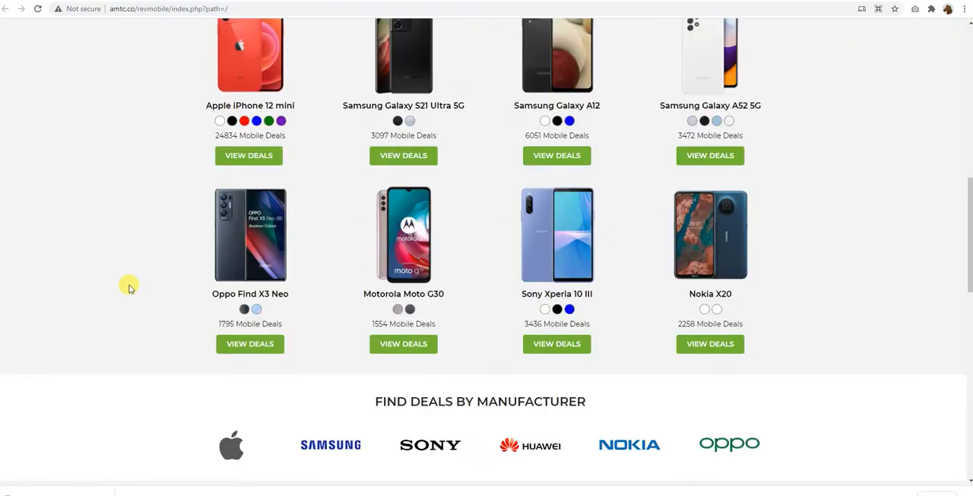
pyautogui.scroll(-3)
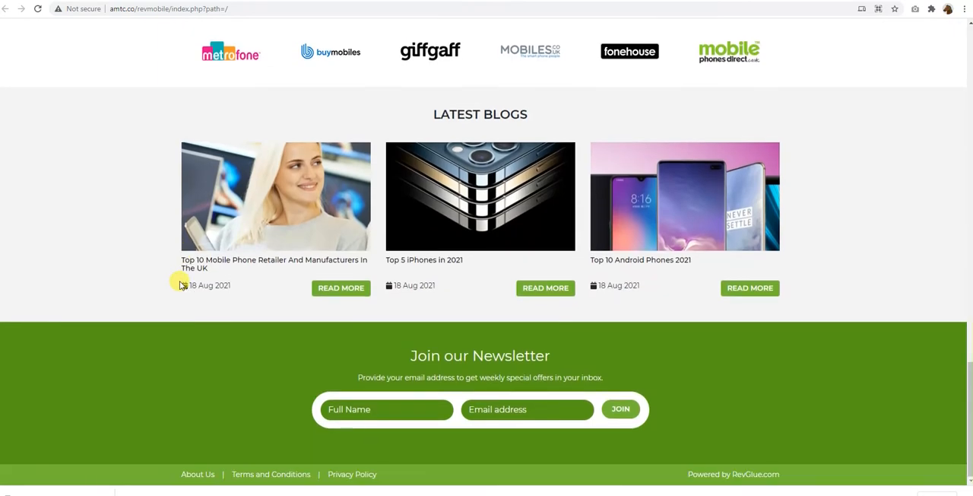
pyautogui.scroll(3)
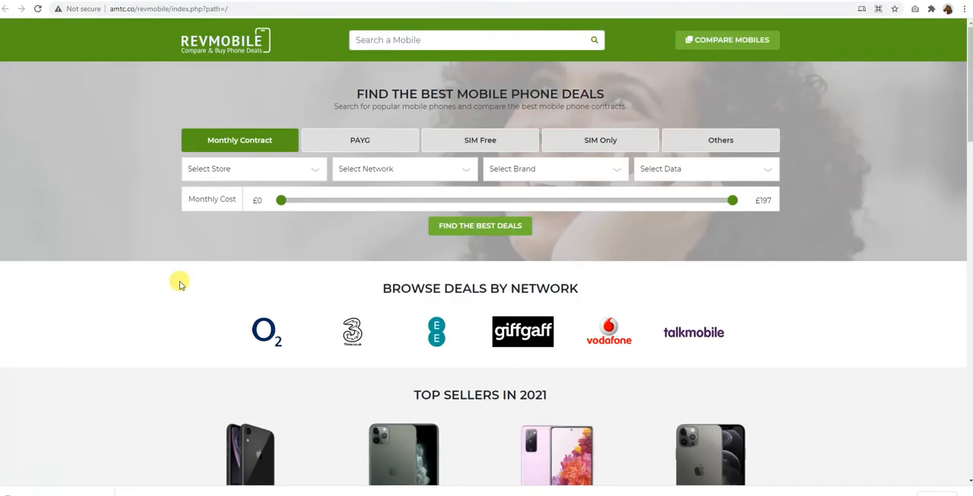
pyautogui.moveTo(456, 230)
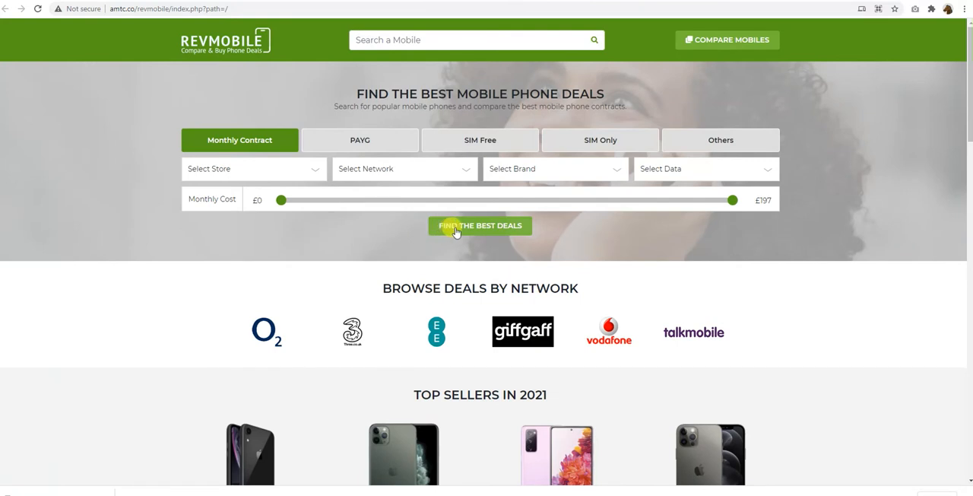
pyautogui.moveTo(139, 188)
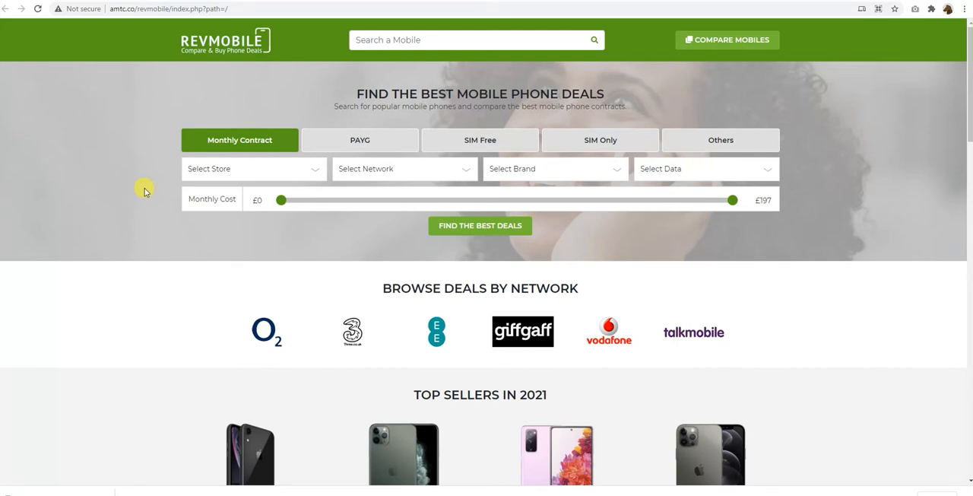
pyautogui.moveTo(162, 91)
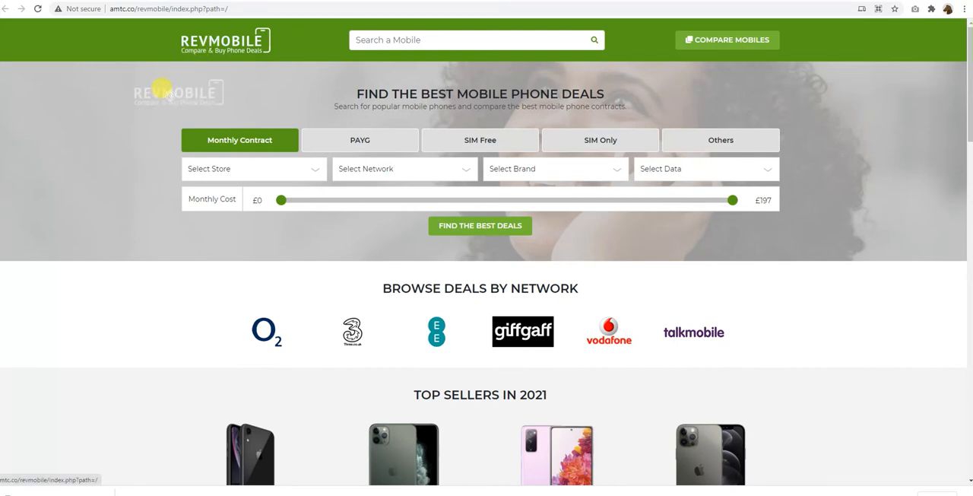
pyautogui.moveTo(220, 46)
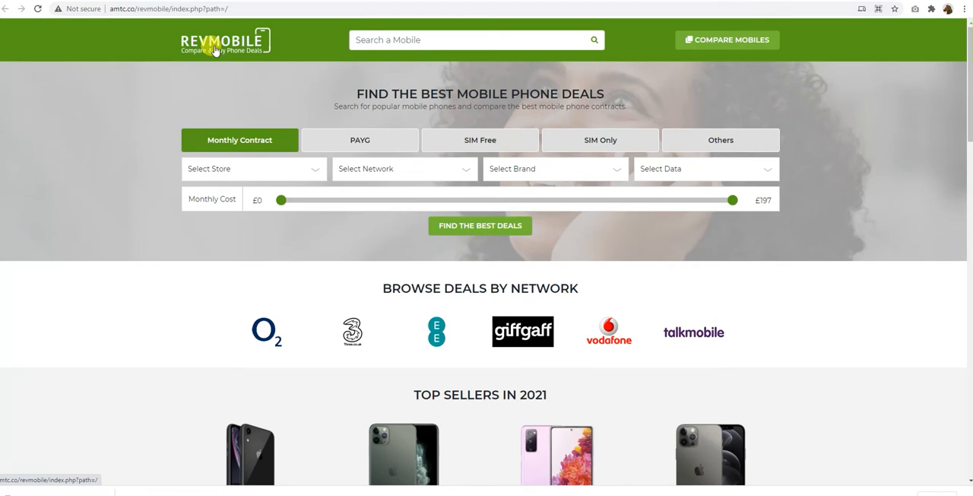
pyautogui.scroll(-3)
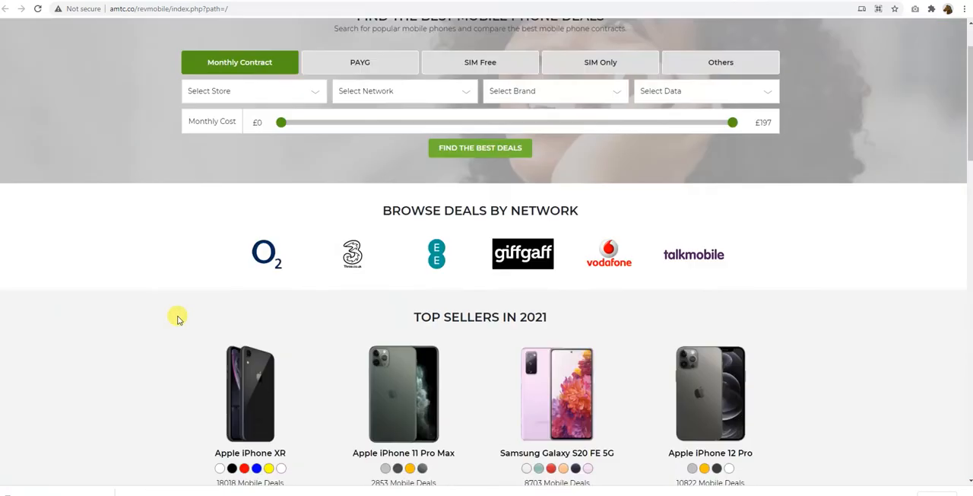
pyautogui.scroll(3)
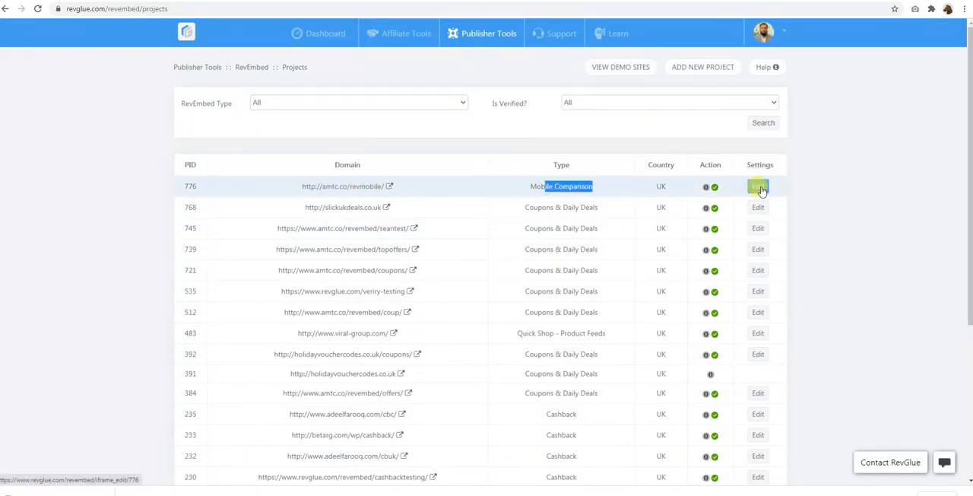
# Step: Retitle the amtc.co project 'My Mobile Shop' and end its description with a full stop
pyautogui.click(758, 186)
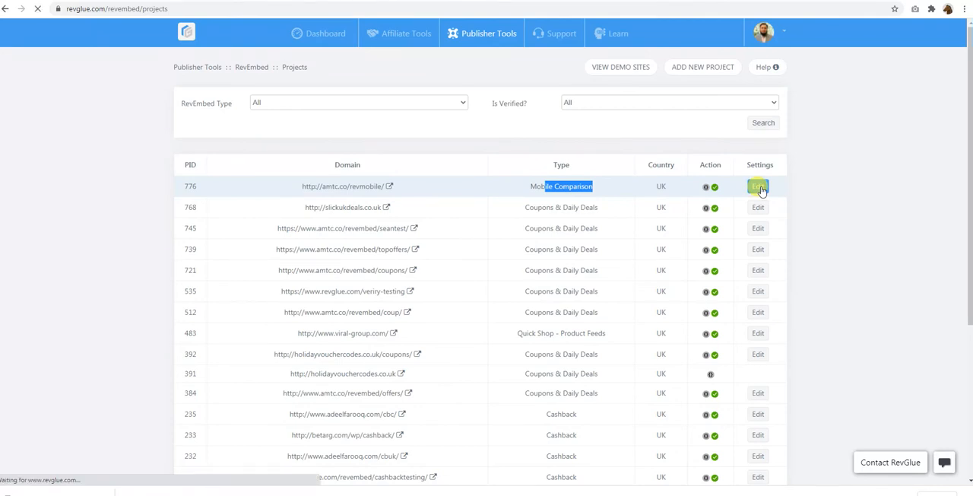
pyautogui.click(758, 186)
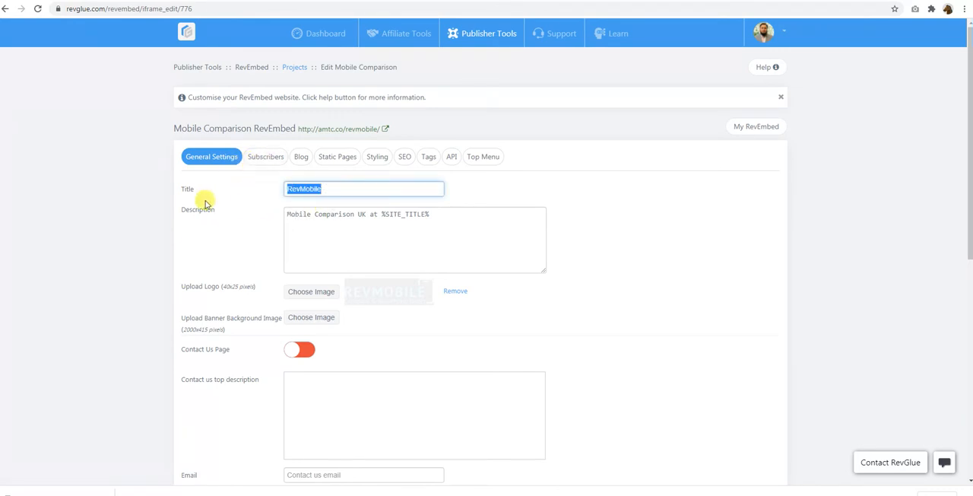
pyautogui.write('My MO')
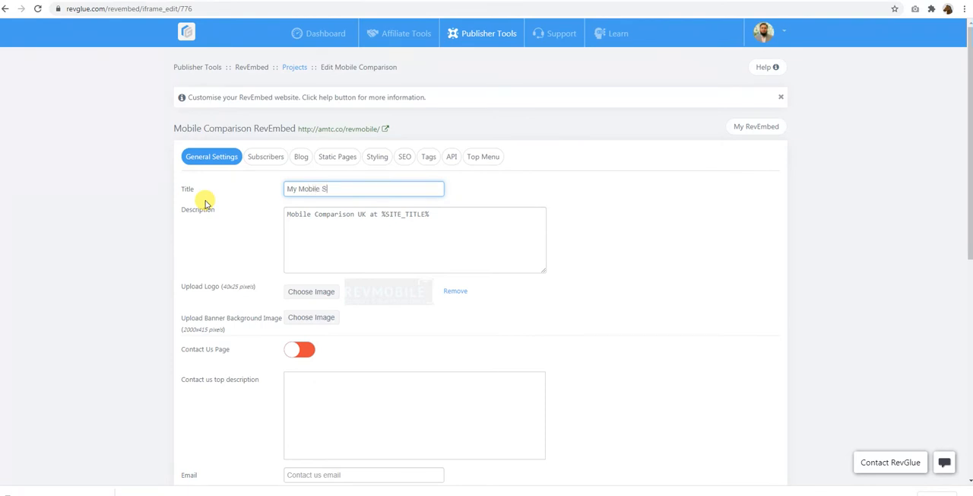
pyautogui.write('hop')
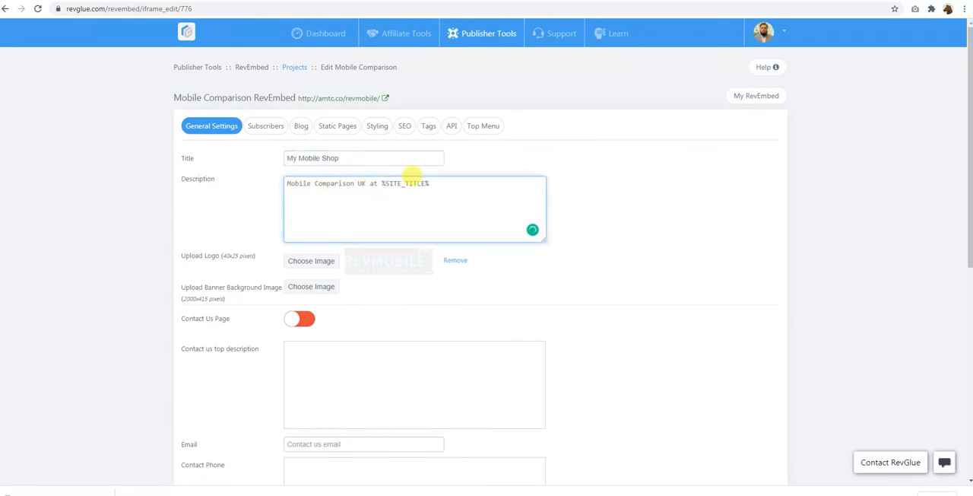
pyautogui.write('.')
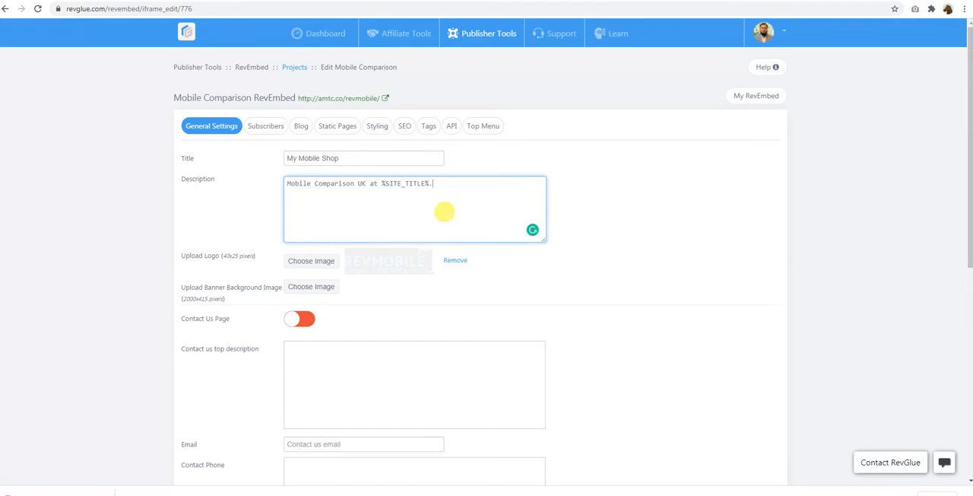
pyautogui.doubleClick(404, 183)
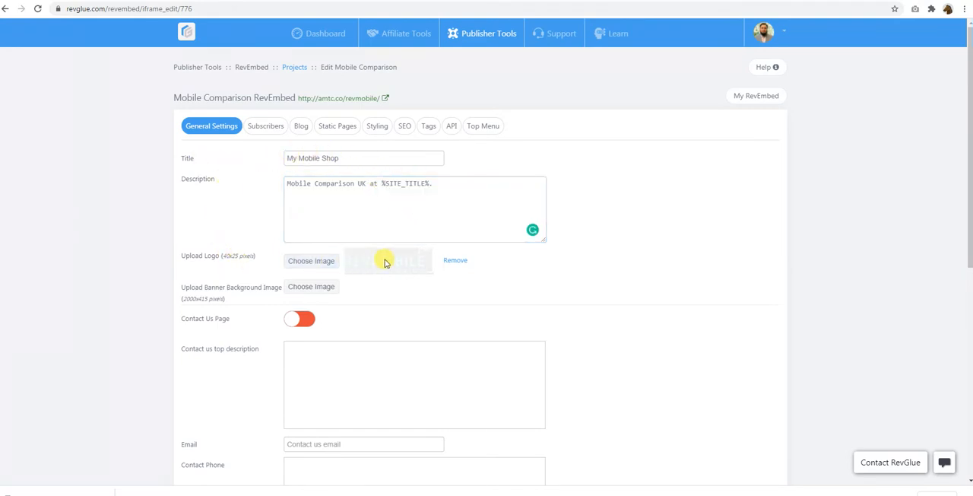
pyautogui.moveTo(361, 287)
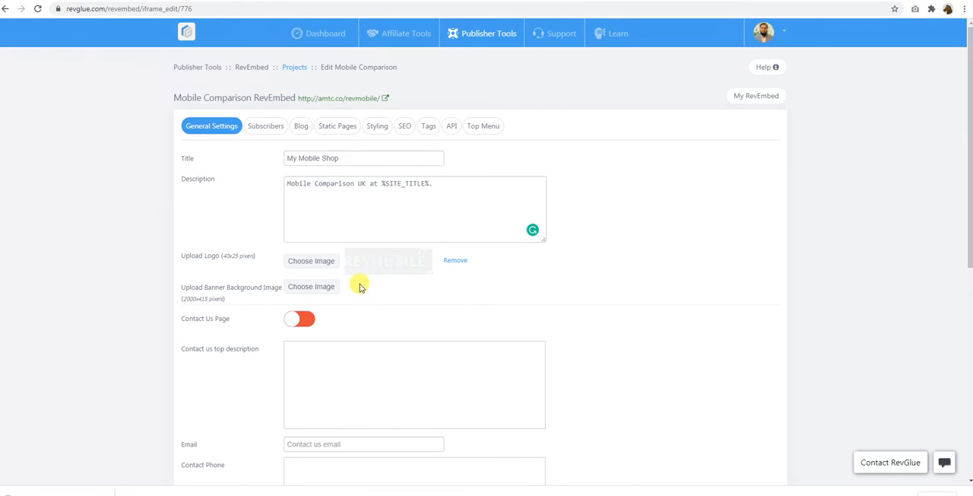
# Step: Save the general settings and acknowledge the settings-updated message
pyautogui.scroll(-3)
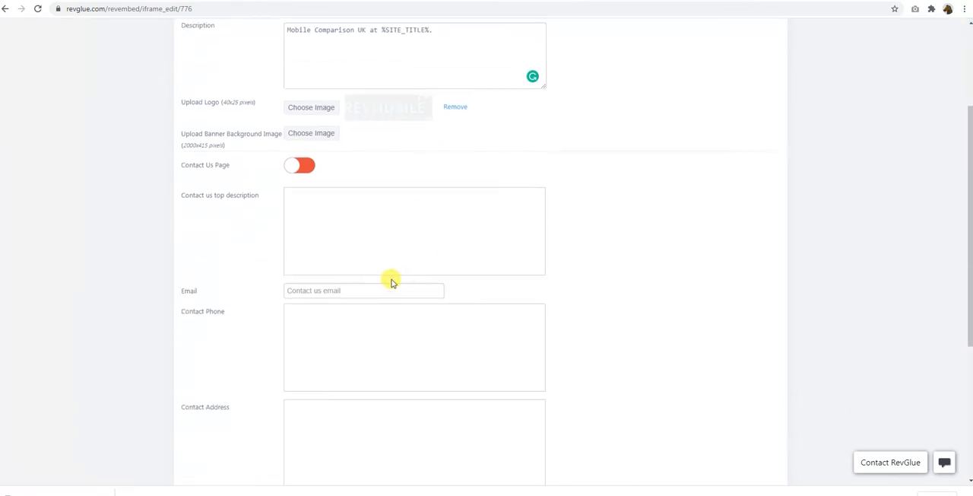
pyautogui.click(363, 289)
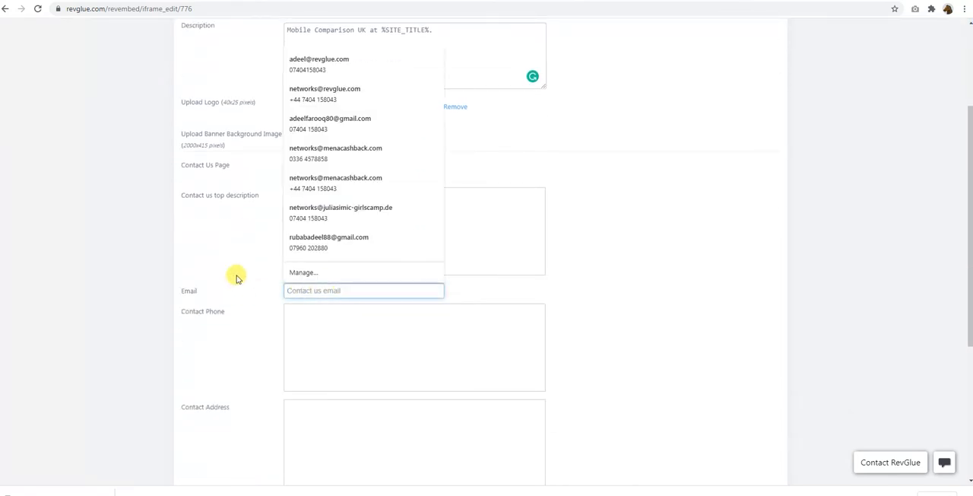
pyautogui.click(615, 295)
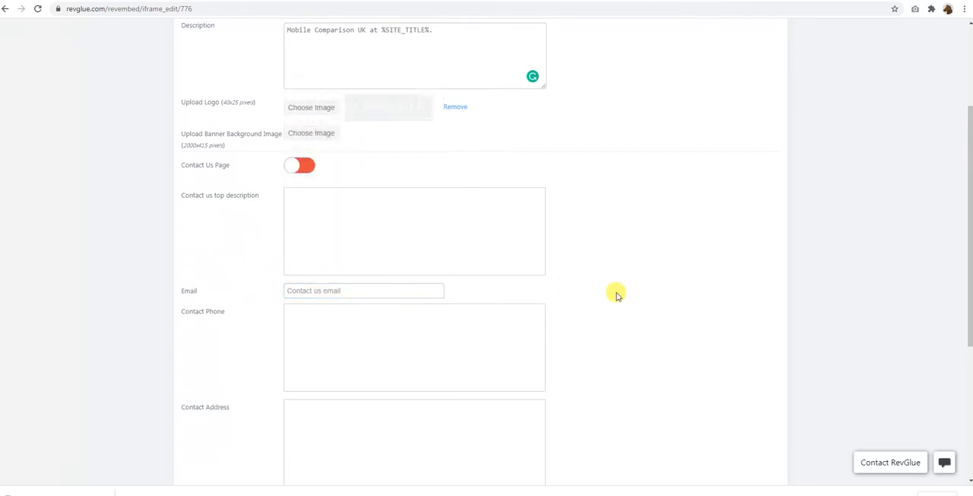
pyautogui.moveTo(376, 219)
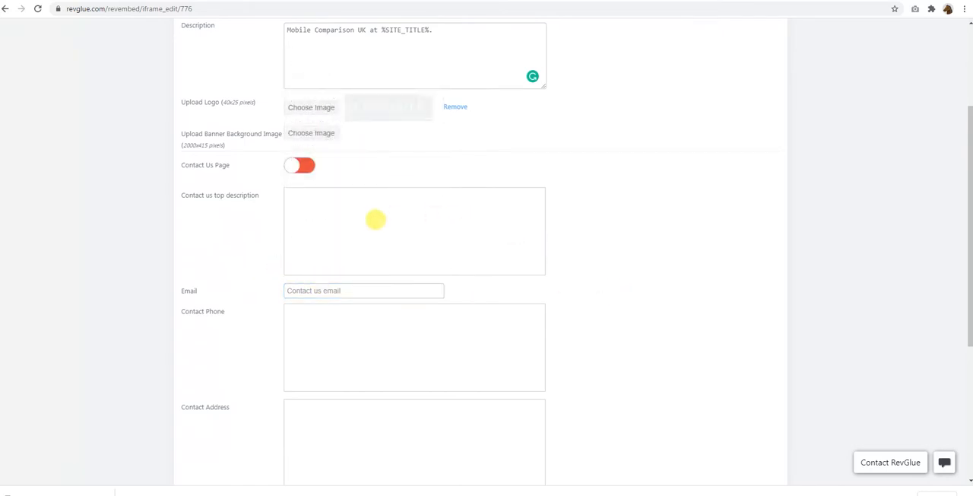
pyautogui.scroll(-3)
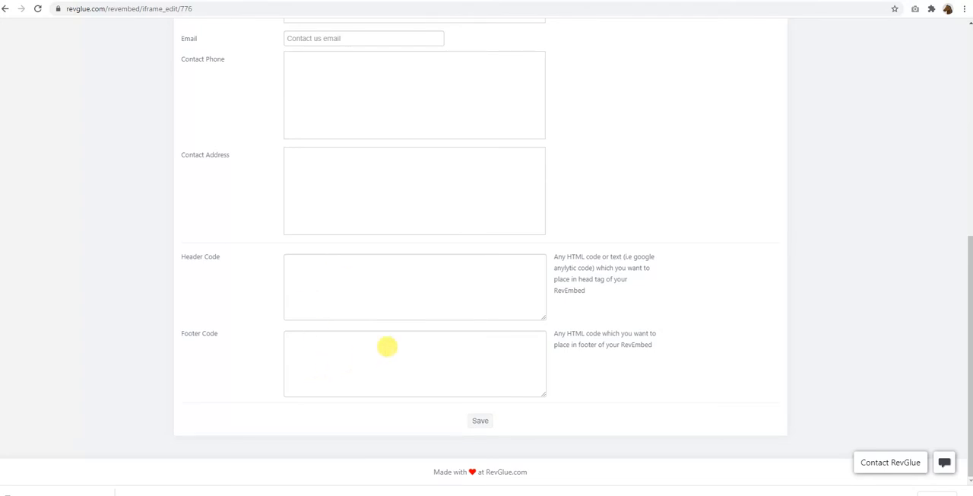
pyautogui.scroll(3)
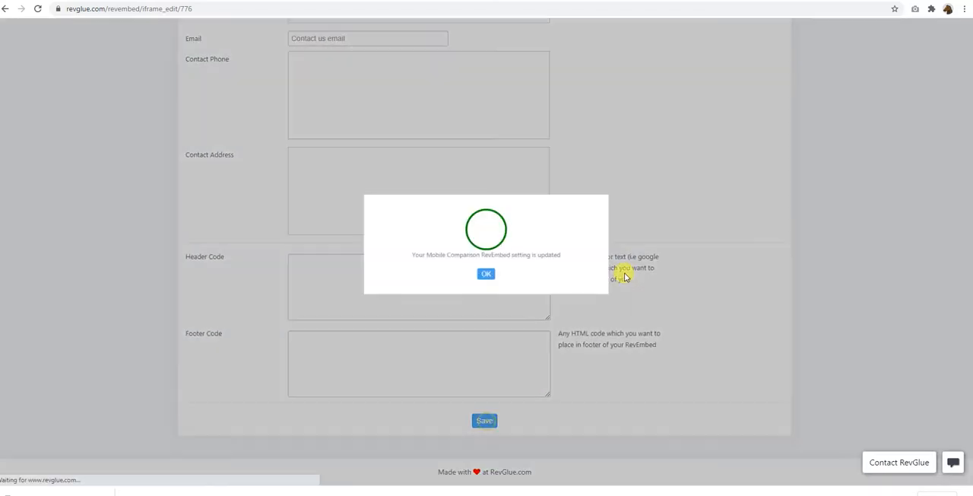
pyautogui.click(486, 273)
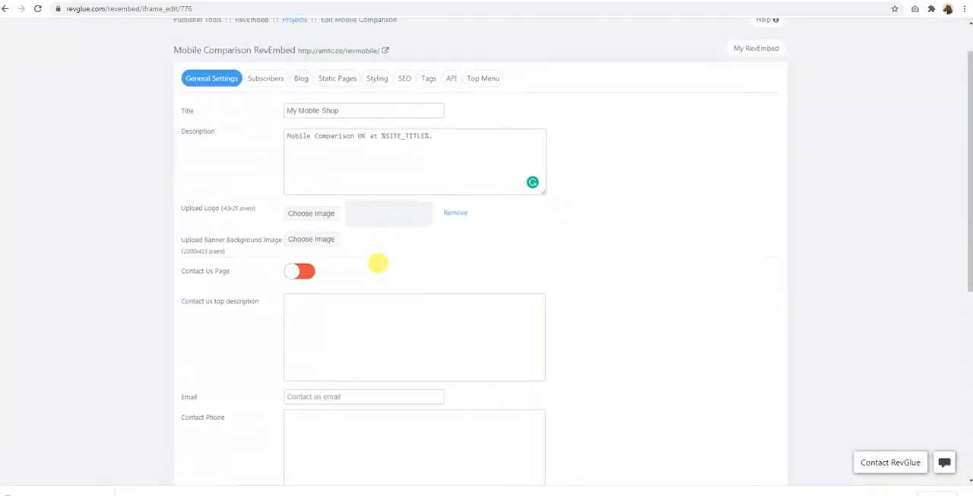
# Step: Sign up as 'adeel' on the live site's newsletter form, then recheck and export subscribers
pyautogui.click(265, 79)
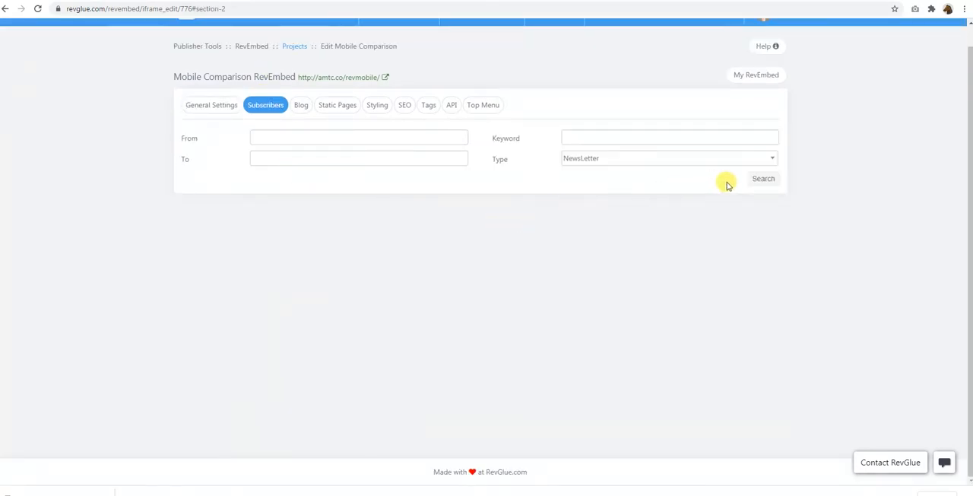
pyautogui.click(763, 178)
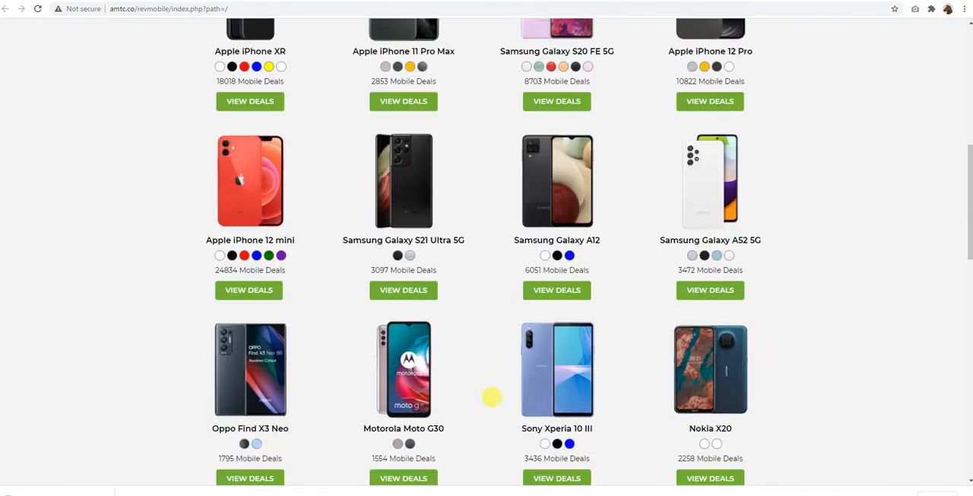
pyautogui.scroll(-3)
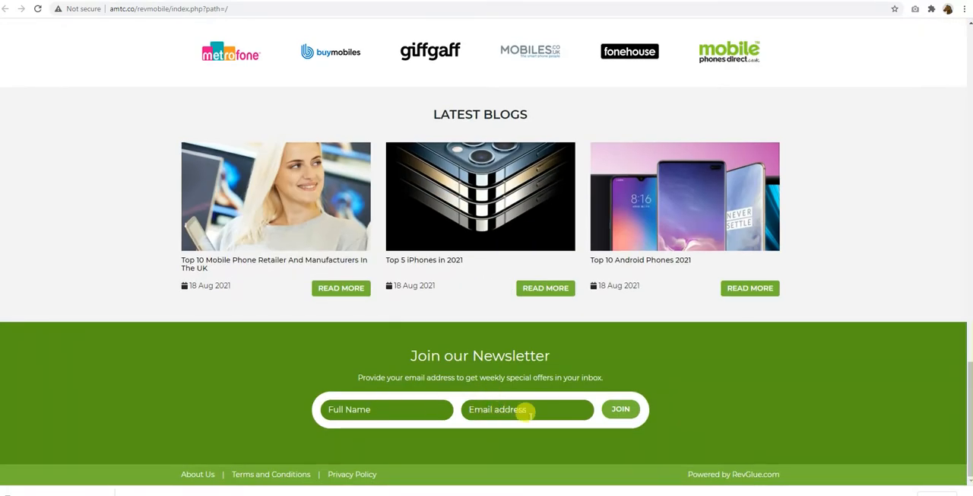
pyautogui.click(386, 409)
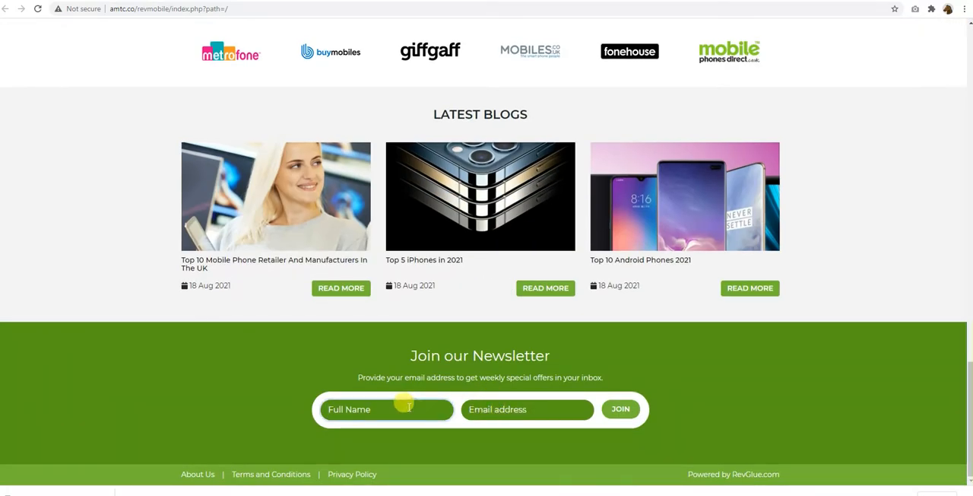
pyautogui.write('adeel')
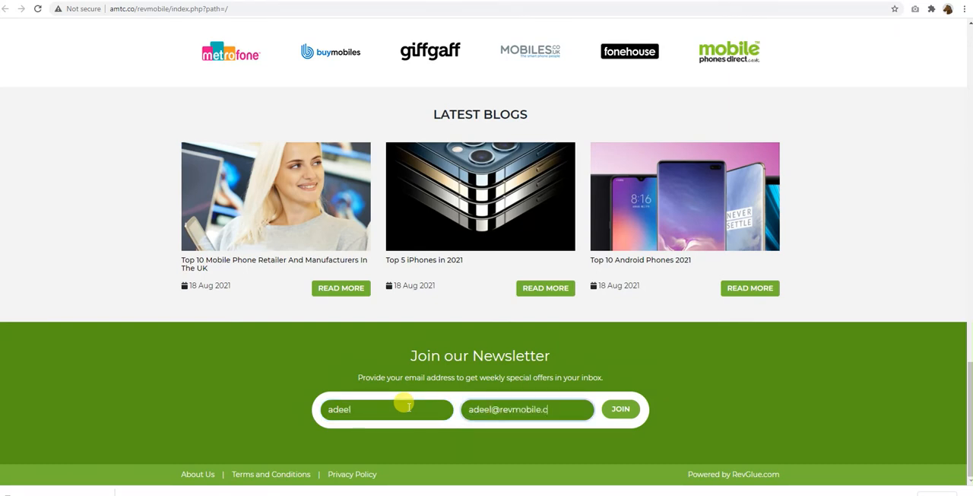
pyautogui.click(620, 408)
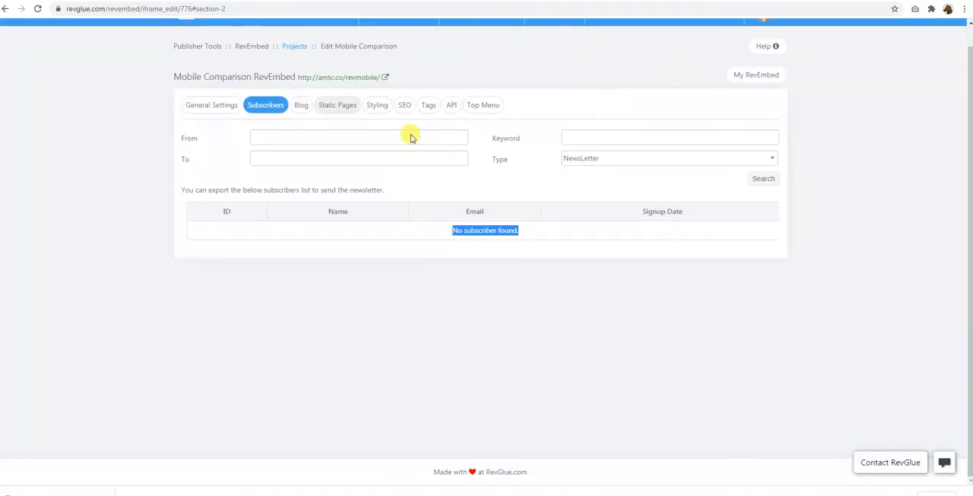
pyautogui.click(763, 178)
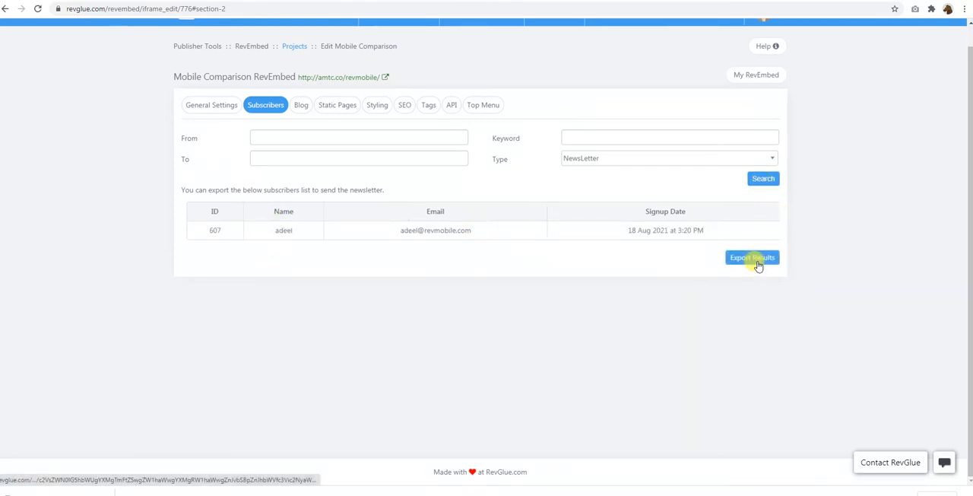
pyautogui.click(752, 257)
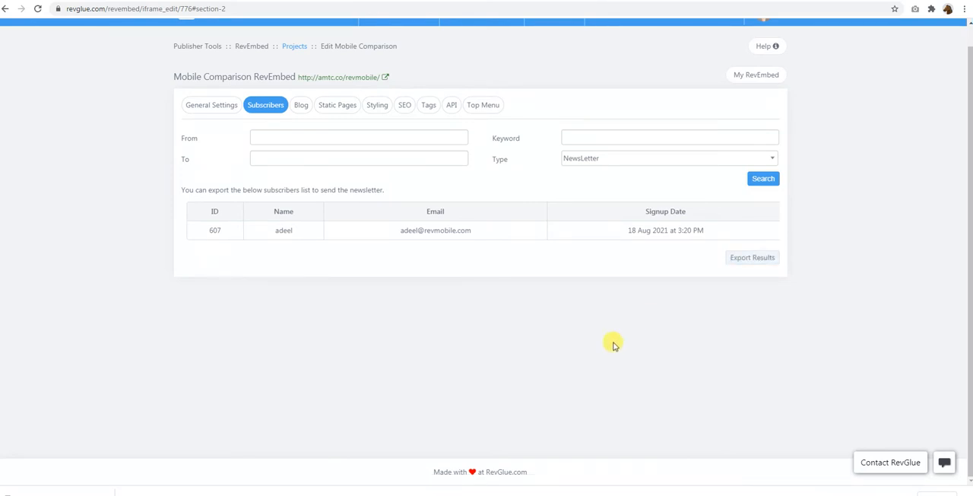
pyautogui.moveTo(601, 325)
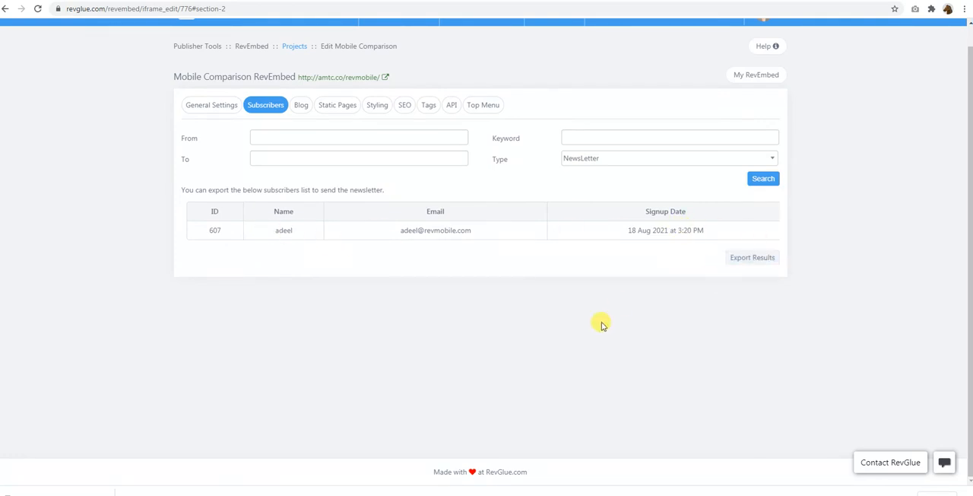
pyautogui.moveTo(301, 104)
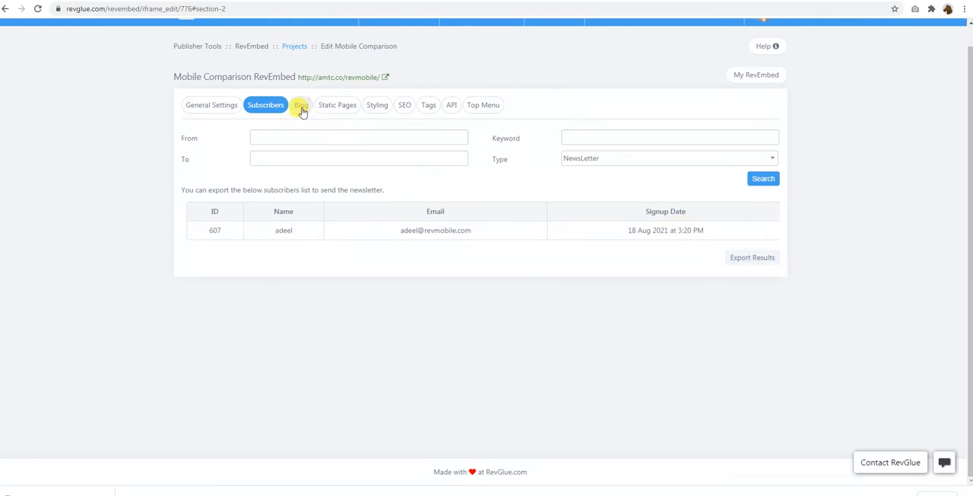
# Step: View the three blog posts and read the Top 10 Mobile Phone Retailer post on the live site
pyautogui.click(301, 105)
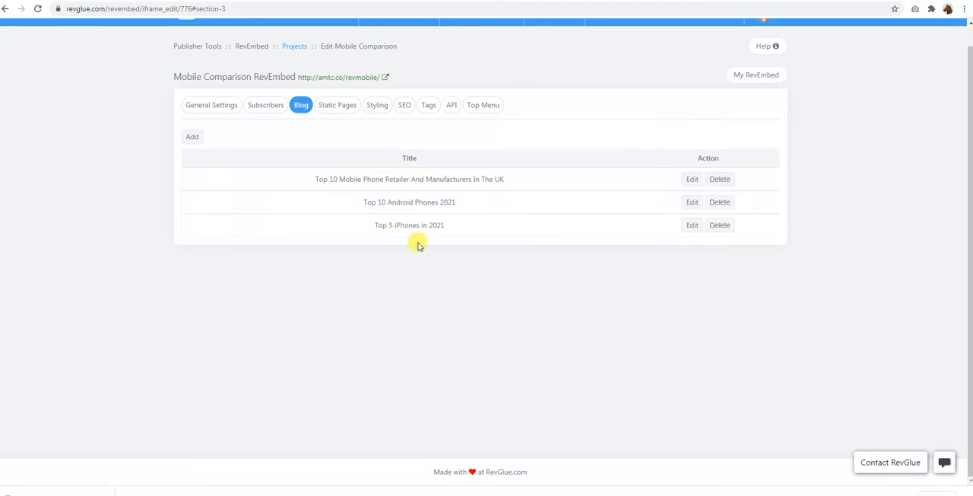
pyautogui.moveTo(436, 301)
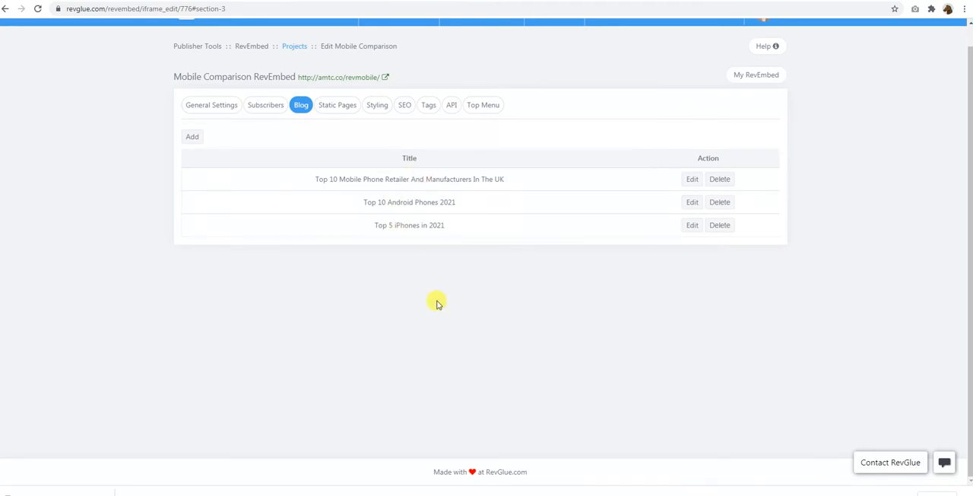
pyautogui.moveTo(410, 242)
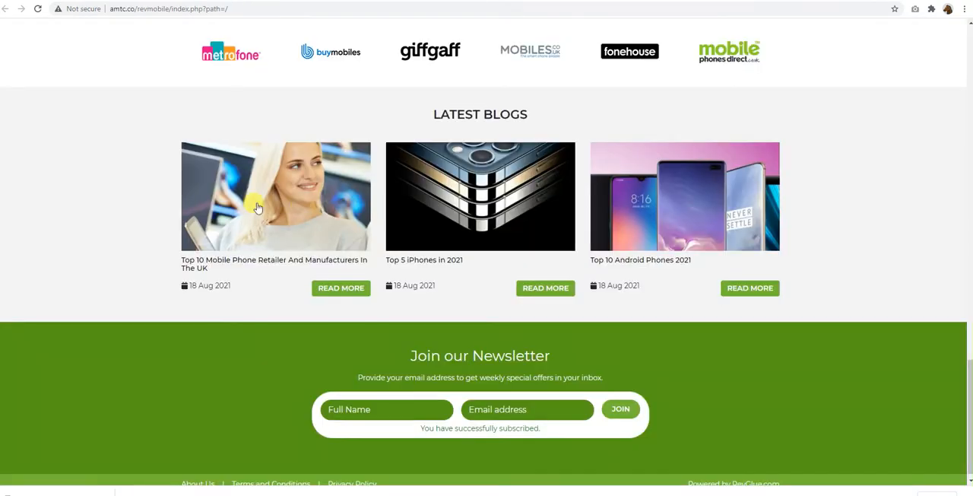
pyautogui.moveTo(315, 208)
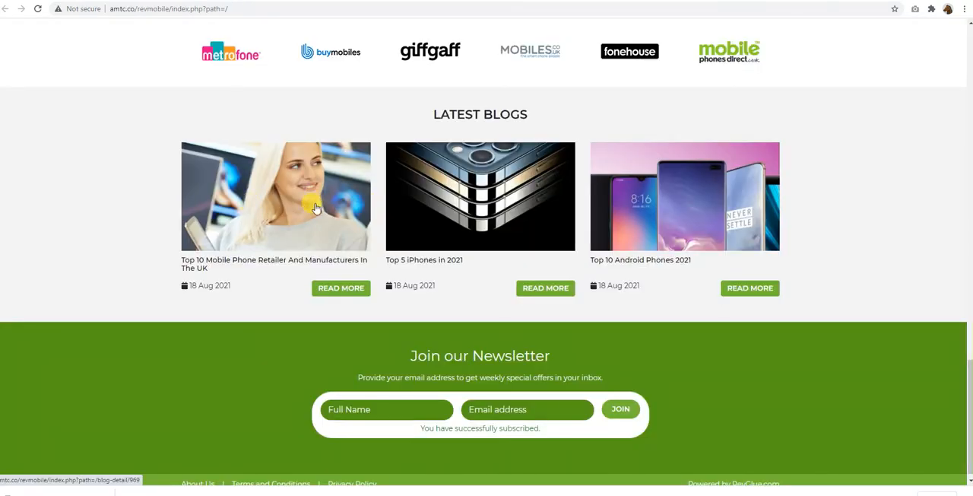
pyautogui.click(340, 287)
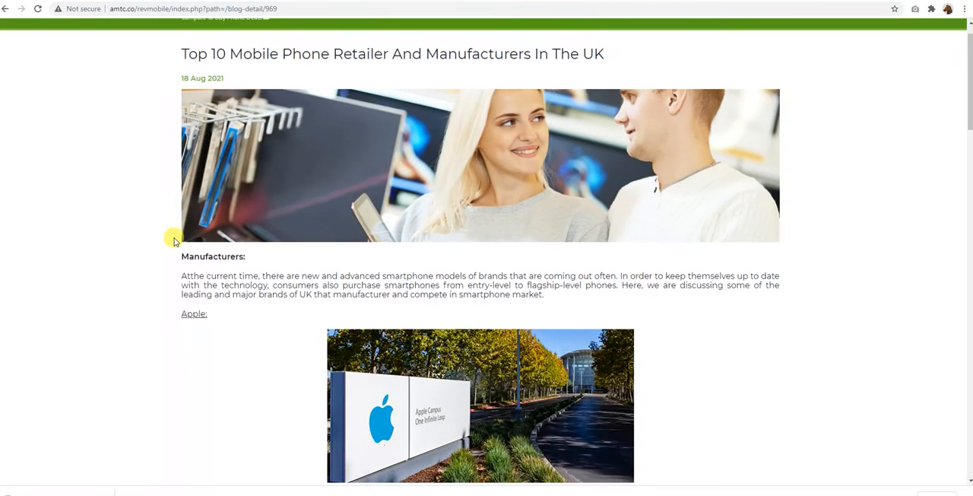
pyautogui.scroll(3)
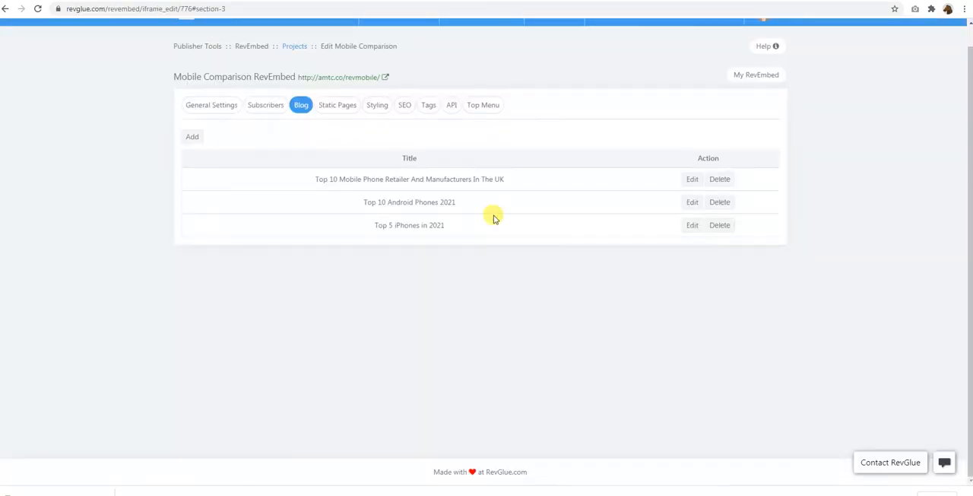
# Step: Review the About Us, Terms and Conditions and Privacy Policy static pages, then open Styling
pyautogui.click(337, 105)
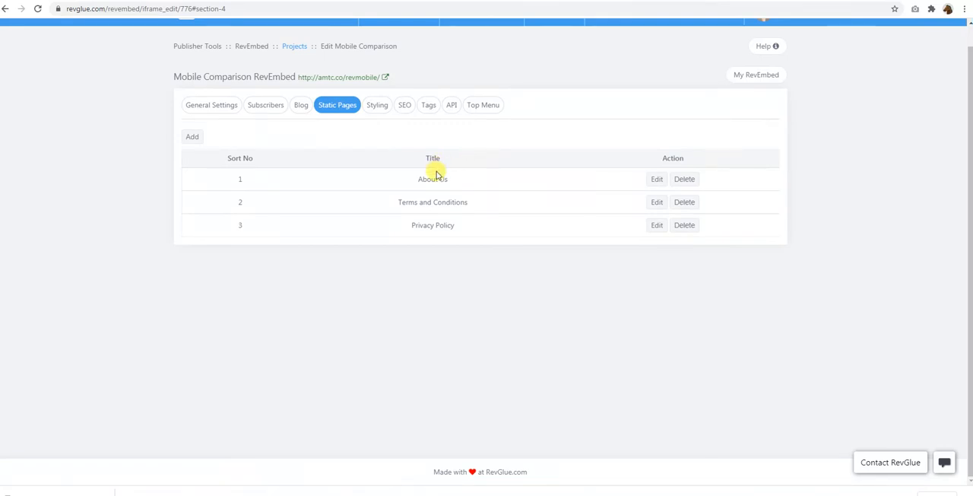
pyautogui.moveTo(655, 224)
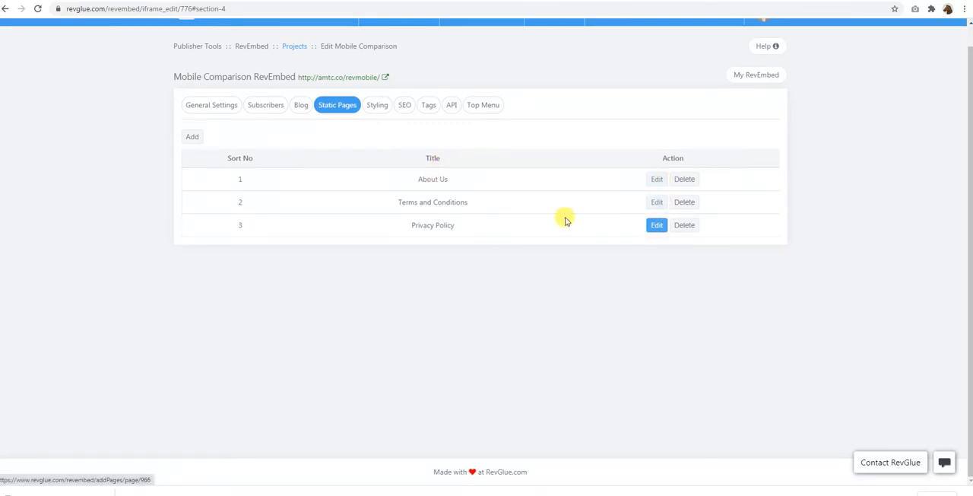
pyautogui.moveTo(192, 137)
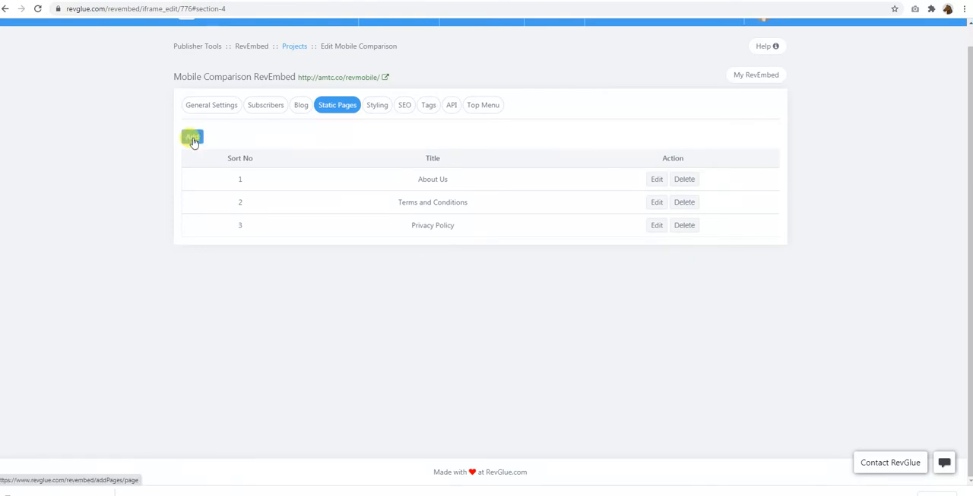
pyautogui.click(377, 105)
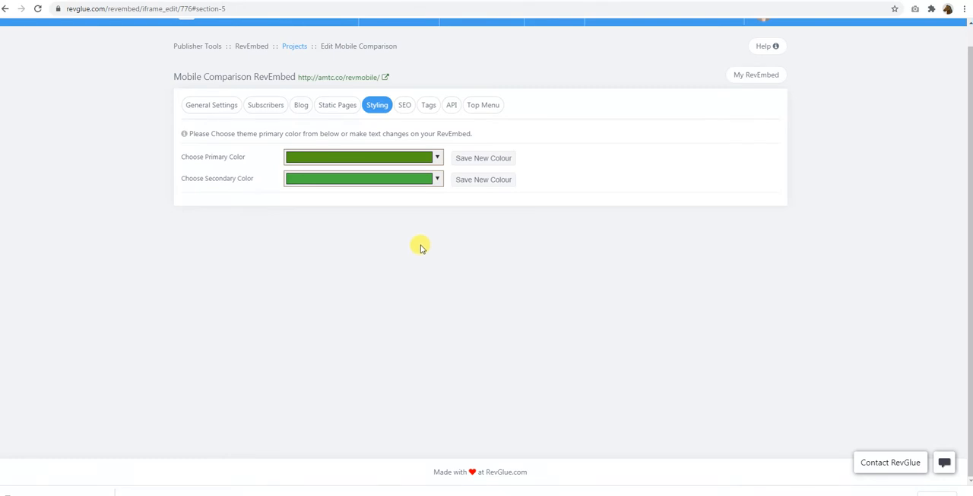
pyautogui.moveTo(437, 196)
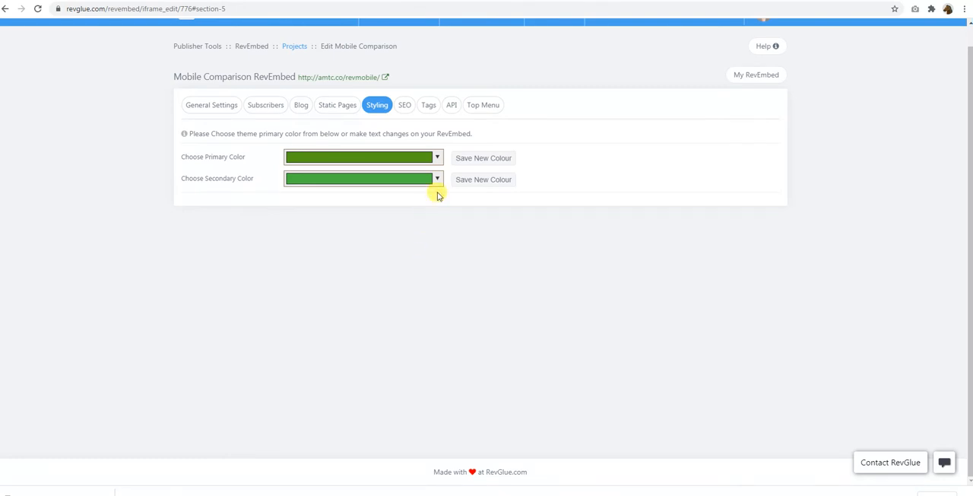
# Step: Change the primary theme colour from green to yellow, save it and confirm the update
pyautogui.click(437, 157)
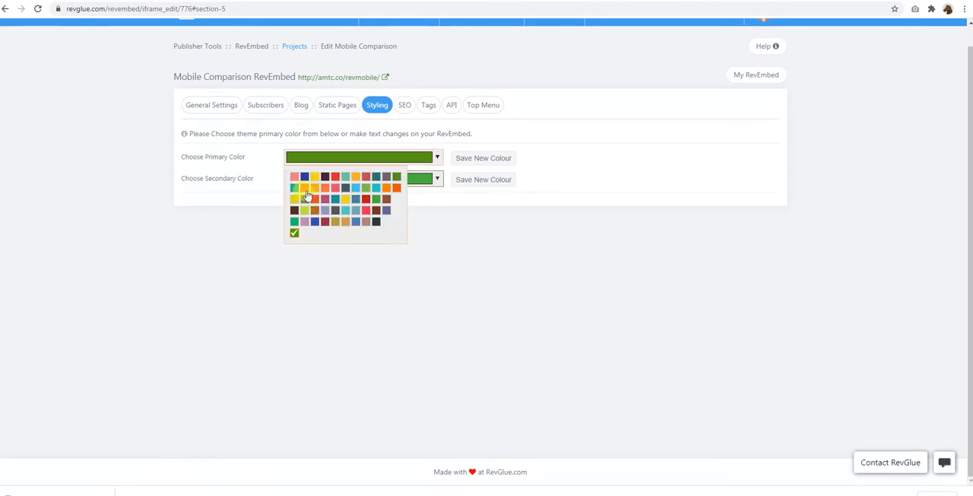
pyautogui.click(314, 177)
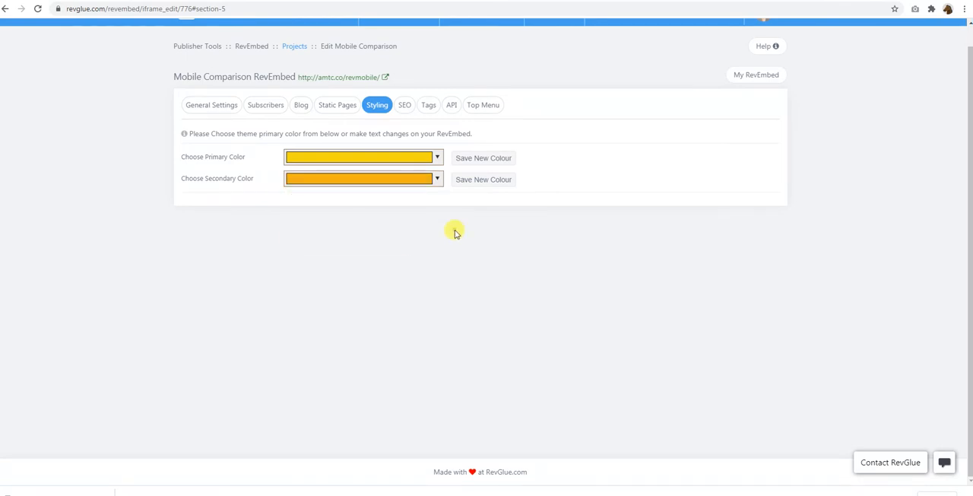
pyautogui.click(483, 157)
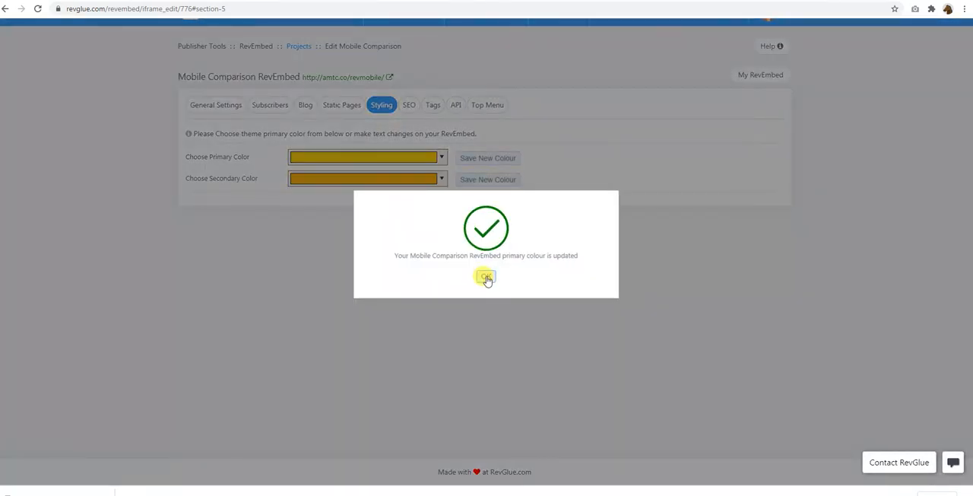
pyautogui.click(486, 277)
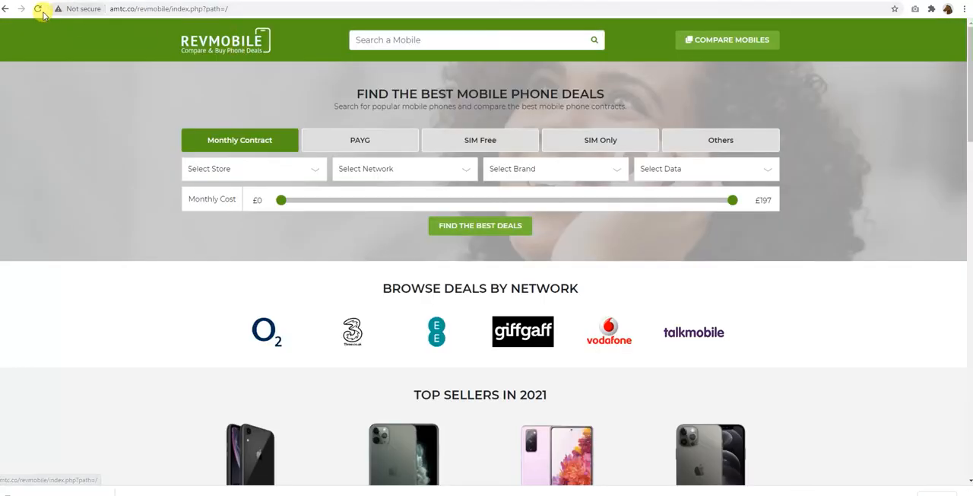
# Step: Reload the live site and check the yellow theme on the iPhone 12 mini deals page
pyautogui.click(37, 9)
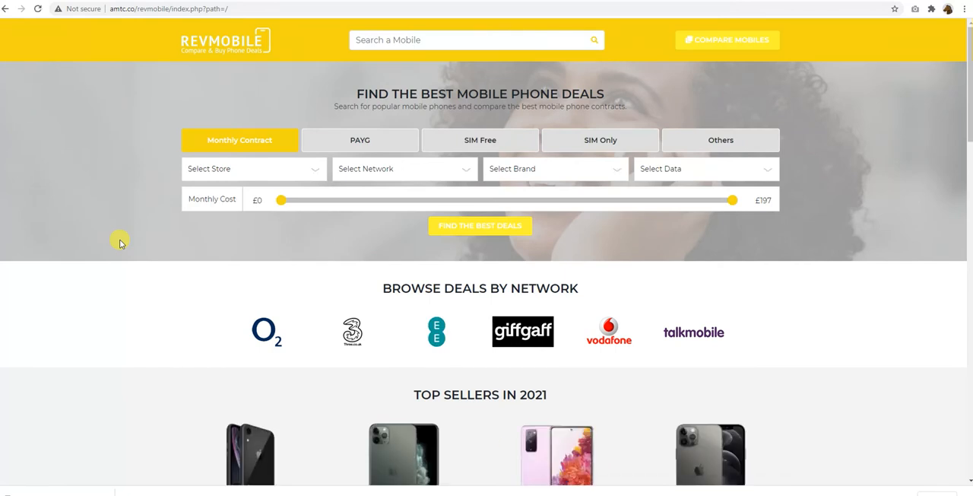
pyautogui.moveTo(128, 242)
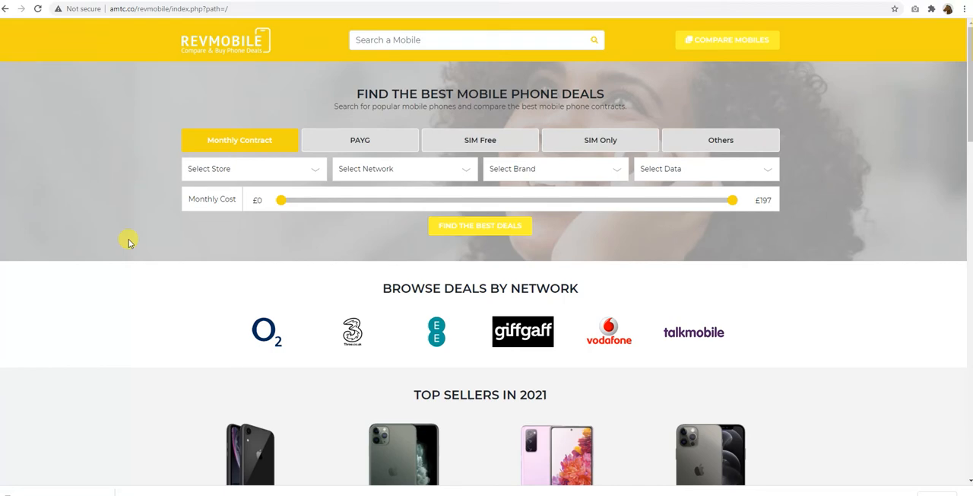
pyautogui.scroll(-3)
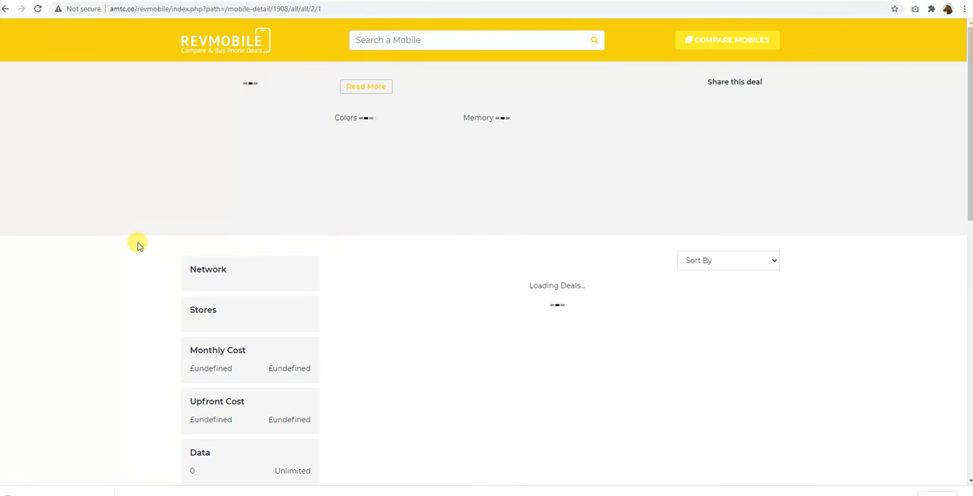
pyautogui.scroll(-3)
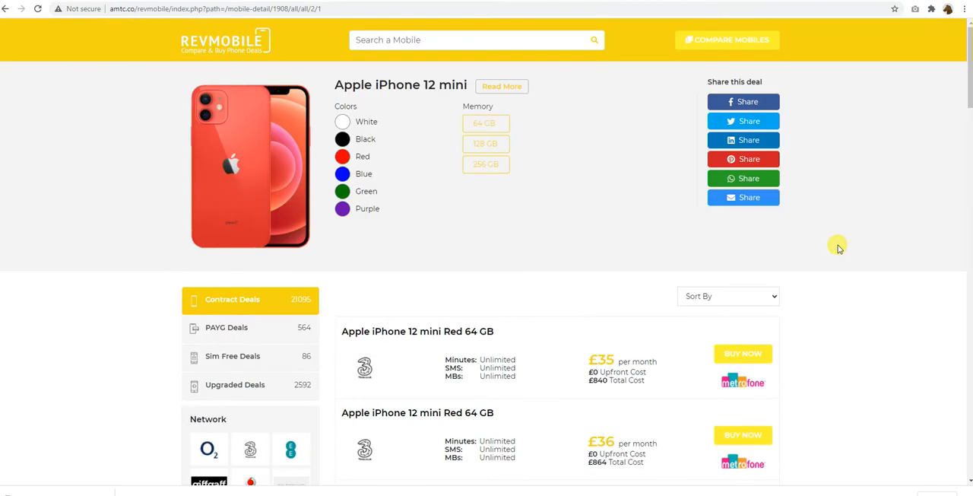
pyautogui.click(223, 39)
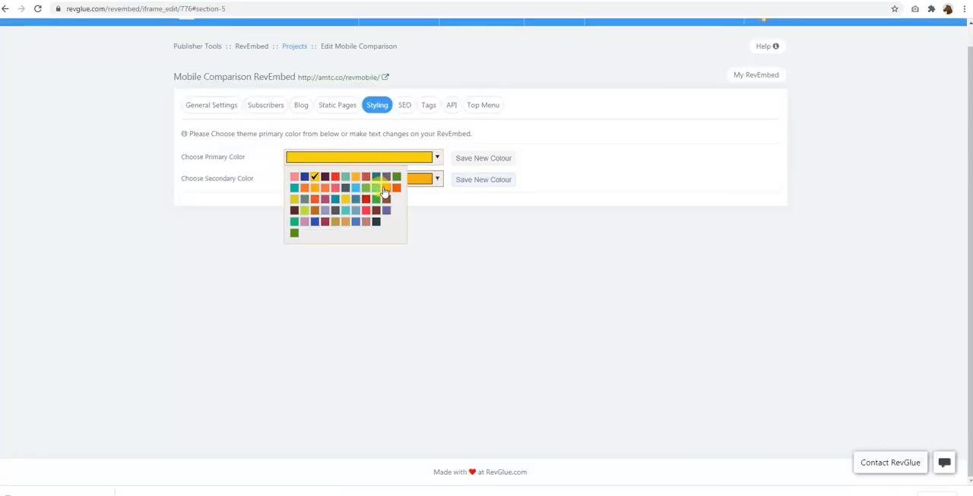
# Step: Set the primary colour back to green and pick a new secondary theme colour
pyautogui.click(376, 188)
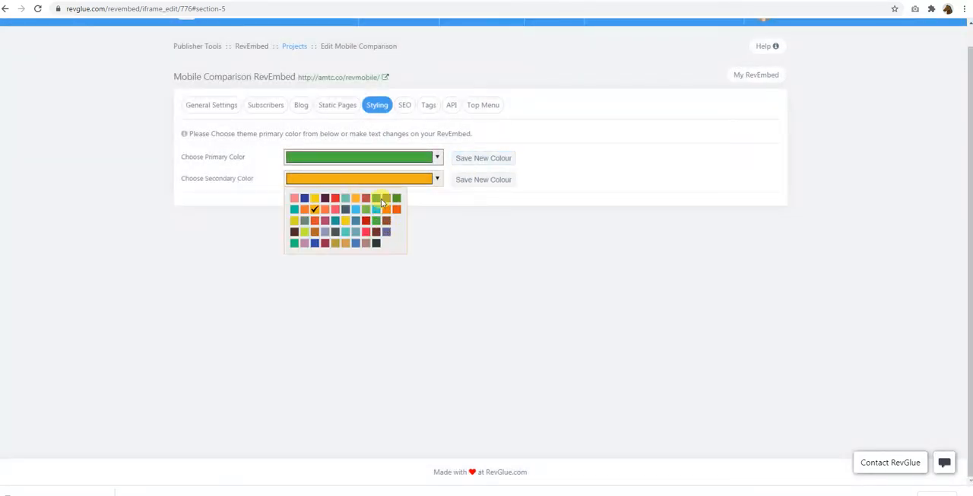
pyautogui.click(396, 198)
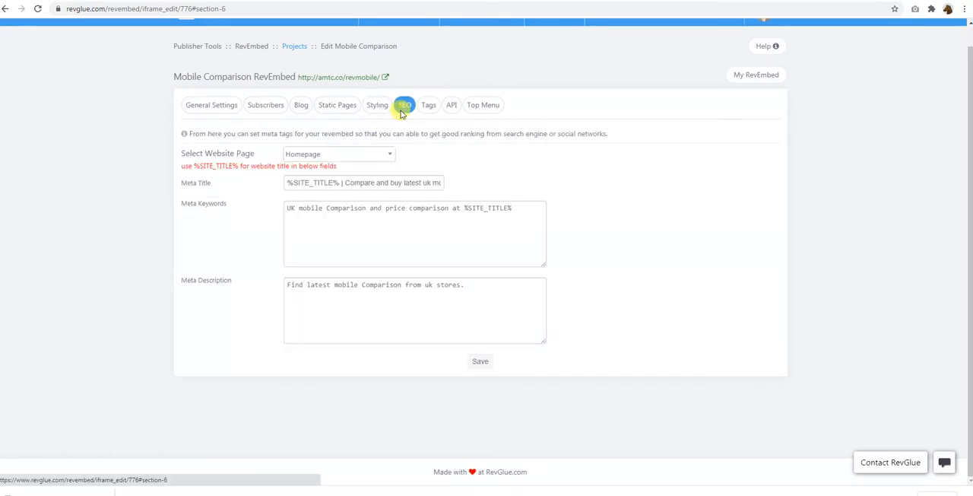
# Step: Review the Homepage meta tags, then browse the phones tagged for Top Mobiles Homepage
pyautogui.click(339, 154)
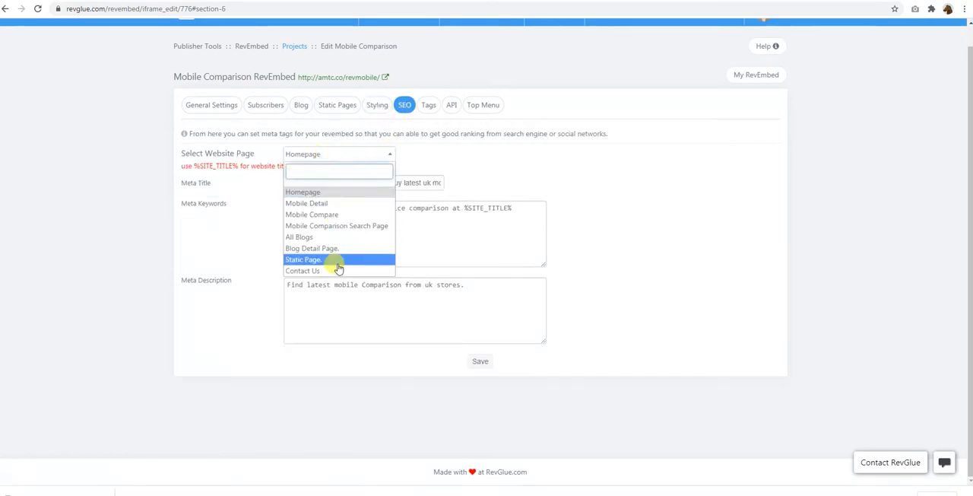
pyautogui.click(303, 192)
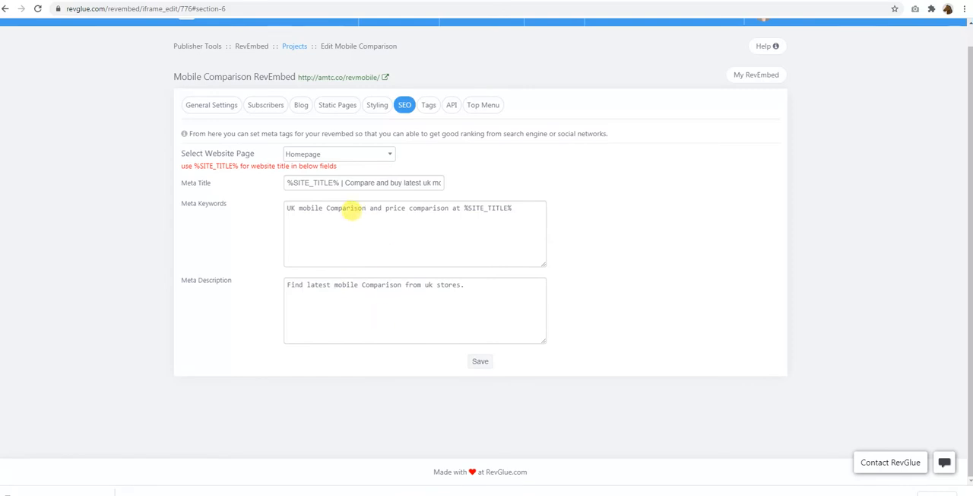
pyautogui.moveTo(429, 105)
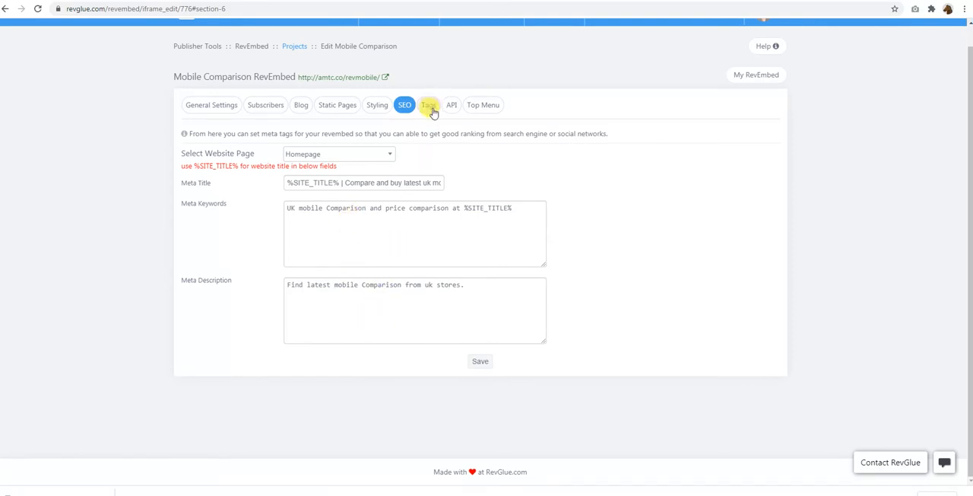
pyautogui.click(428, 105)
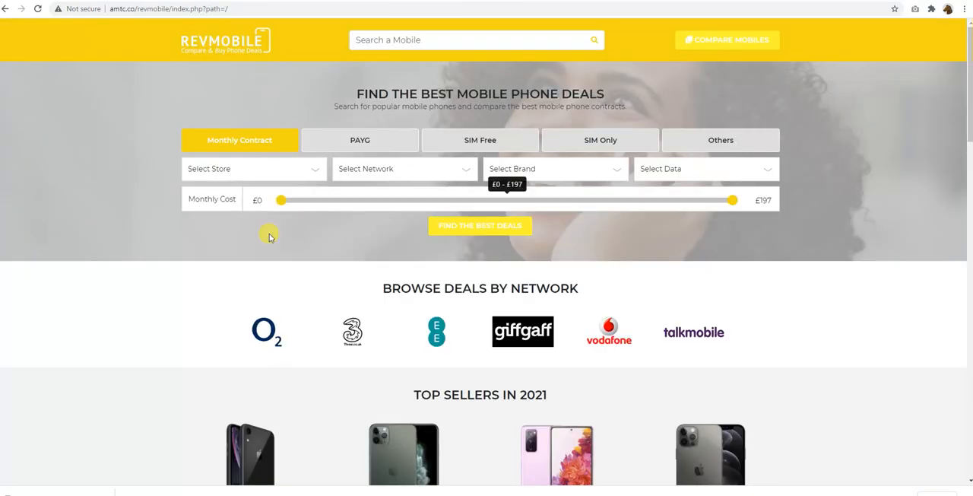
pyautogui.scroll(-3)
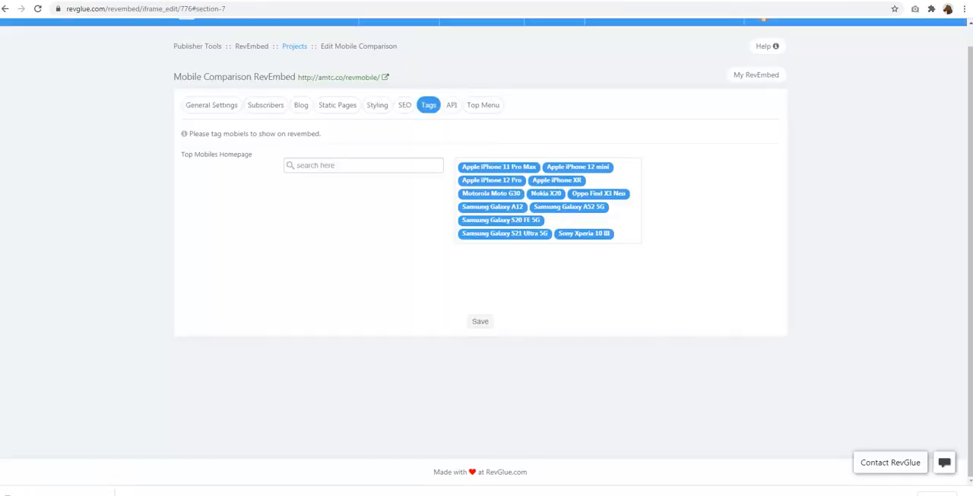
pyautogui.click(362, 165)
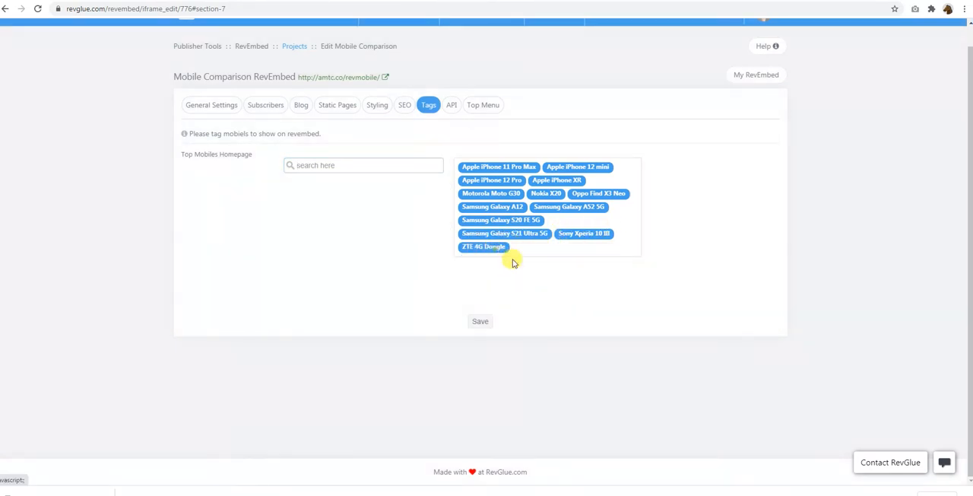
pyautogui.click(484, 246)
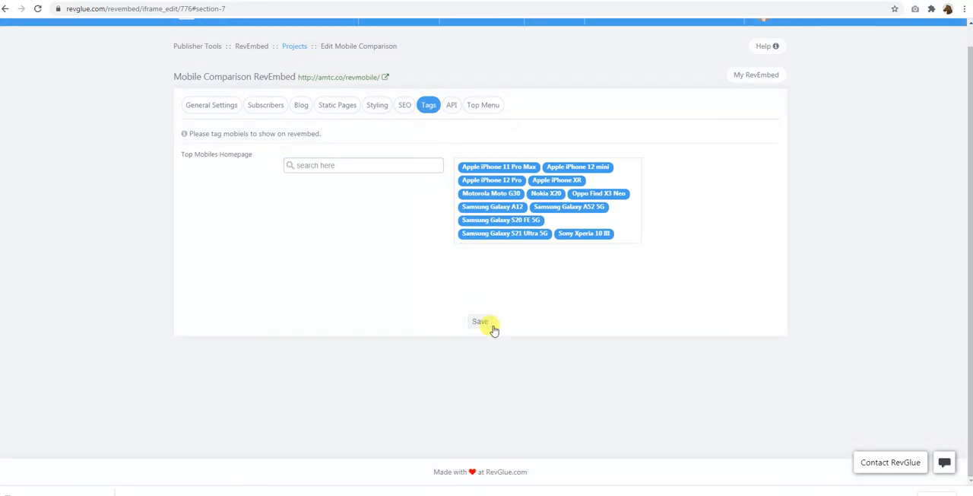
pyautogui.moveTo(481, 148)
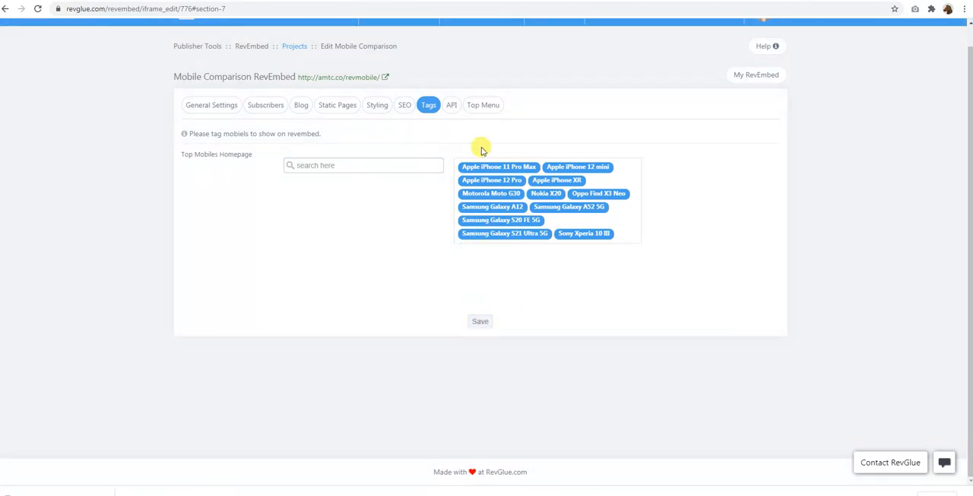
pyautogui.click(451, 105)
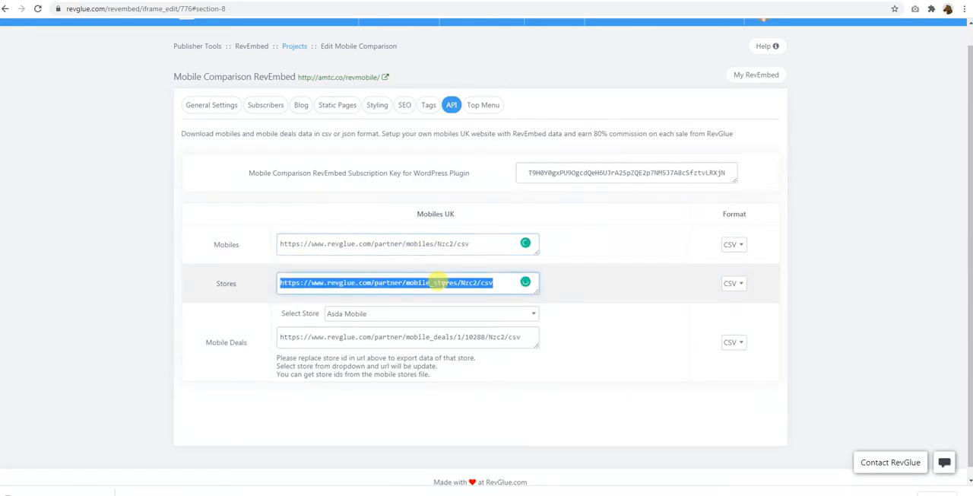
# Step: Keep Asda Mobile as the deals store and switch the Mobiles feed format to XML
pyautogui.click(429, 313)
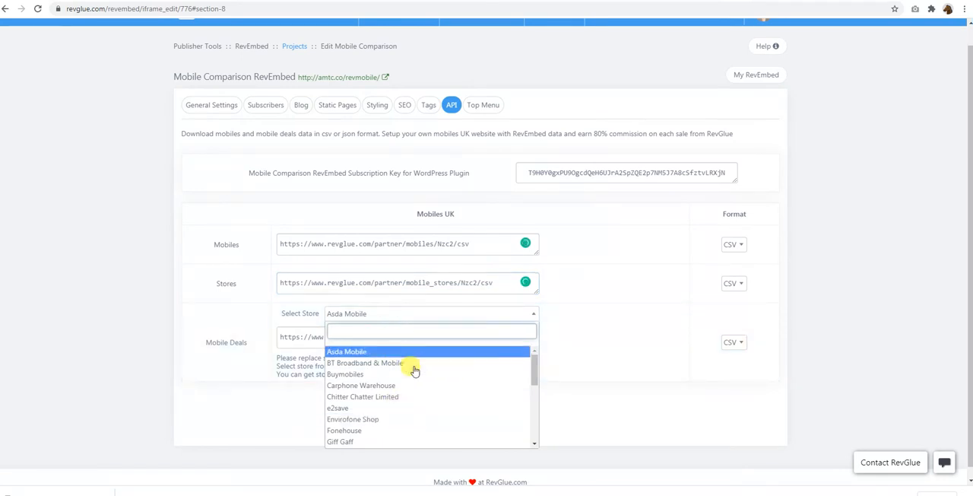
pyautogui.click(346, 351)
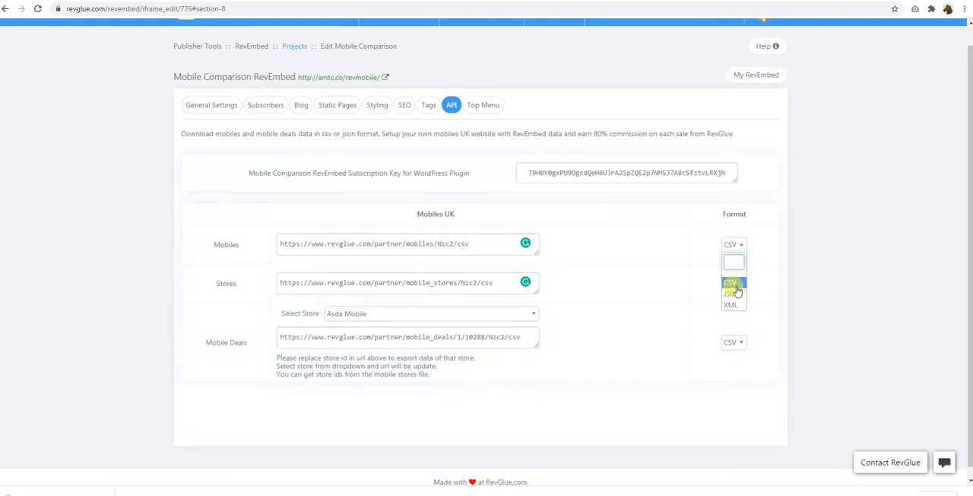
pyautogui.click(730, 293)
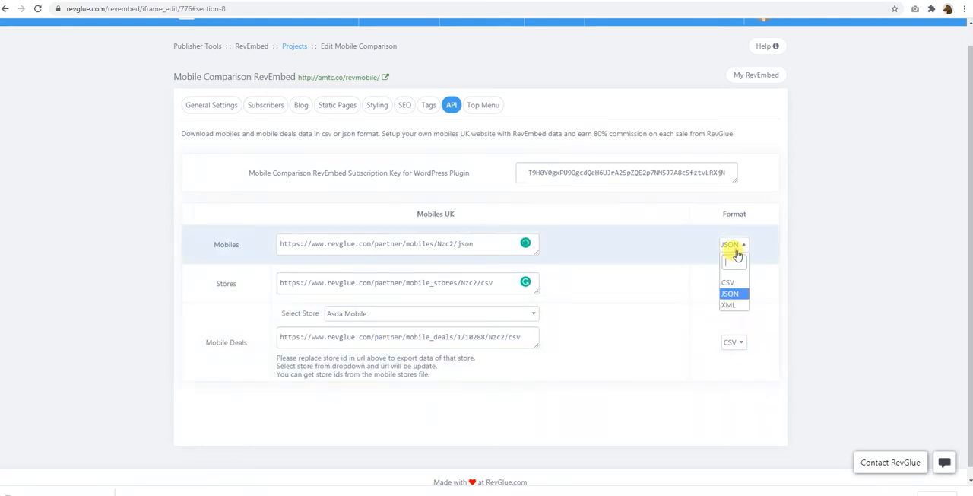
pyautogui.click(728, 304)
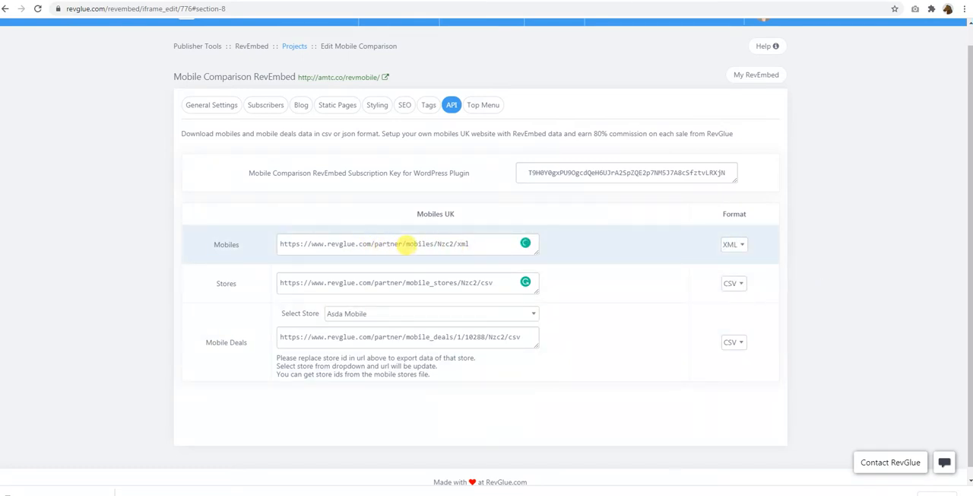
pyautogui.moveTo(167, 197)
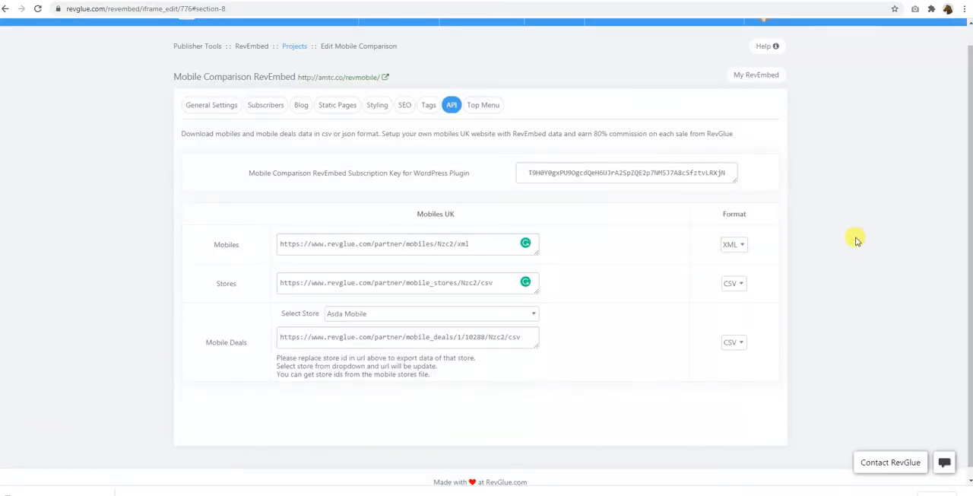
pyautogui.tripleClick(627, 172)
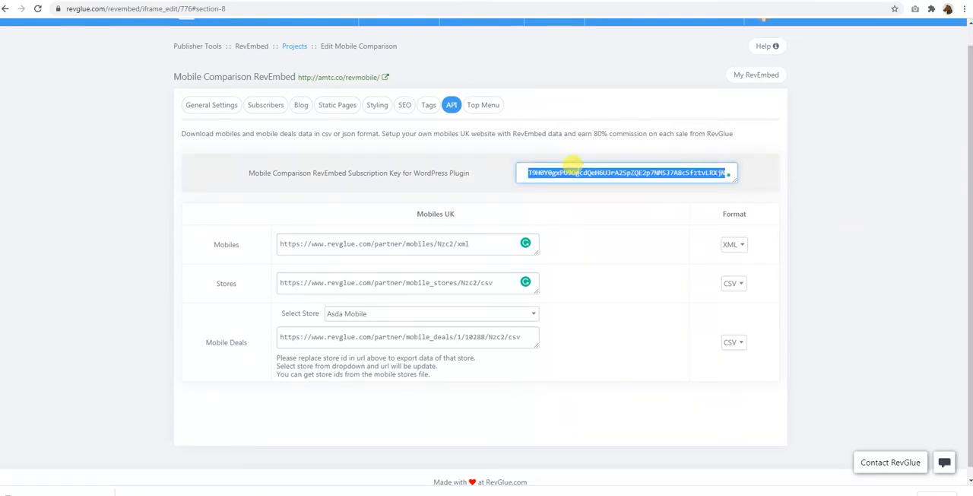
pyautogui.moveTo(406, 172)
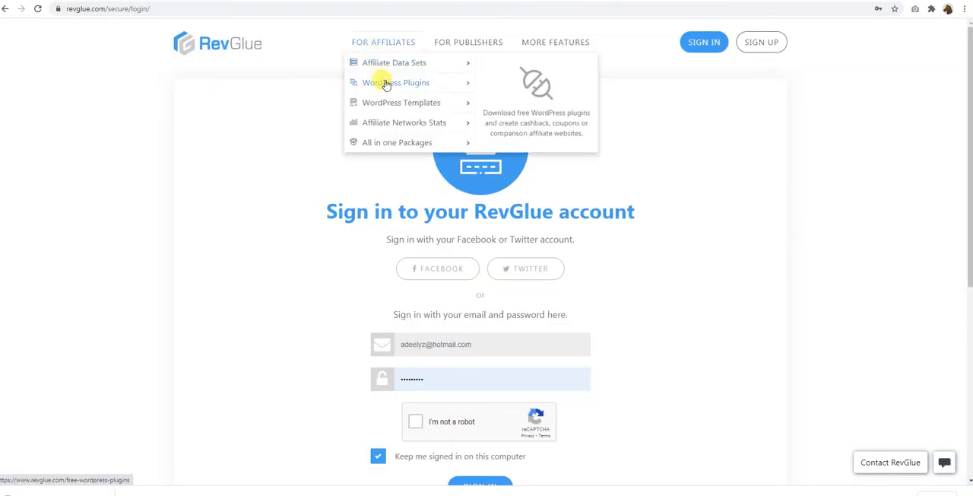
pyautogui.click(394, 82)
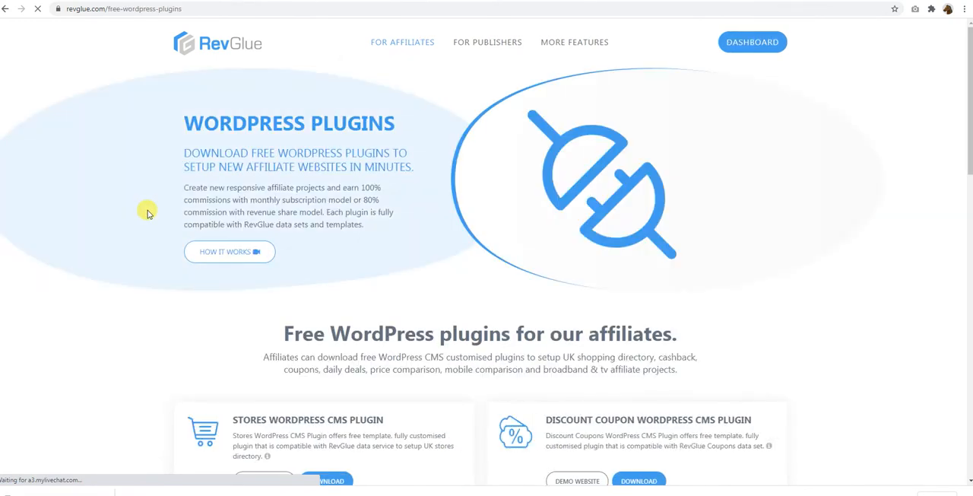
pyautogui.scroll(-3)
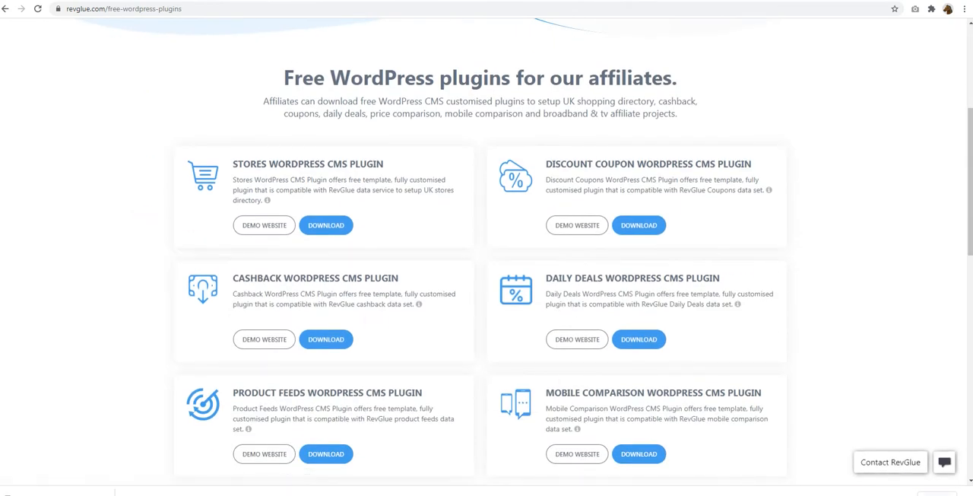
pyautogui.moveTo(109, 282)
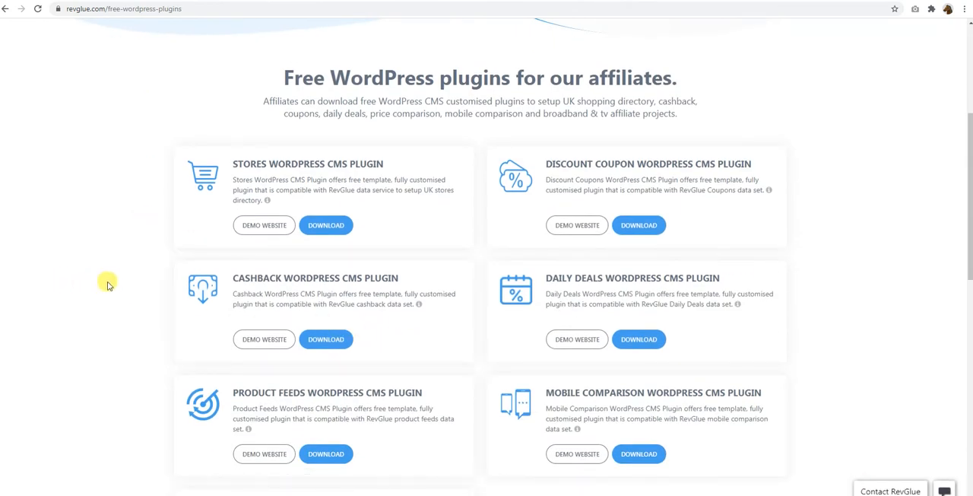
pyautogui.scroll(-3)
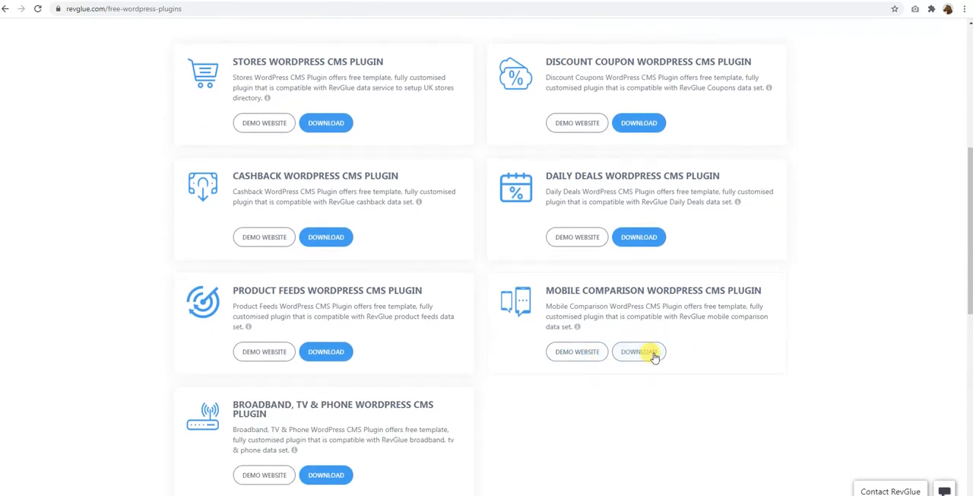
pyautogui.moveTo(572, 351)
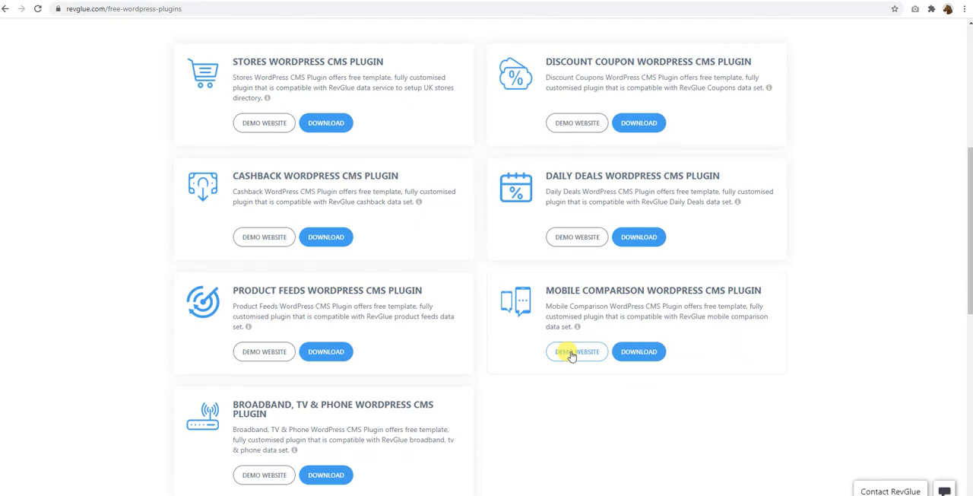
pyautogui.scroll(3)
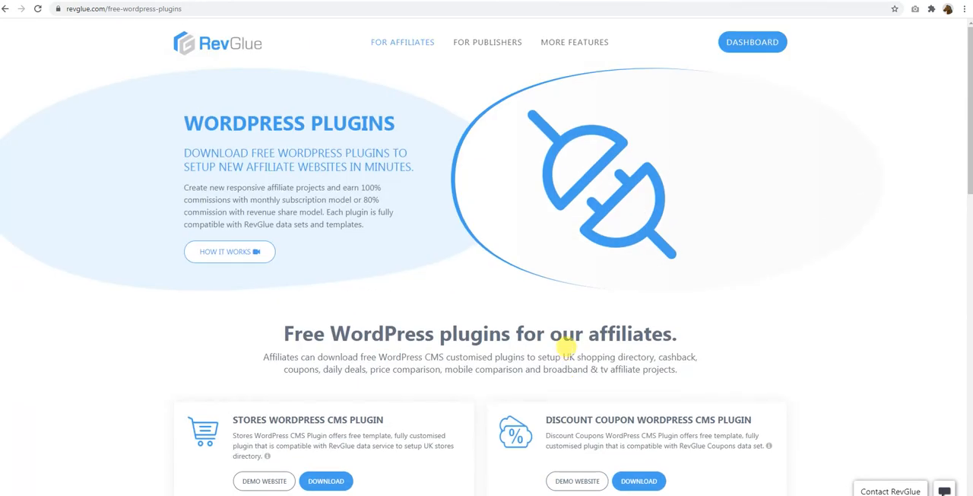
pyautogui.click(402, 42)
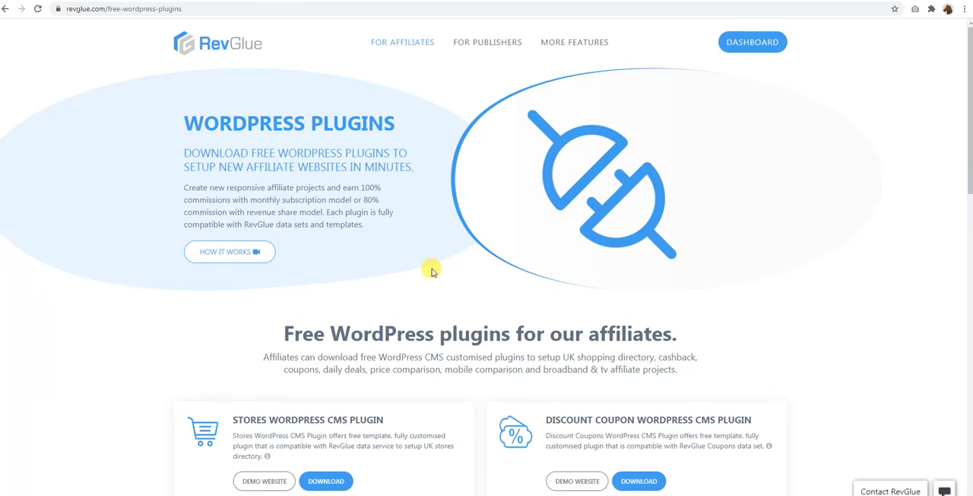
pyautogui.moveTo(409, 95)
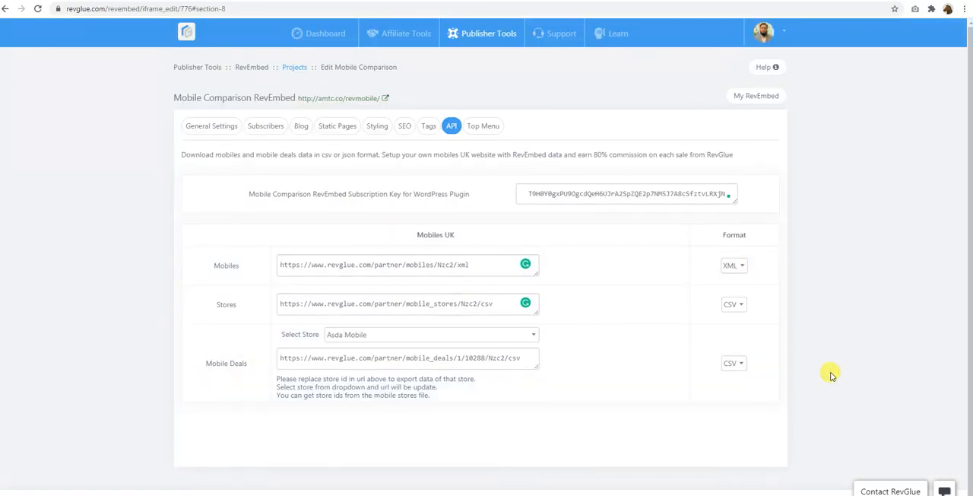
pyautogui.click(486, 125)
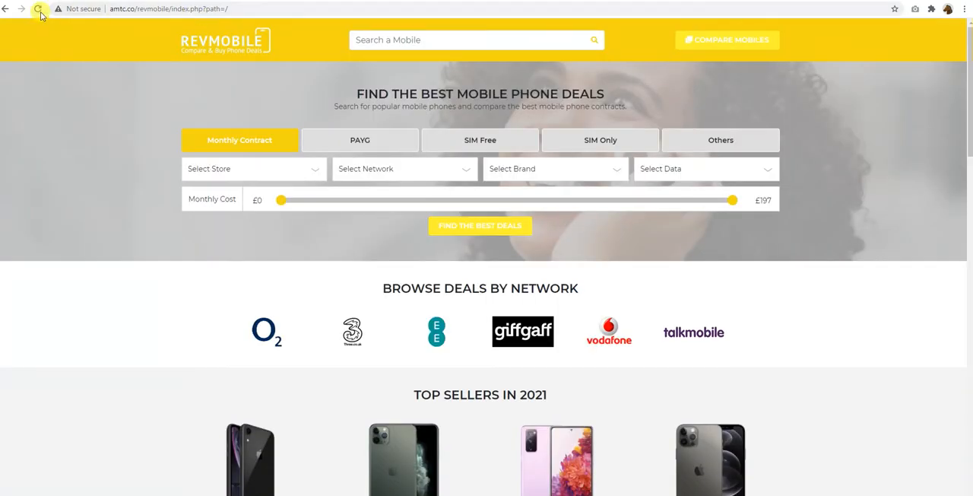
pyautogui.click(38, 9)
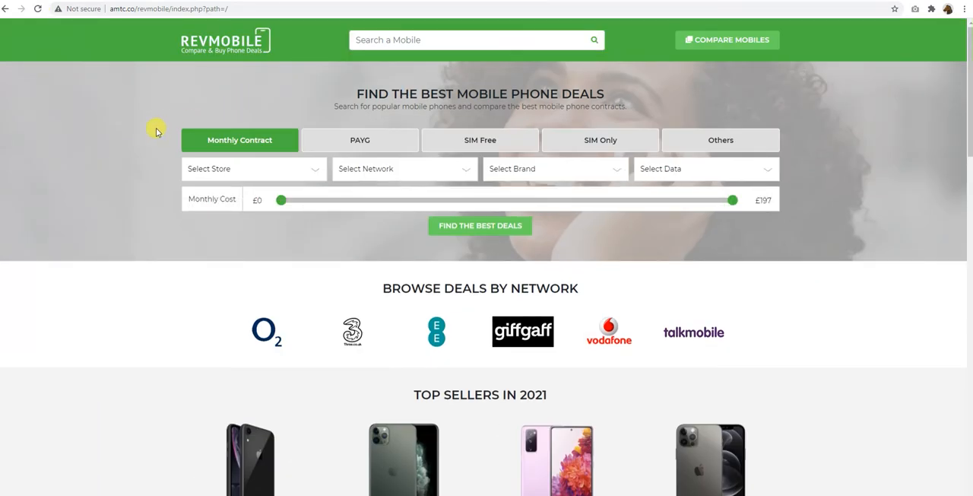
pyautogui.moveTo(780, 23)
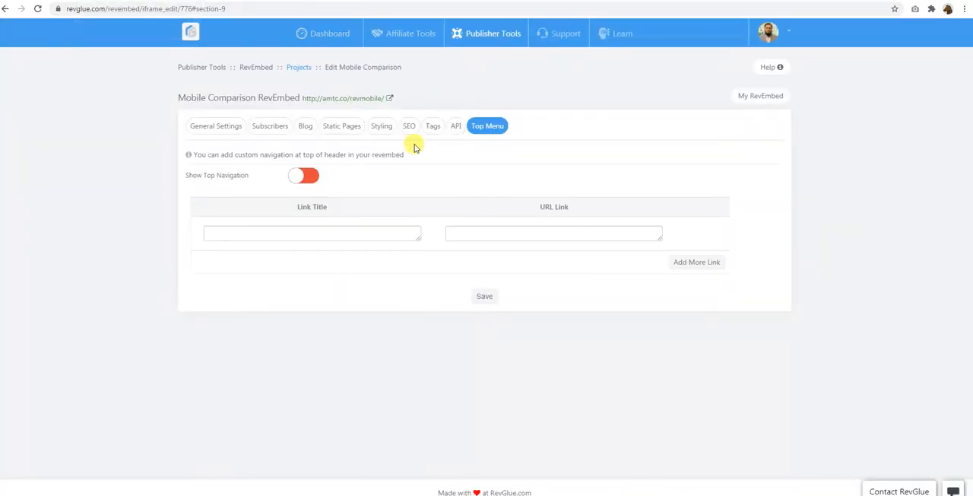
pyautogui.click(312, 232)
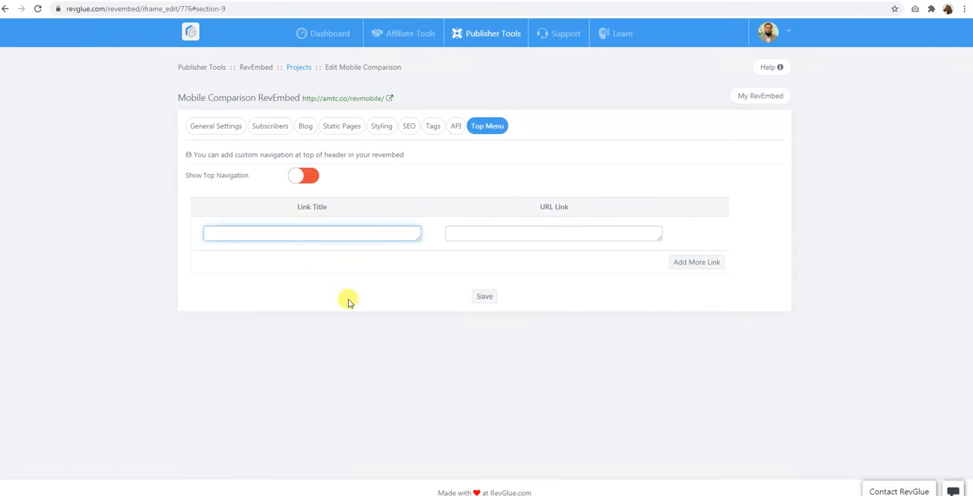
pyautogui.click(304, 174)
pyautogui.write('My Main Site')
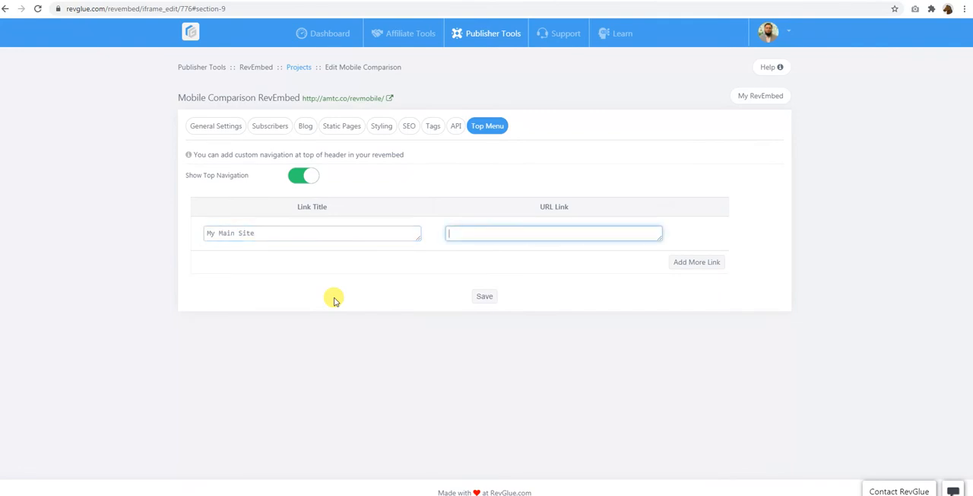
pyautogui.write('www.mainsite.com')
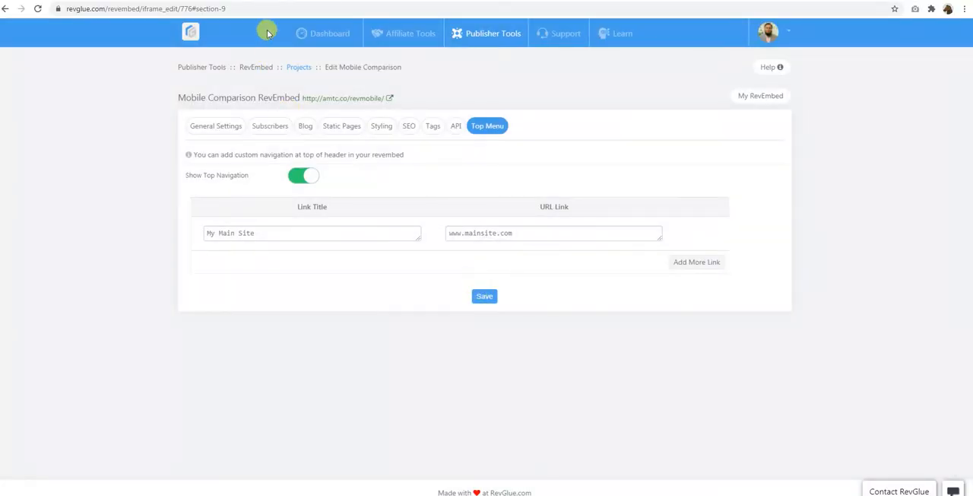
pyautogui.click(389, 97)
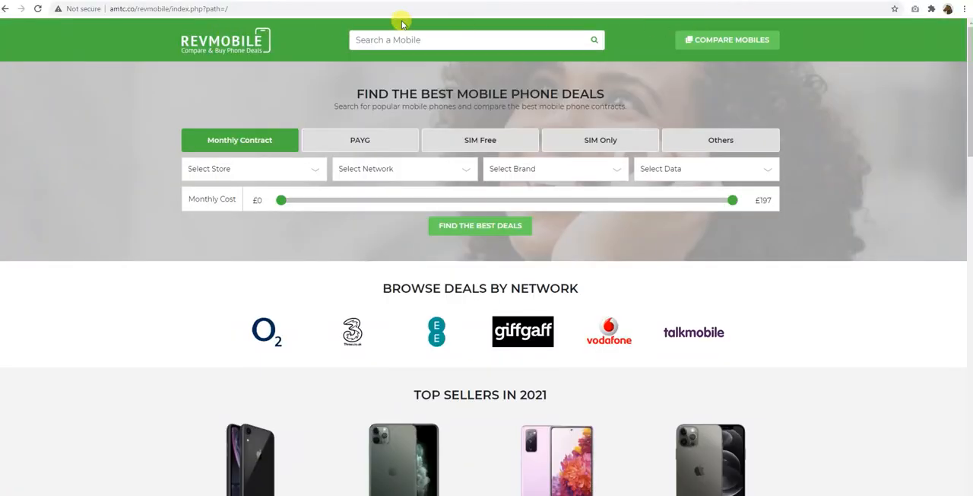
# Step: Scroll the reloaded live site to check the My Main Site link in the top bar
pyautogui.scroll(-3)
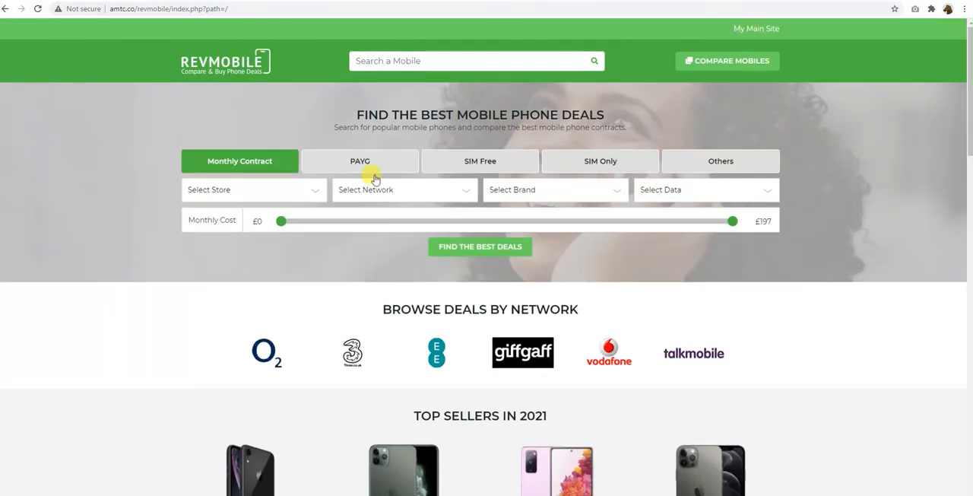
pyautogui.moveTo(687, 35)
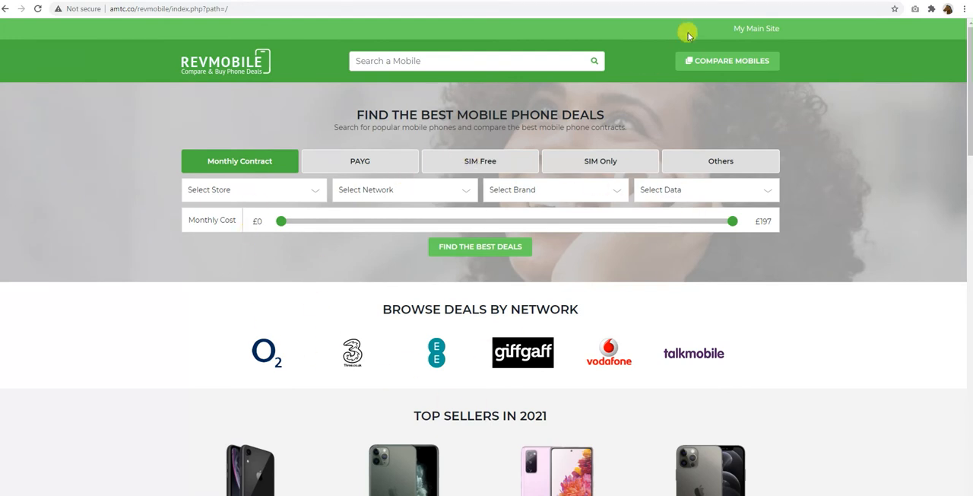
pyautogui.moveTo(383, 32)
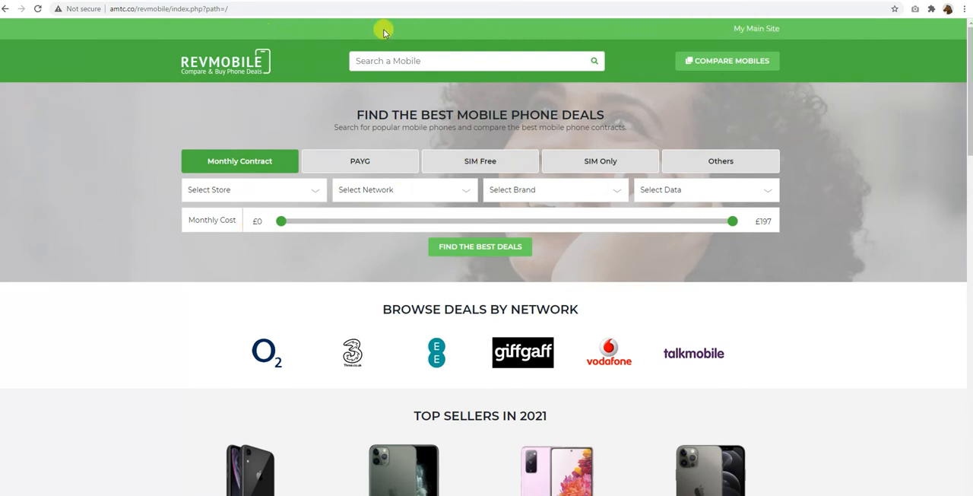
pyautogui.moveTo(653, 35)
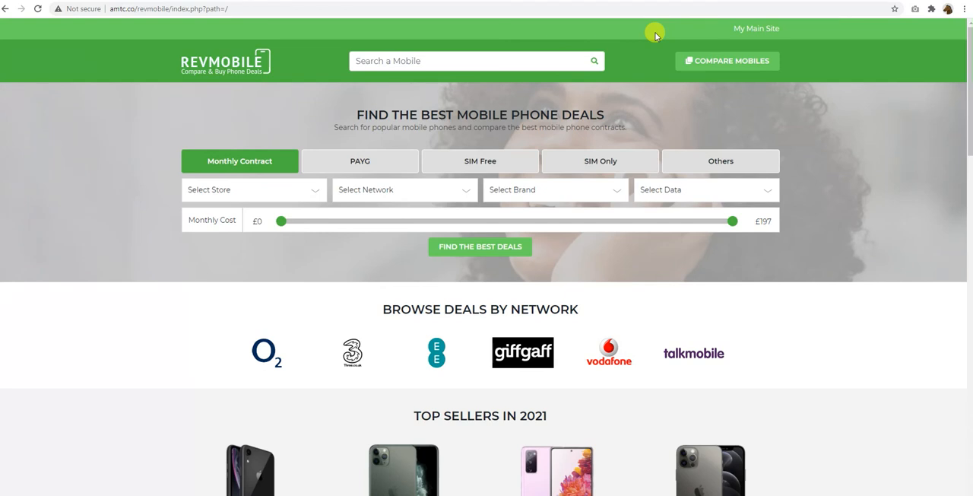
pyautogui.moveTo(151, 105)
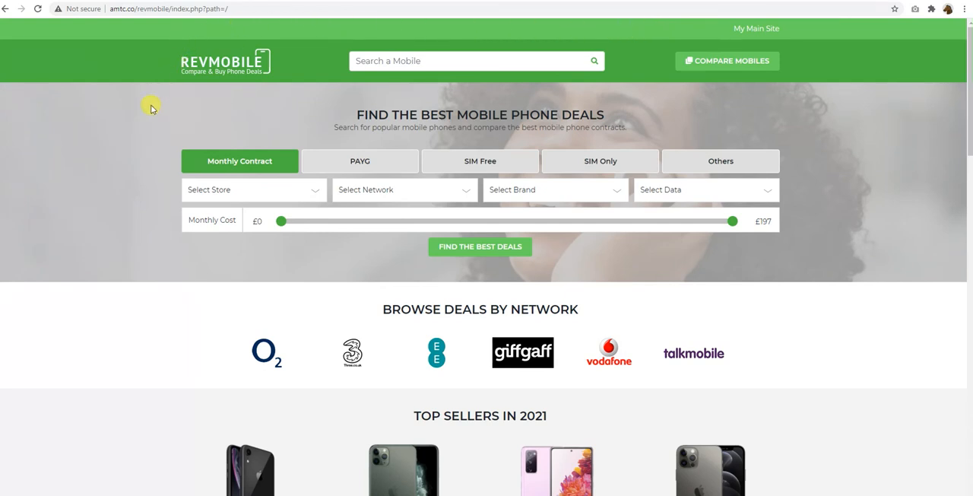
pyautogui.moveTo(139, 175)
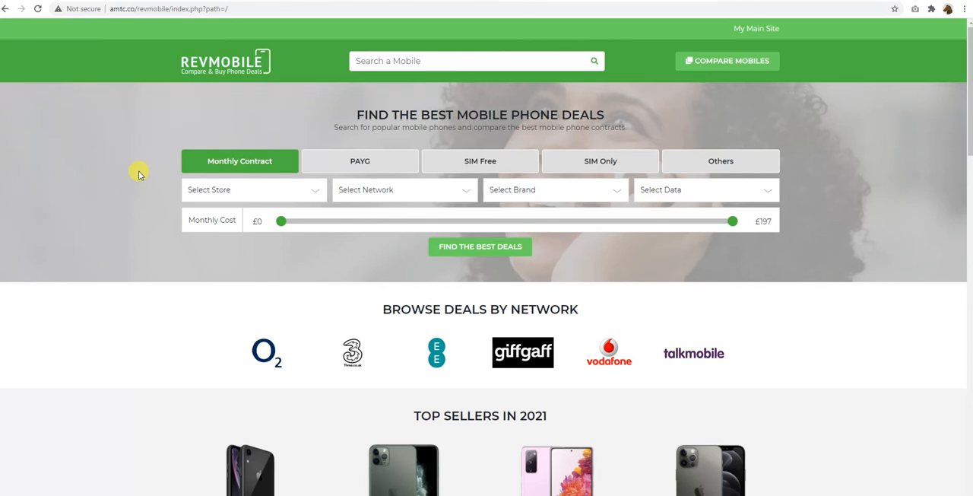
pyautogui.moveTo(665, 31)
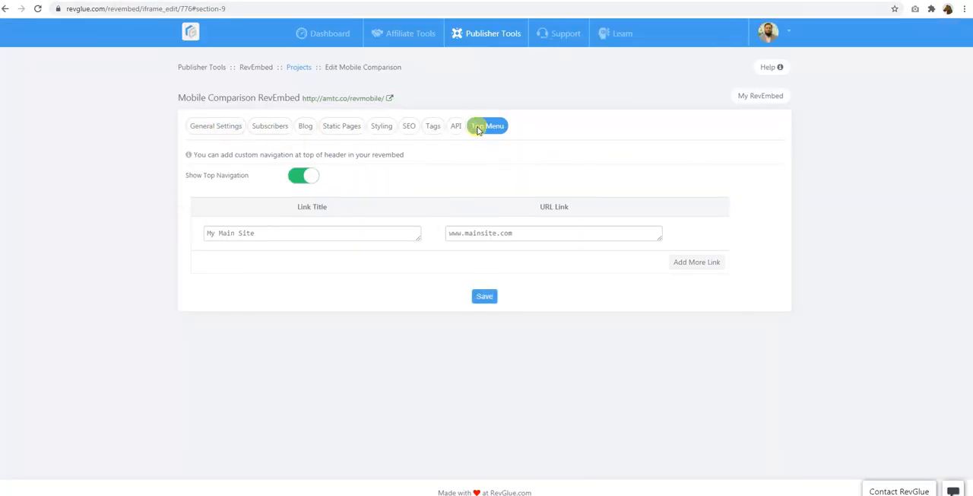
pyautogui.moveTo(485, 161)
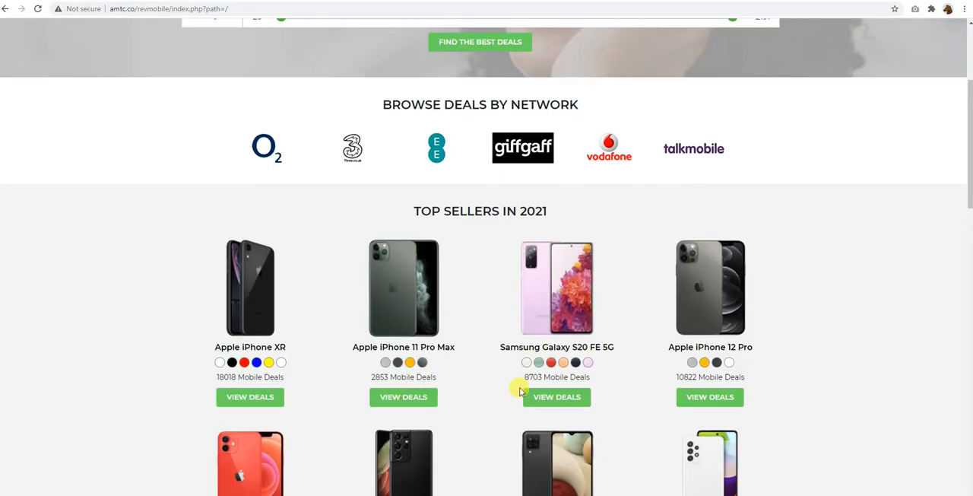
# Step: Open Samsung Galaxy S20 FE 5G deals, buy through Metrofone, then return to RevGlue
pyautogui.click(557, 396)
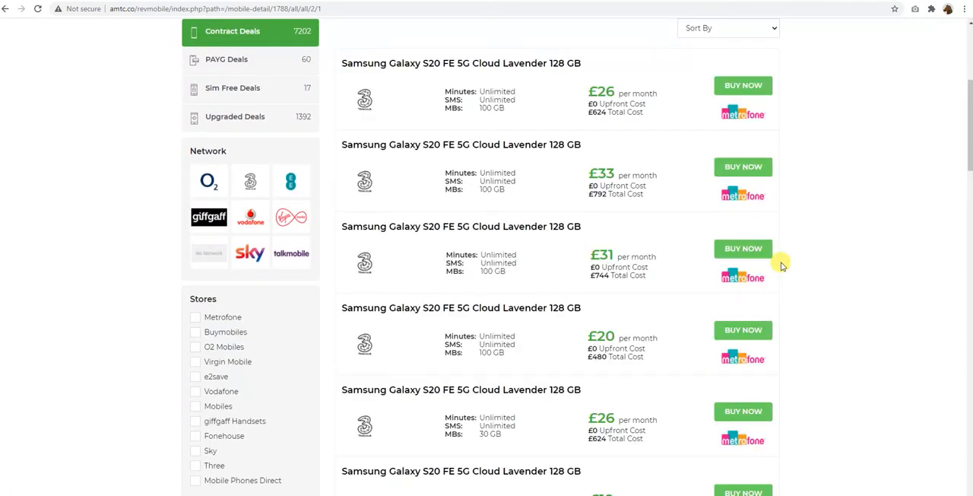
pyautogui.click(743, 167)
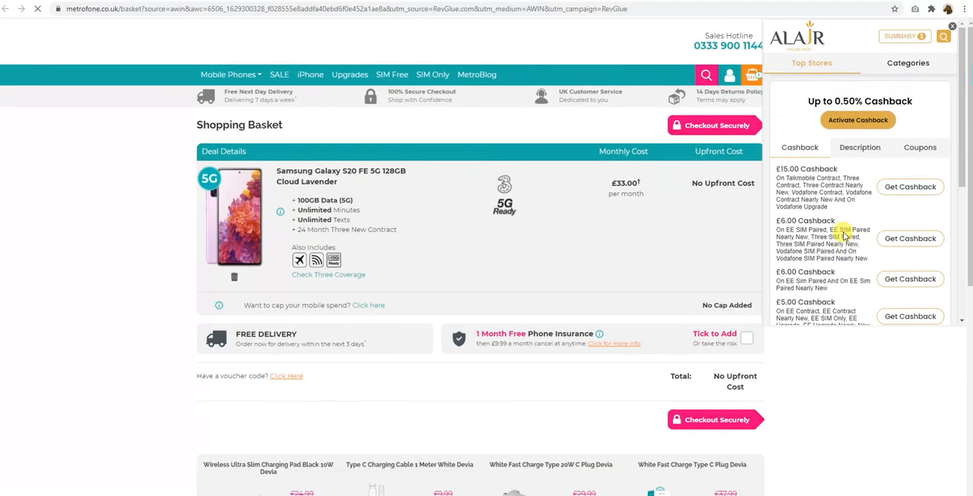
pyautogui.click(952, 25)
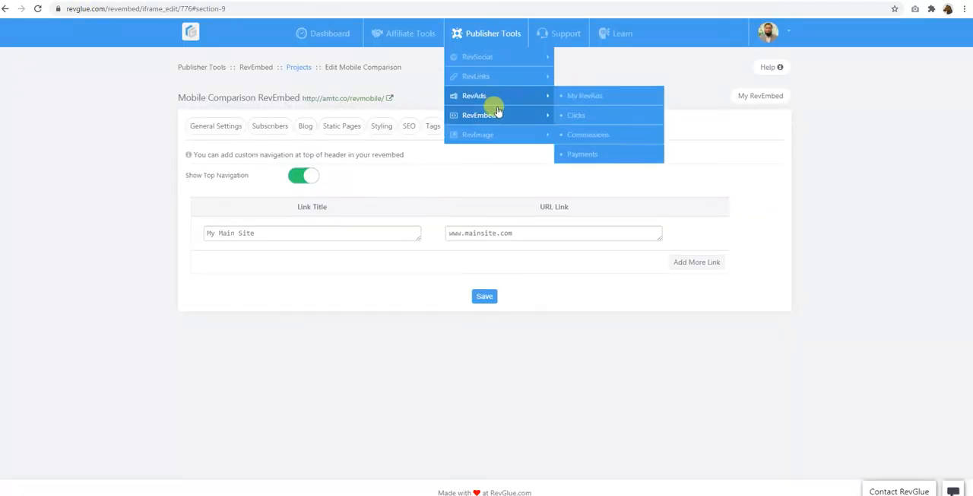
pyautogui.moveTo(479, 115)
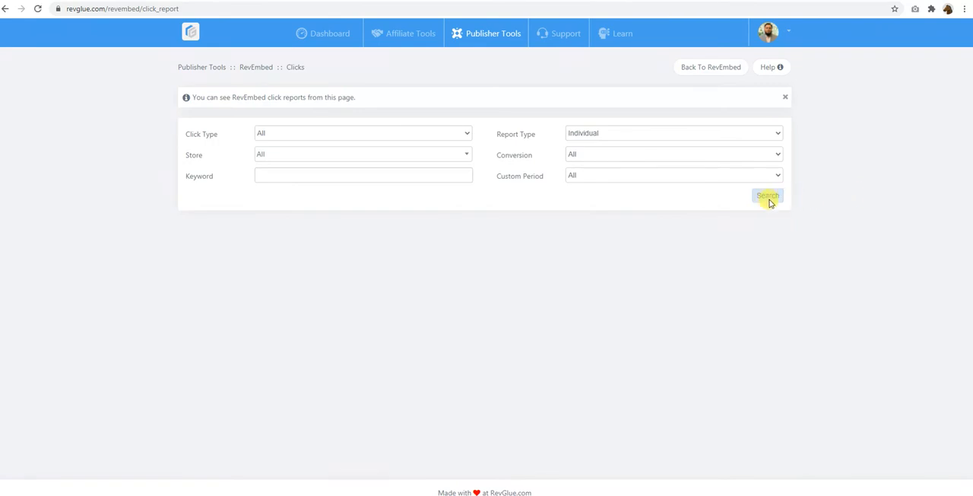
# Step: Search the RevEmbed click report and review the unconverted Metrofone Samsung Galaxy S20 FE 5G click
pyautogui.click(766, 196)
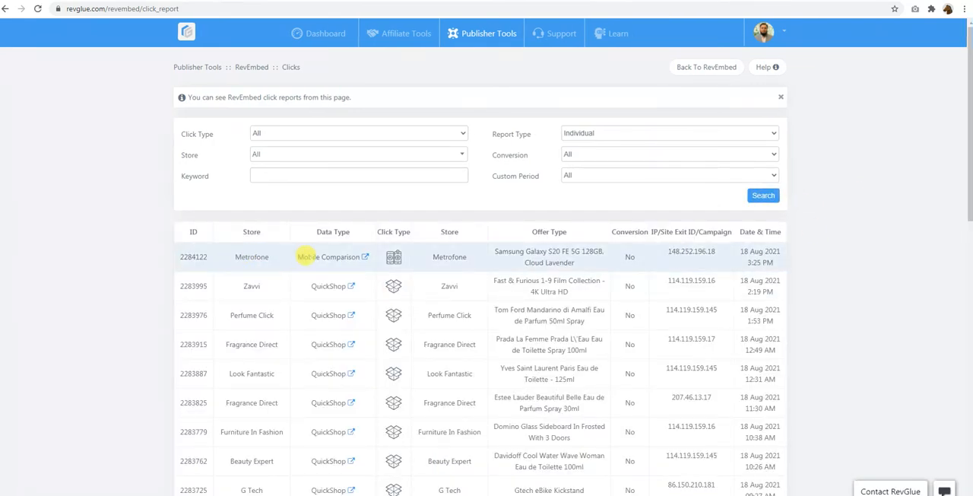
pyautogui.moveTo(363, 260)
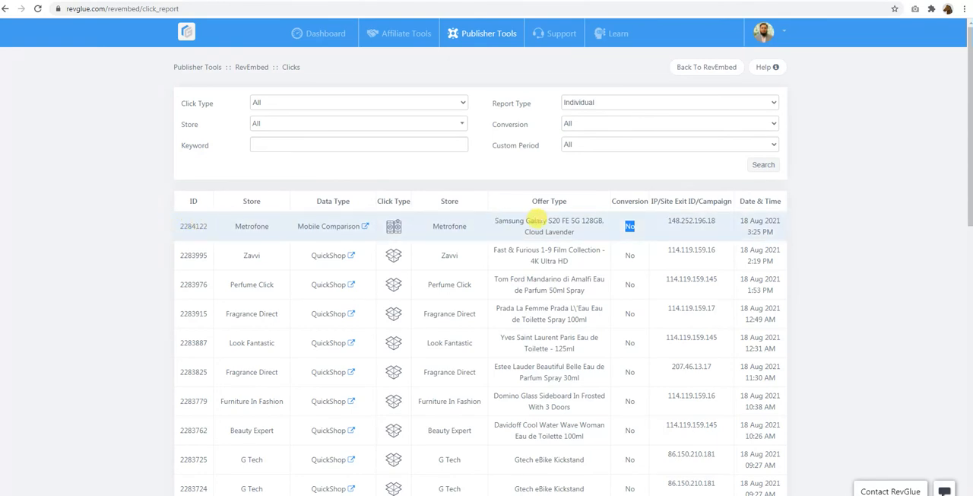
pyautogui.moveTo(824, 246)
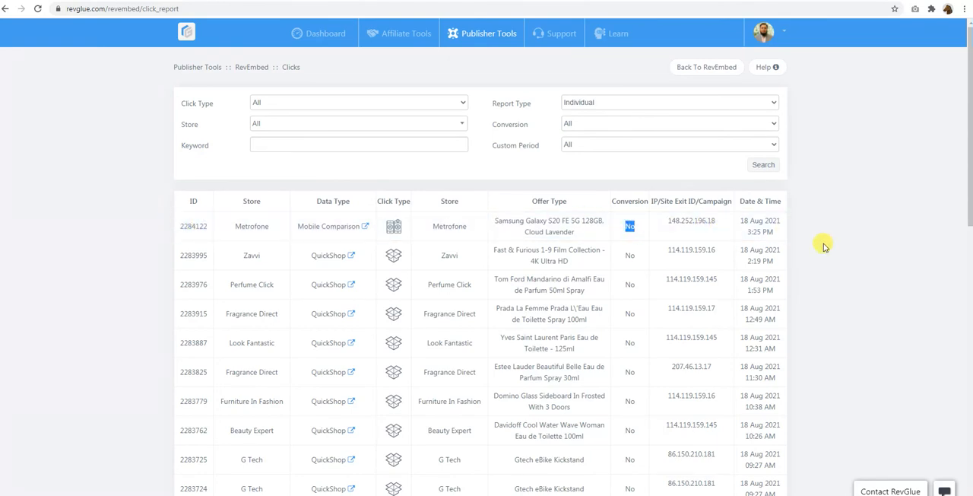
pyautogui.scroll(-3)
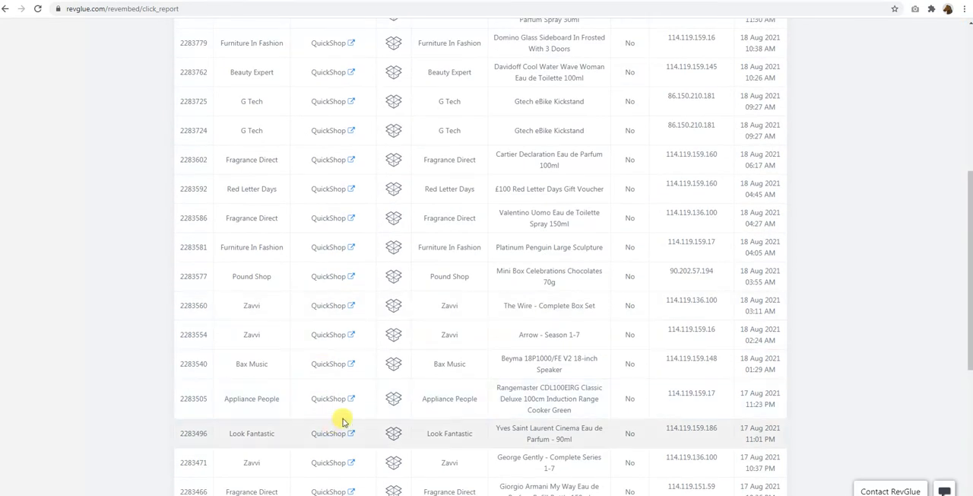
pyautogui.scroll(3)
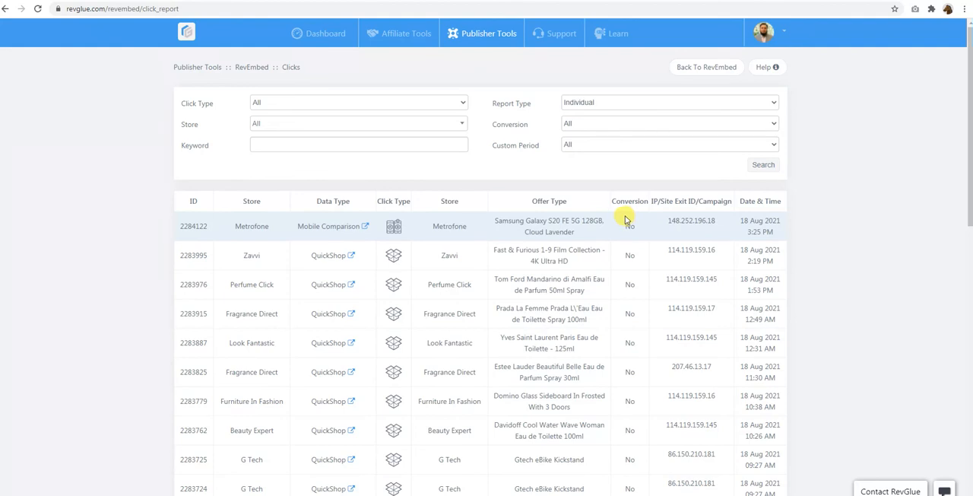
pyautogui.click(487, 33)
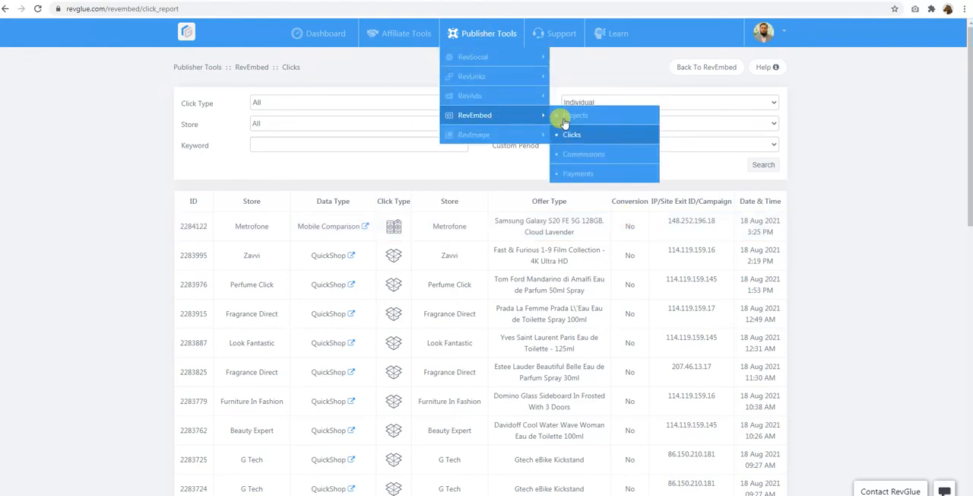
pyautogui.moveTo(595, 153)
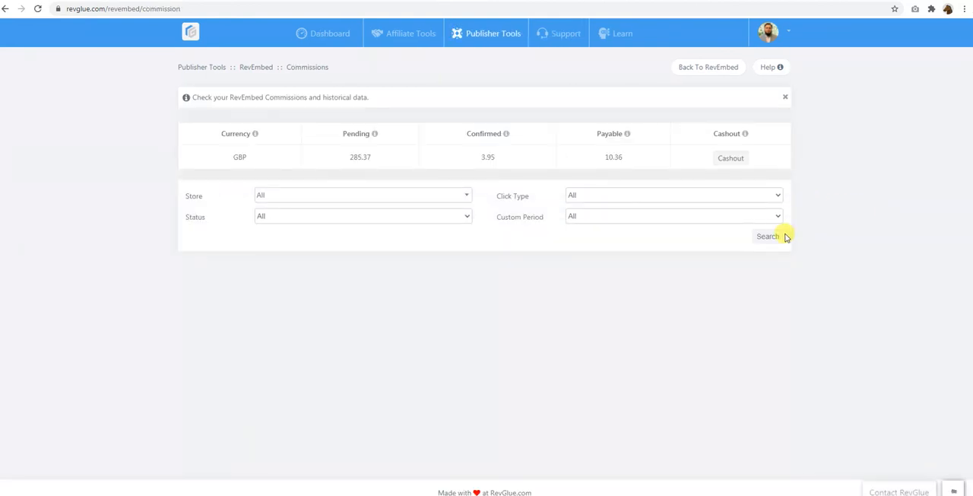
pyautogui.click(767, 235)
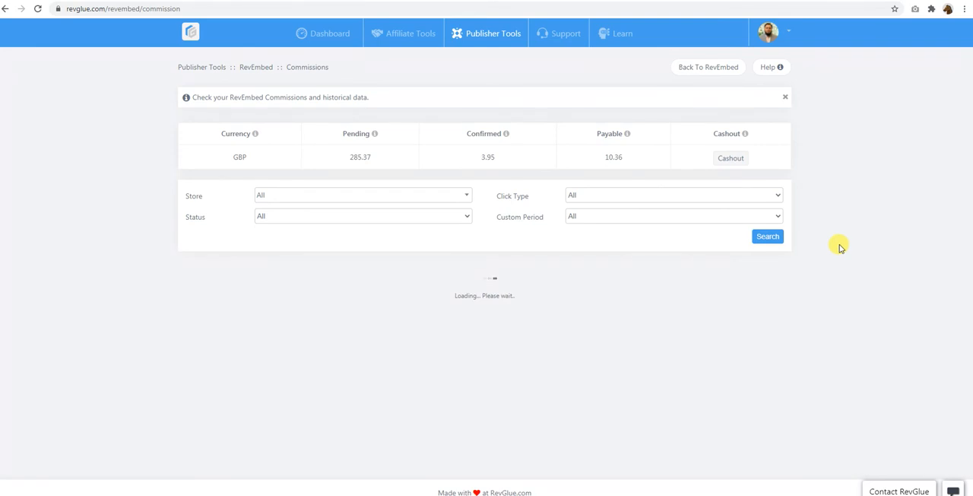
pyautogui.moveTo(591, 215)
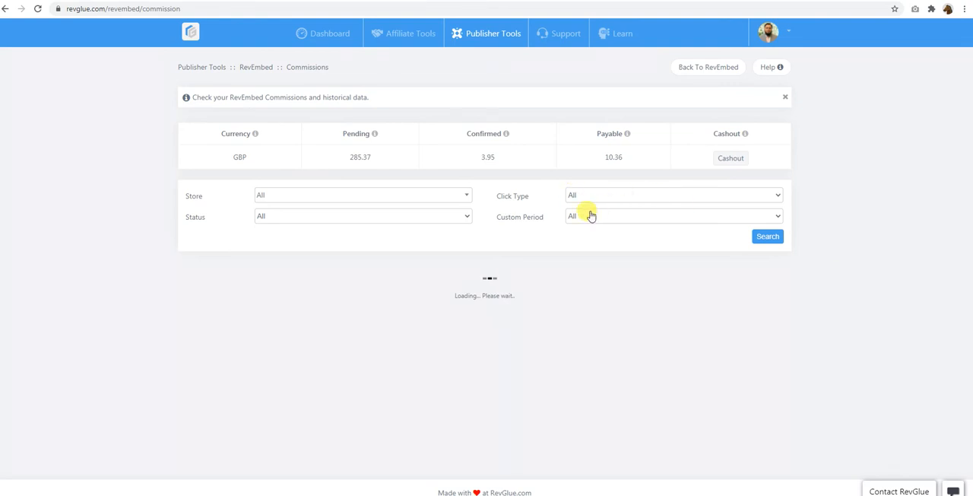
pyautogui.click(767, 236)
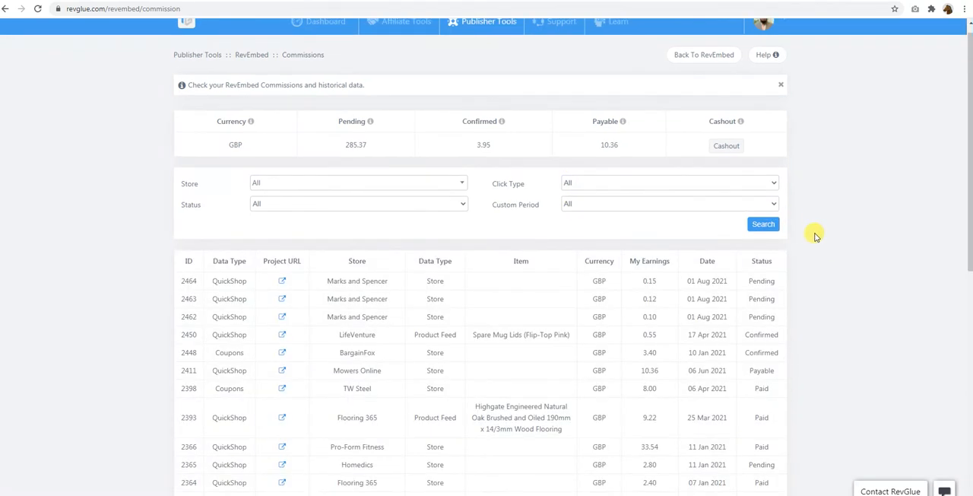
pyautogui.scroll(-3)
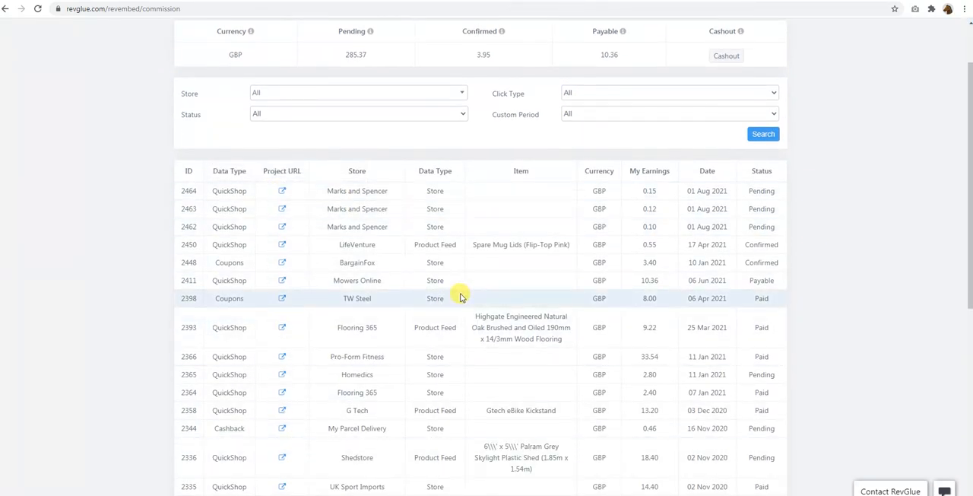
pyautogui.scroll(-3)
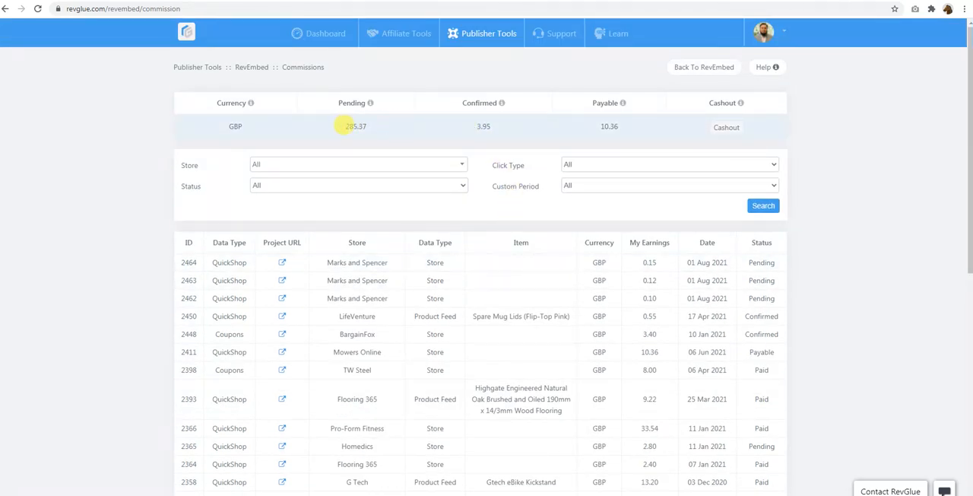
pyautogui.doubleClick(355, 126)
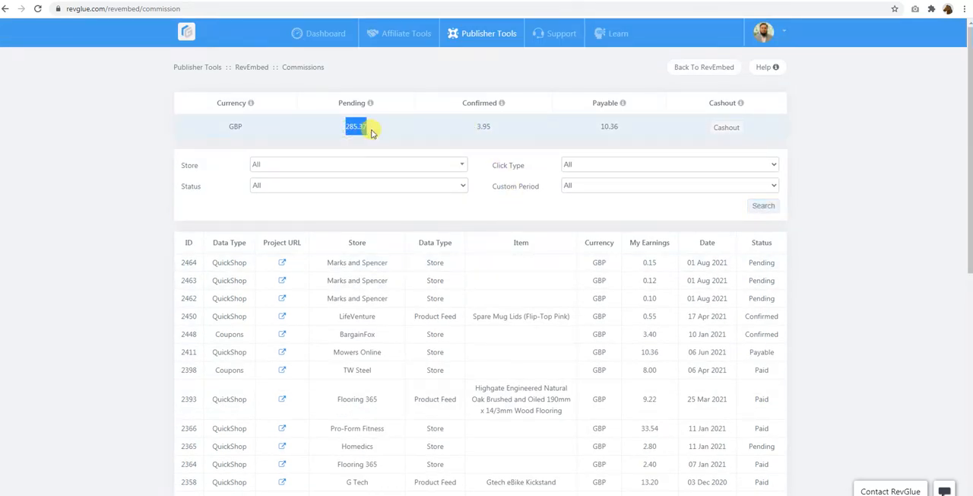
pyautogui.moveTo(371, 103)
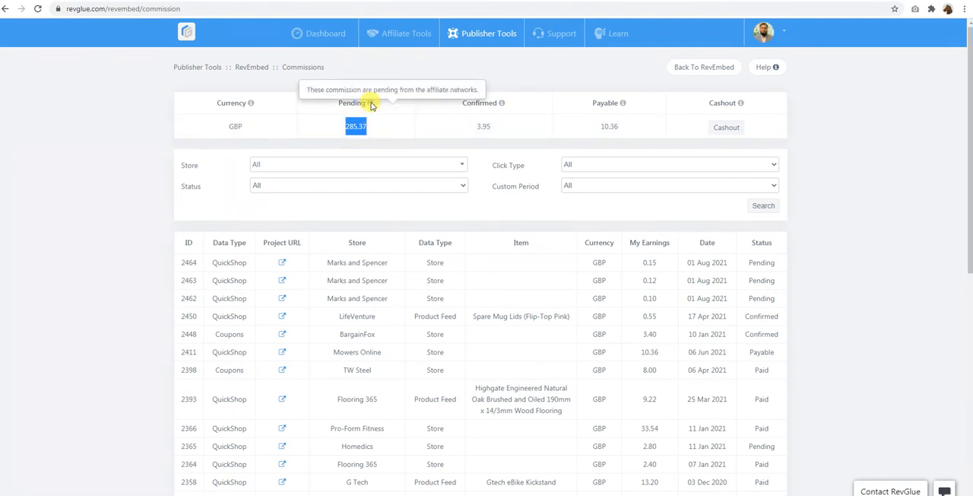
pyautogui.moveTo(427, 143)
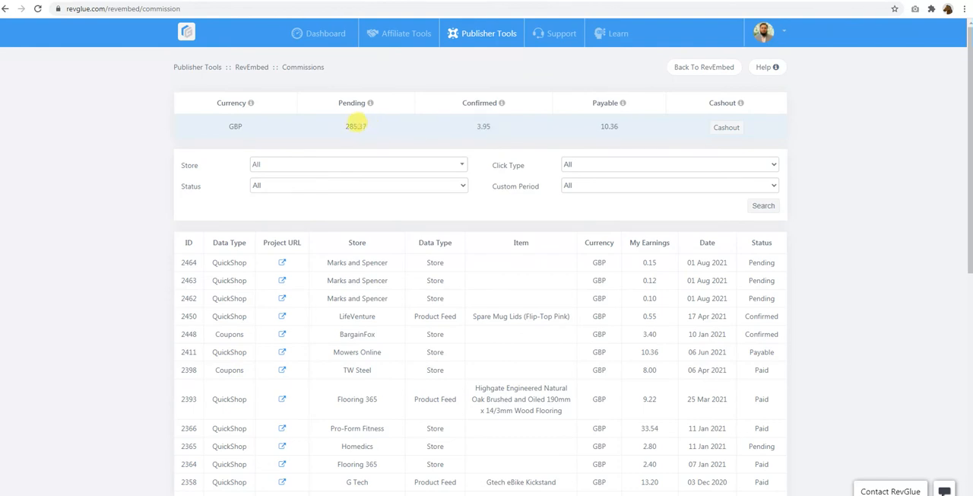
pyautogui.doubleClick(355, 126)
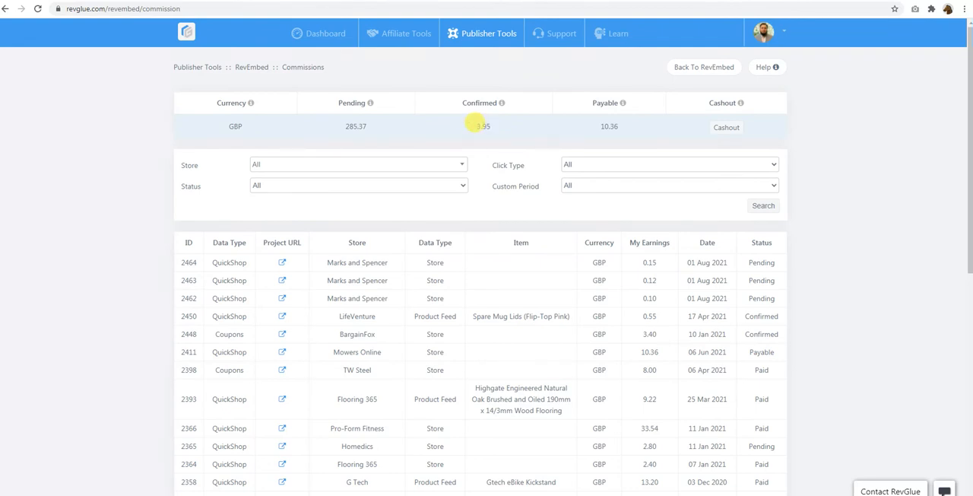
pyautogui.moveTo(492, 129)
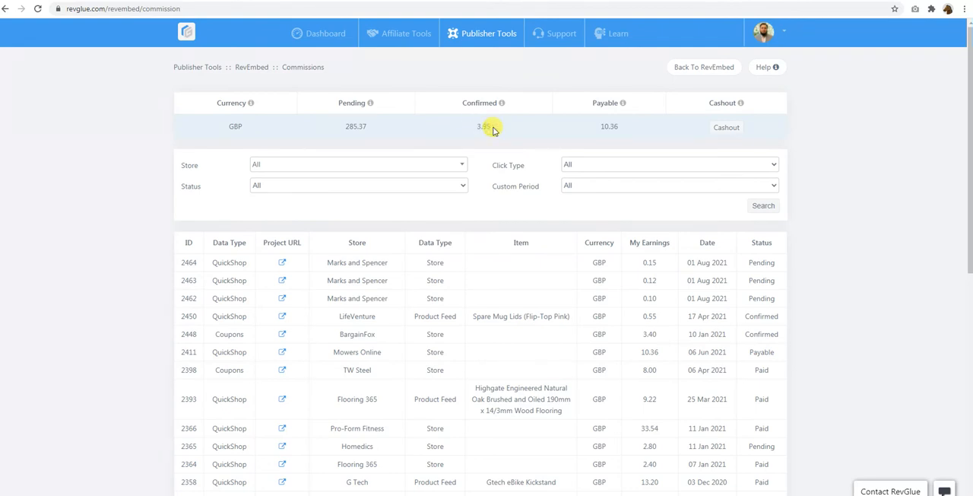
pyautogui.doubleClick(483, 126)
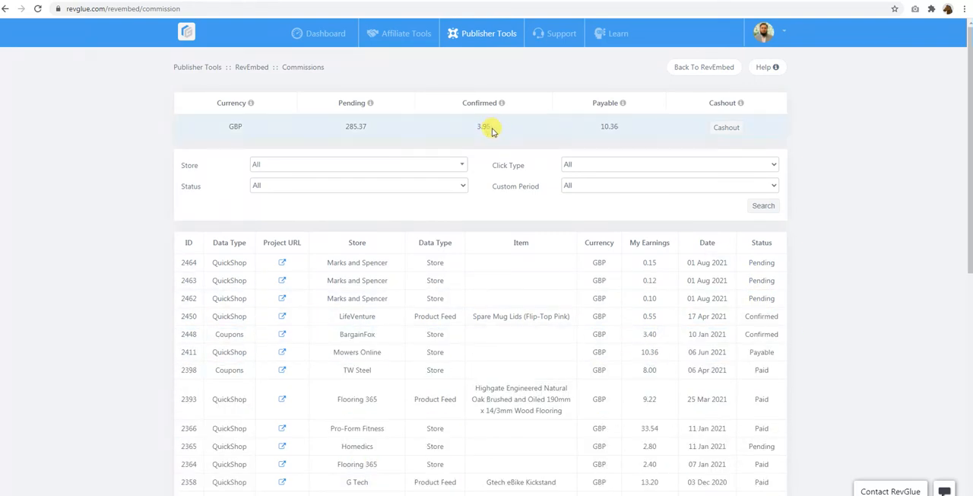
pyautogui.doubleClick(483, 127)
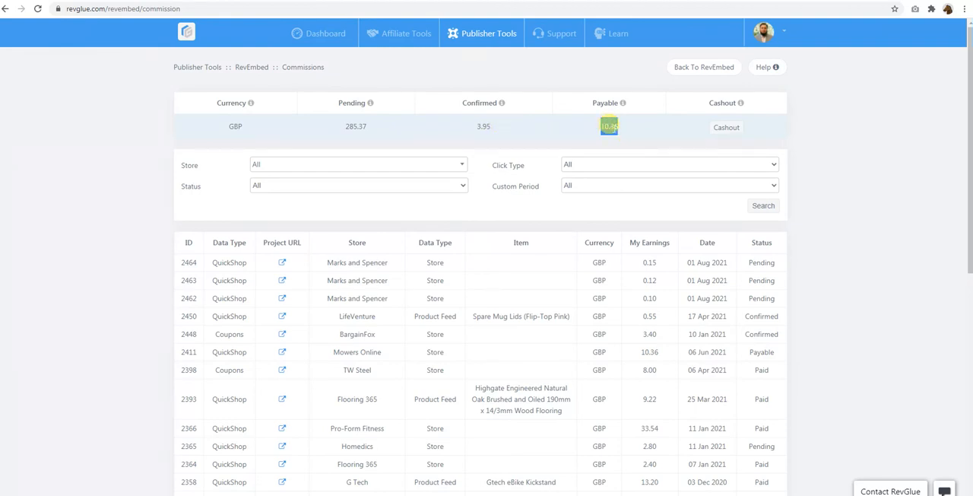
pyautogui.doubleClick(609, 126)
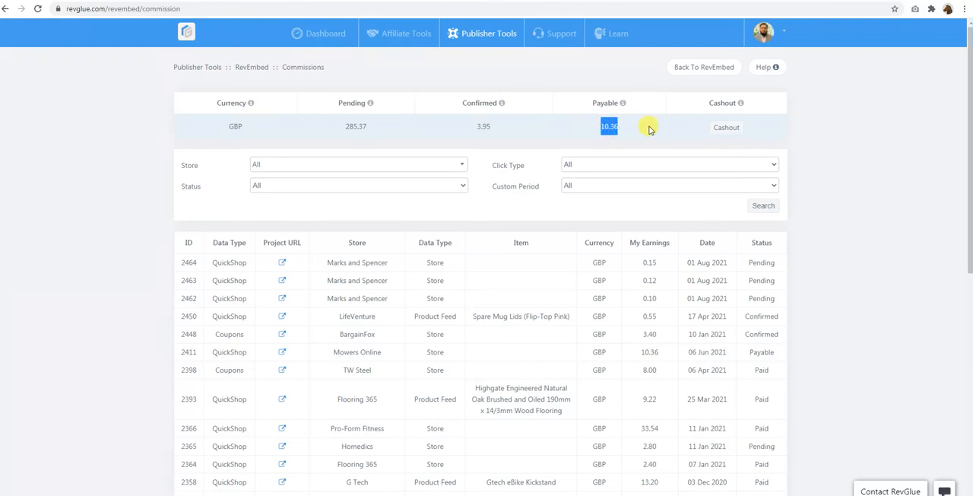
pyautogui.moveTo(624, 103)
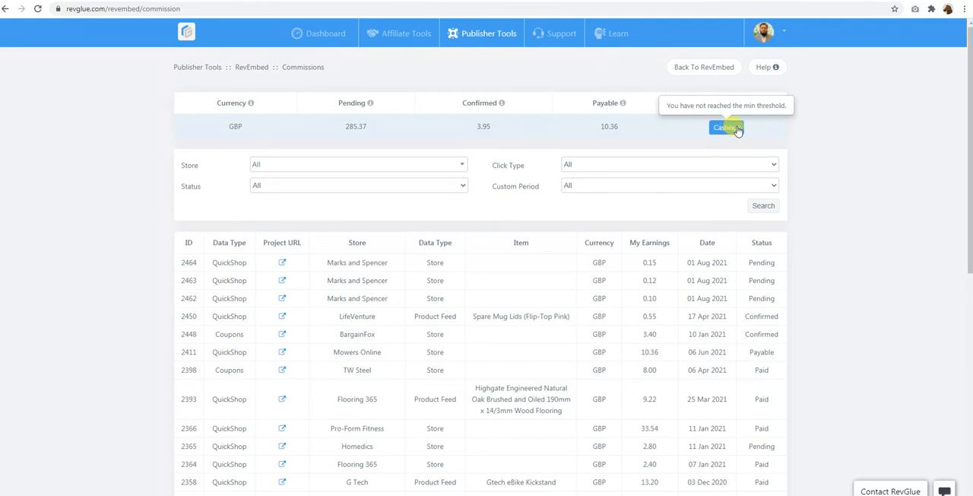
pyautogui.moveTo(827, 262)
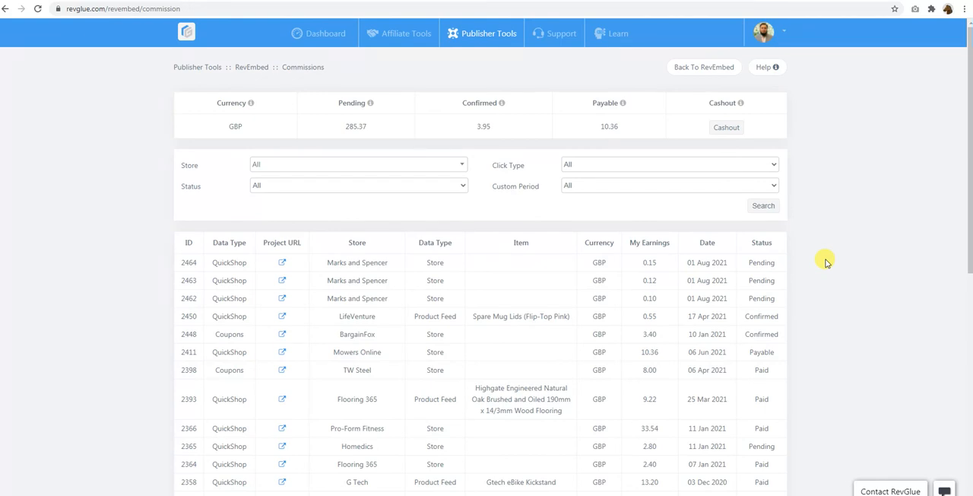
pyautogui.moveTo(837, 261)
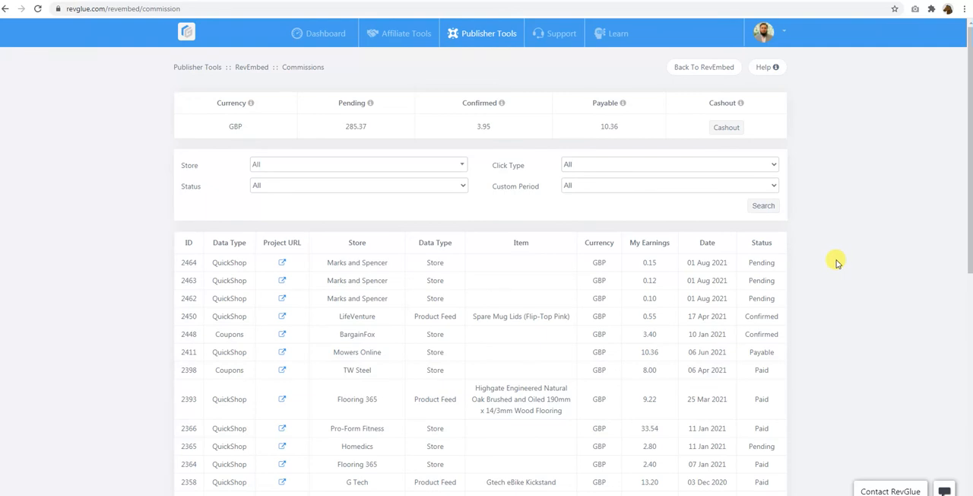
pyautogui.moveTo(833, 257)
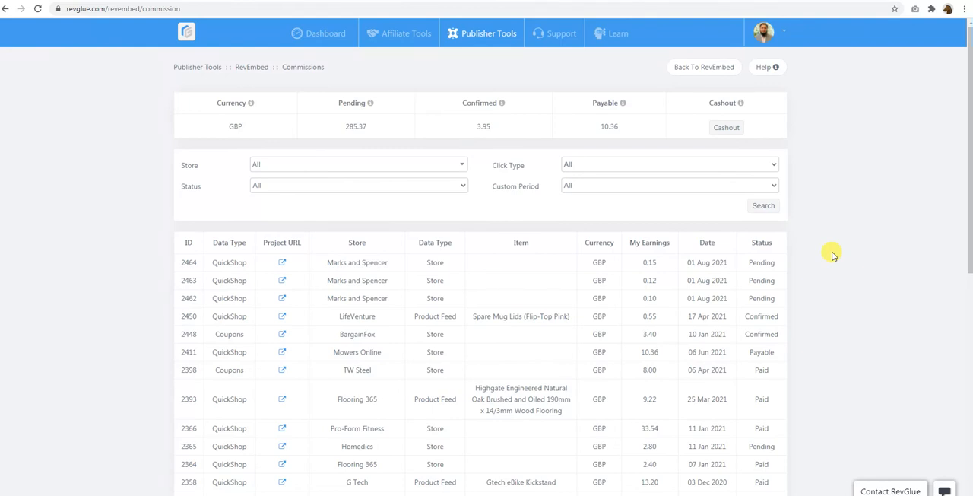
pyautogui.moveTo(698, 159)
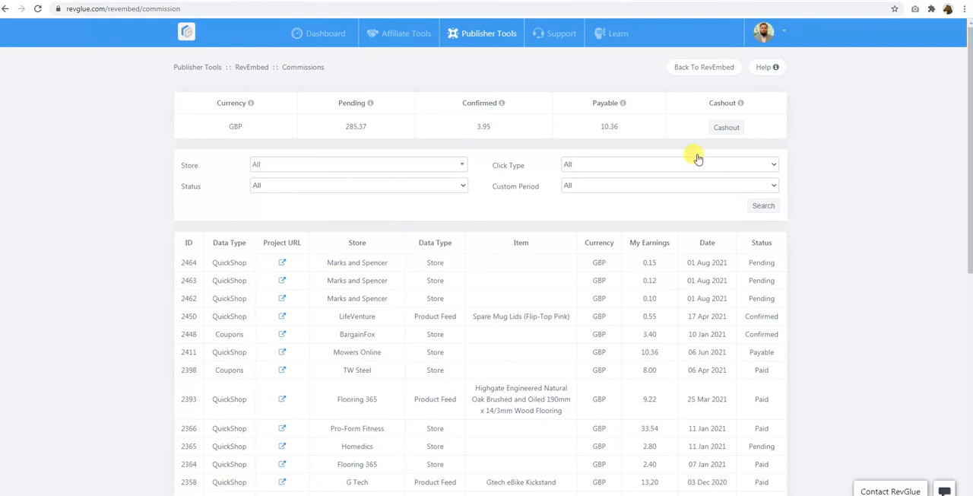
pyautogui.click(481, 33)
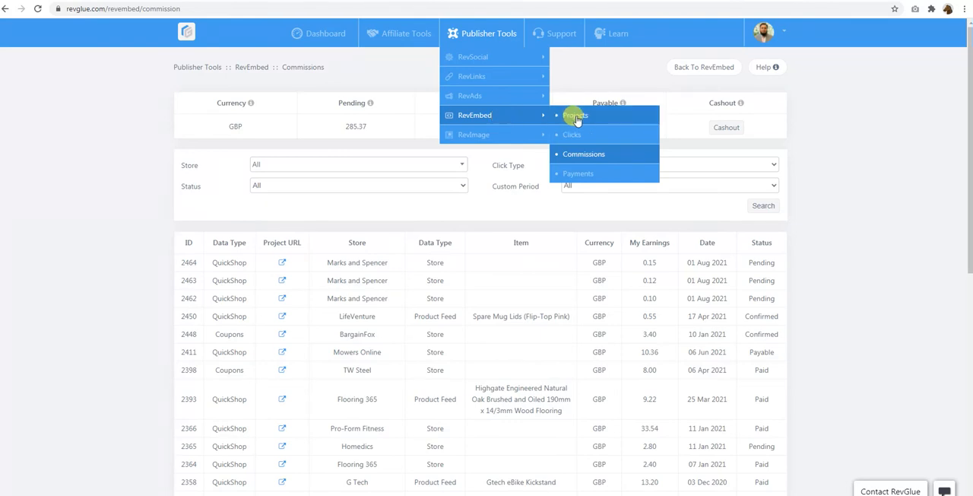
# Step: Search the RevEmbed payments report, listing one paid and two rejected payments
pyautogui.click(578, 174)
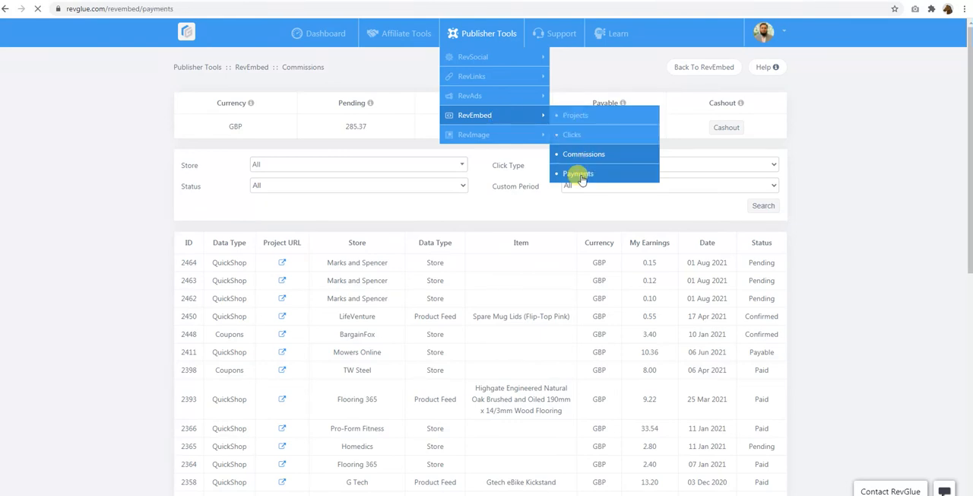
pyautogui.click(578, 174)
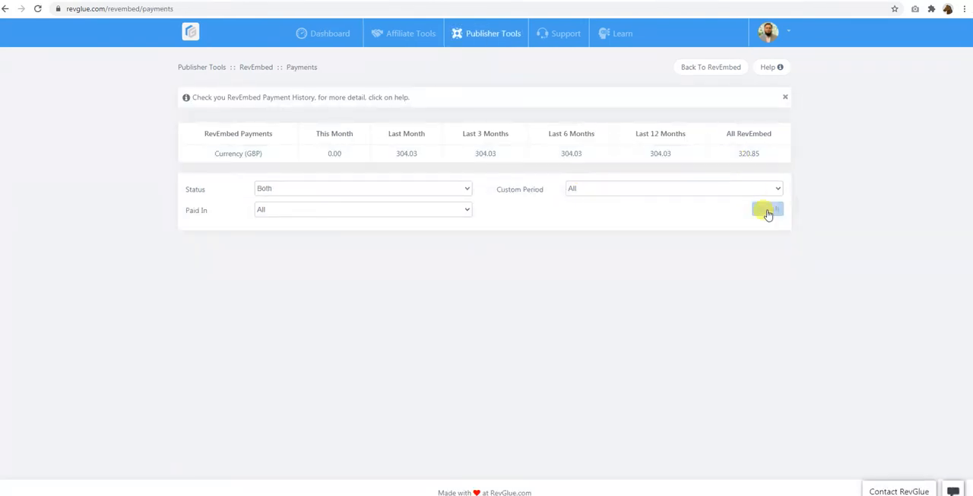
pyautogui.click(767, 208)
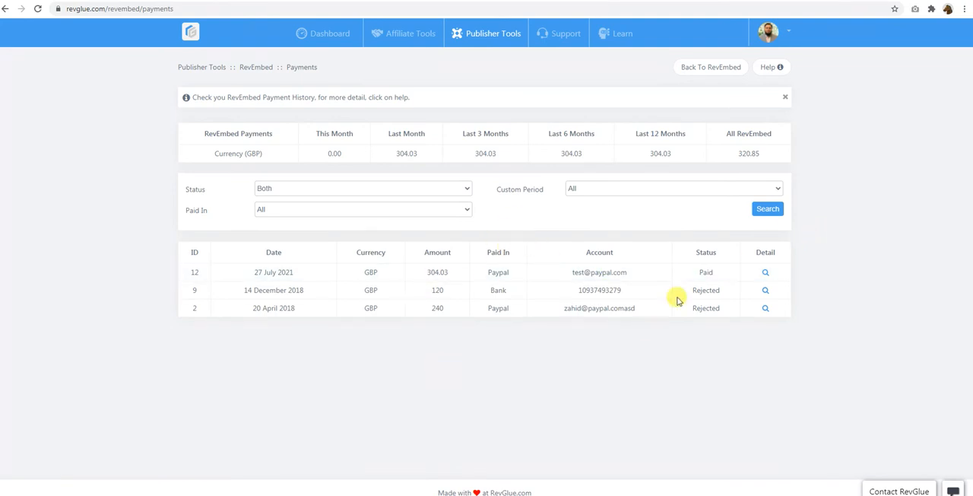
# Step: Inspect and close the details of the £304.03 PayPal payment from 27 July 2021
pyautogui.click(766, 271)
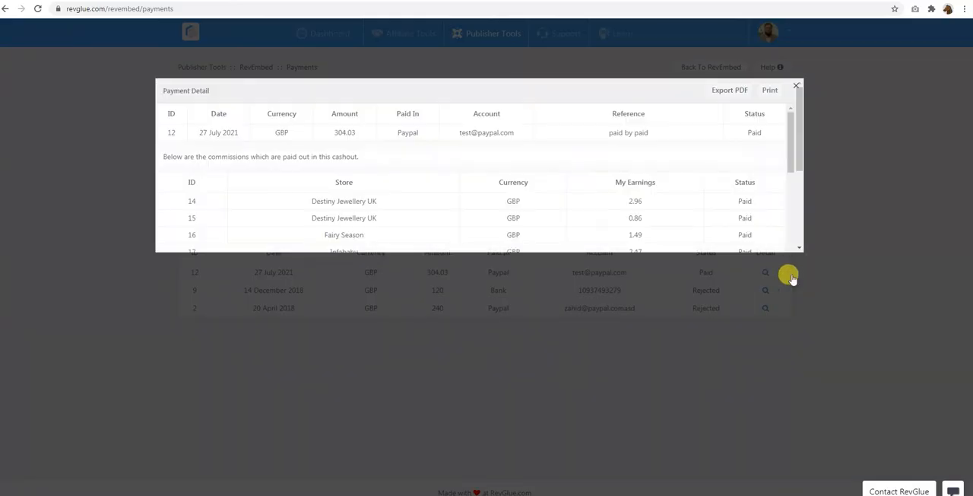
pyautogui.scroll(-3)
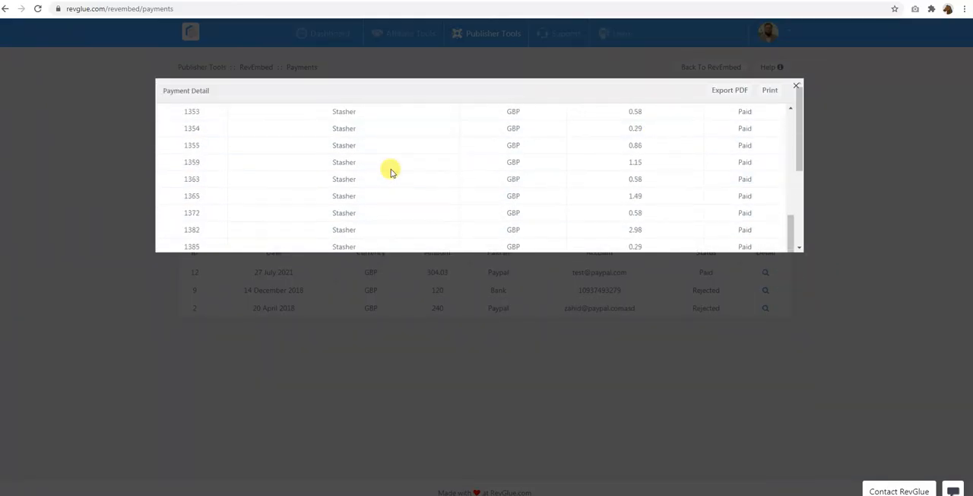
pyautogui.scroll(-3)
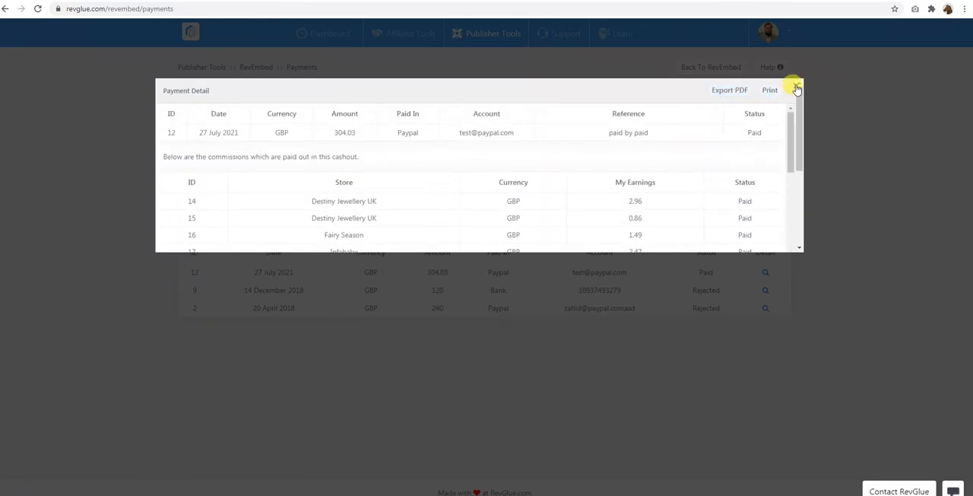
pyautogui.click(795, 86)
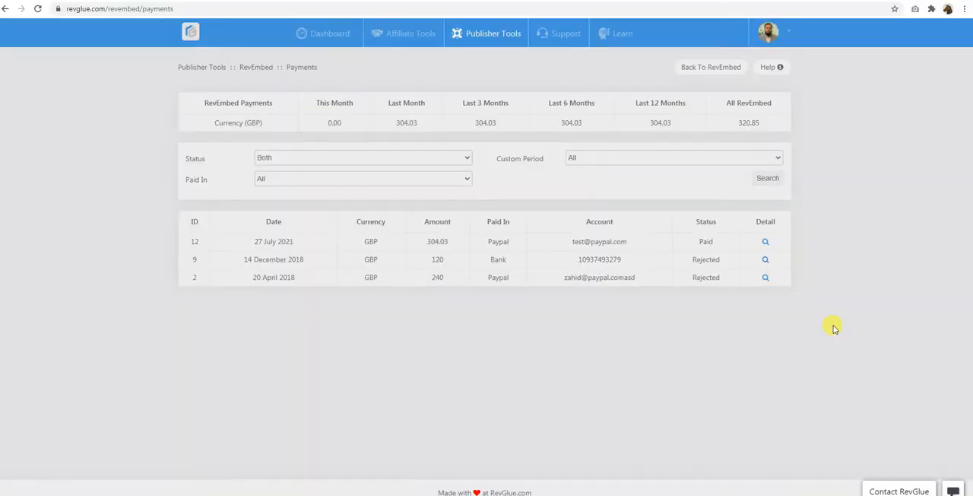
pyautogui.moveTo(756, 103)
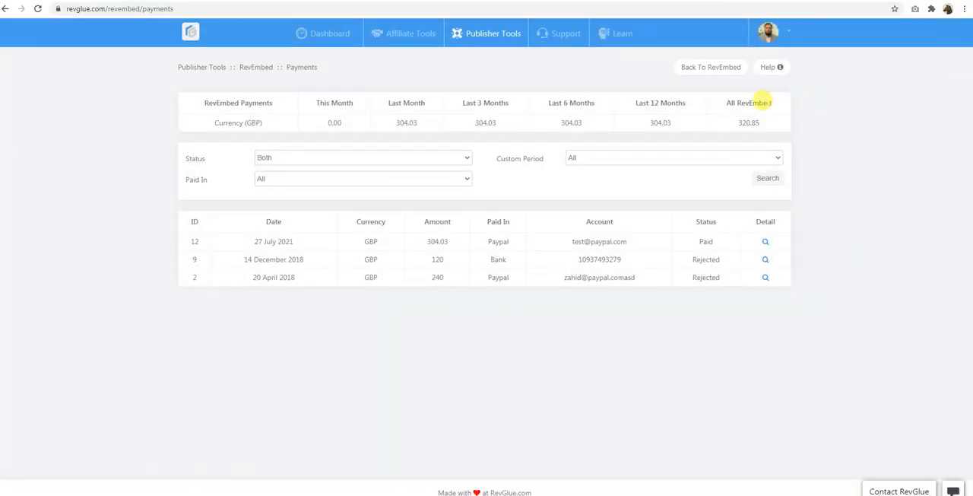
pyautogui.click(493, 33)
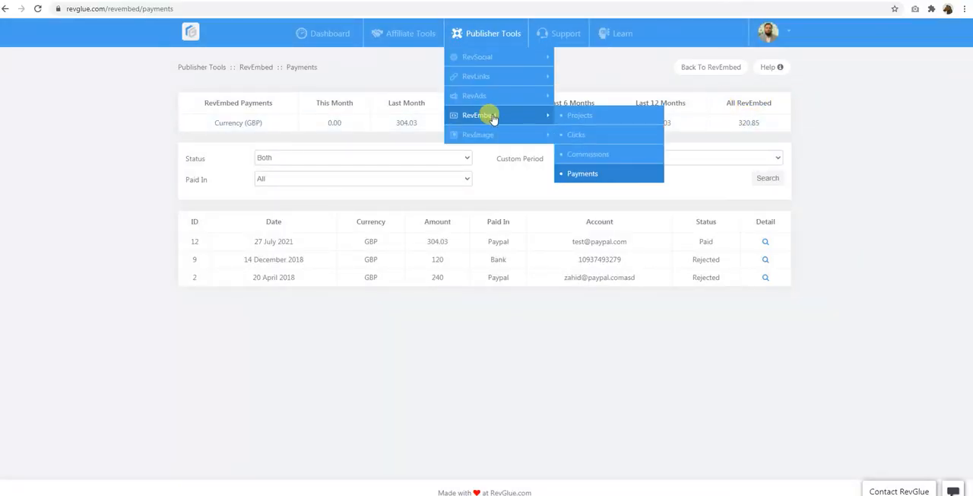
# Step: Search RevEmbed projects so the amtc.co/revmobile Mobile Comparison project appears first
pyautogui.click(579, 115)
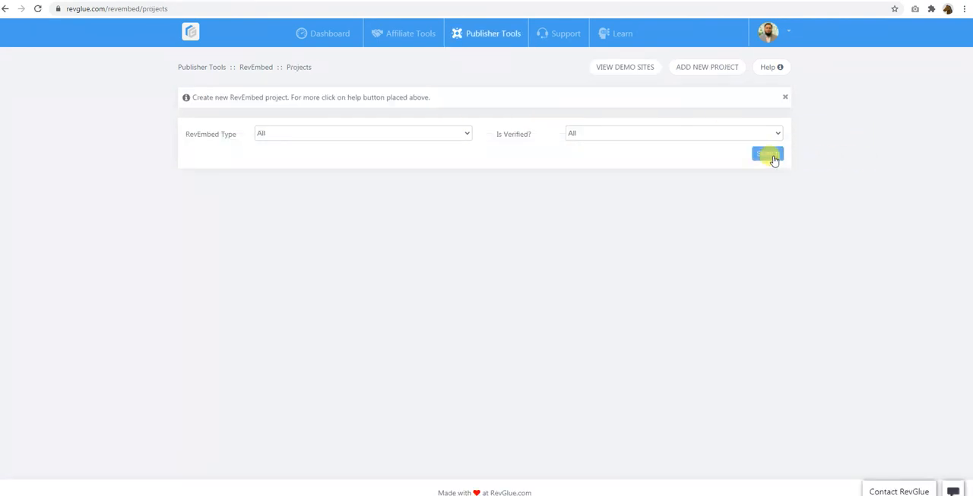
pyautogui.click(767, 154)
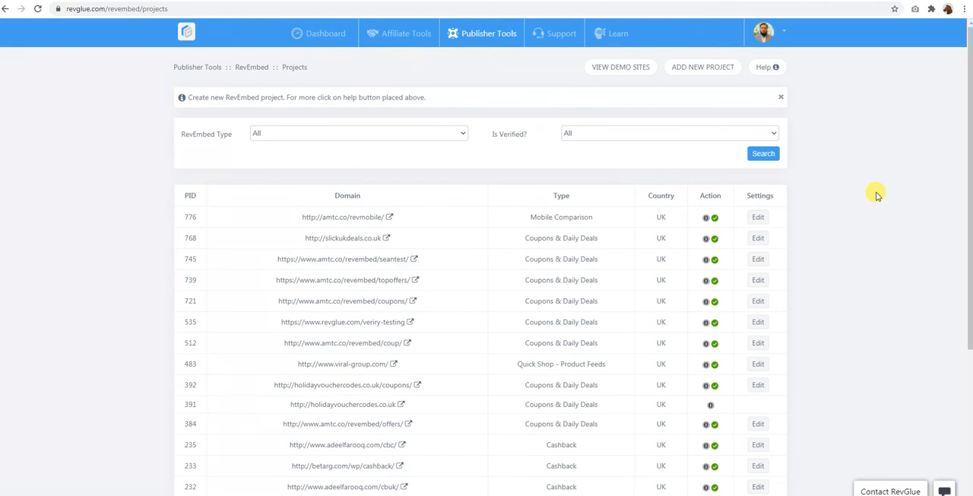
pyautogui.moveTo(853, 222)
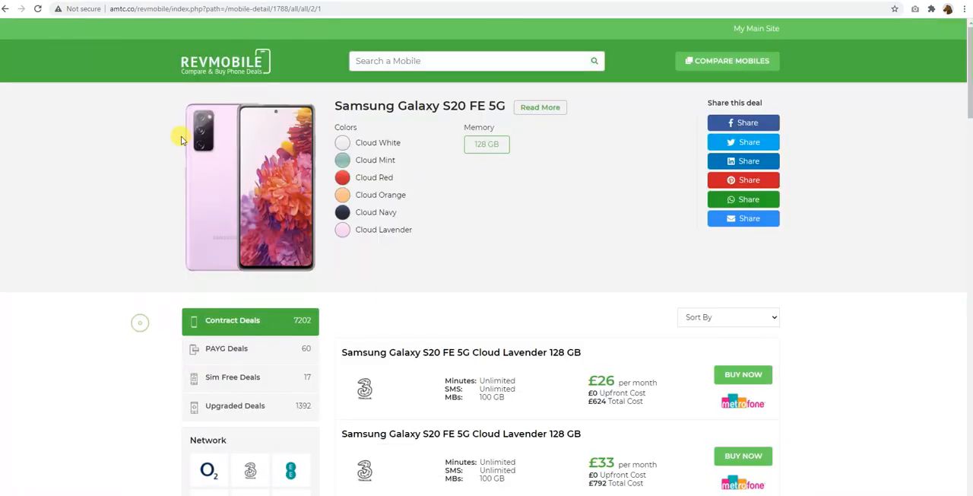
# Step: Return to the RevMobile homepage and scroll through its deal finder, top sellers and blogs
pyautogui.click(224, 62)
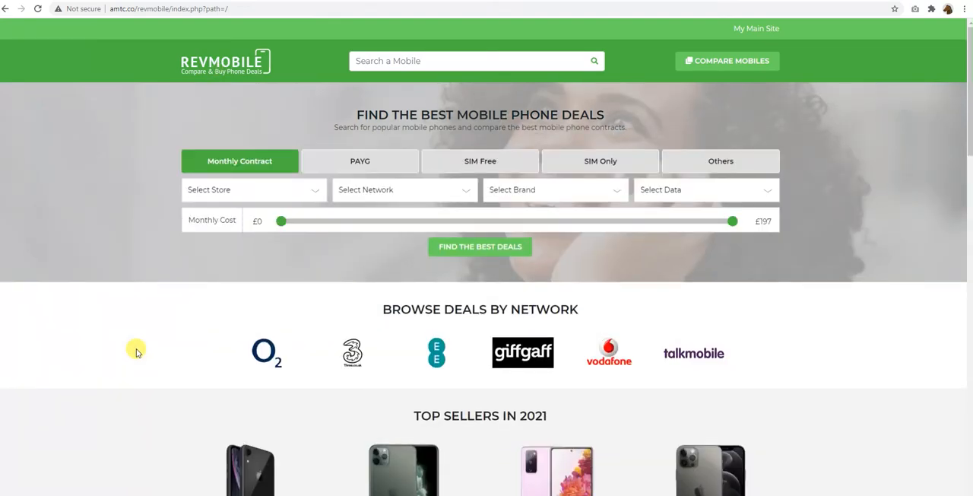
pyautogui.scroll(-3)
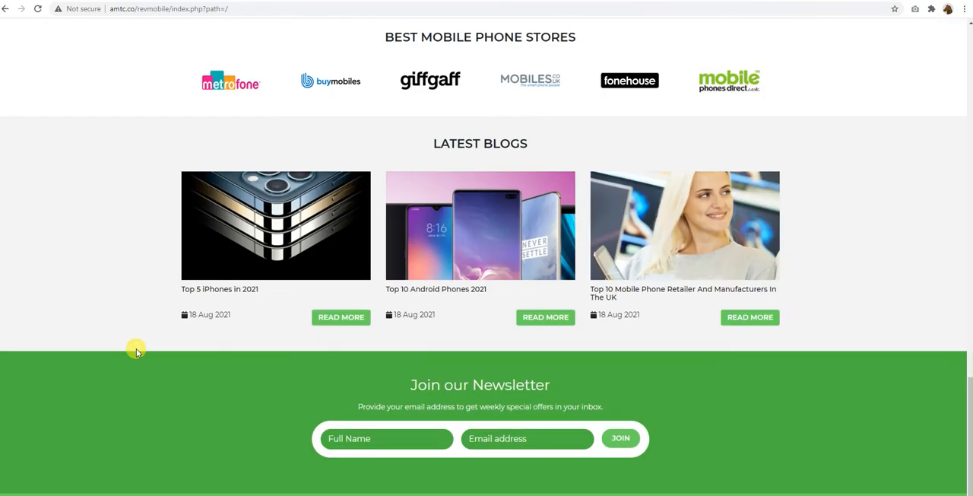
pyautogui.scroll(3)
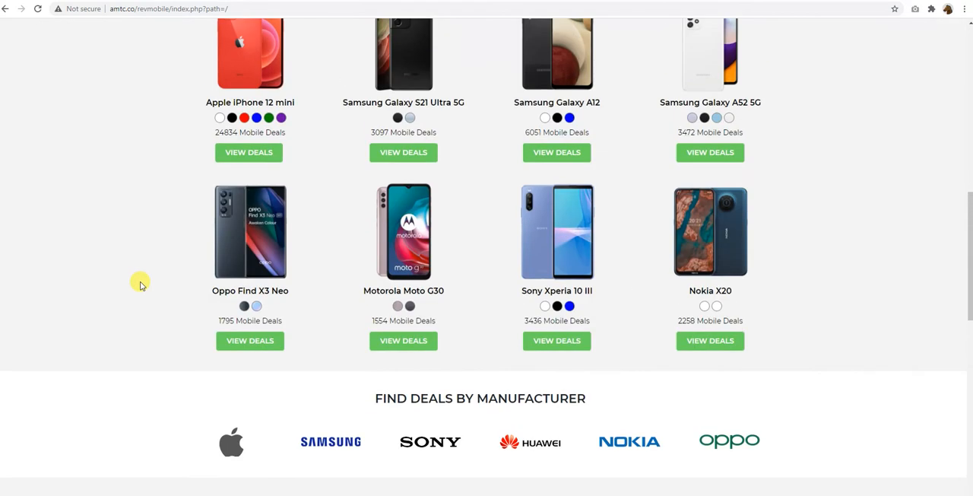
pyautogui.scroll(3)
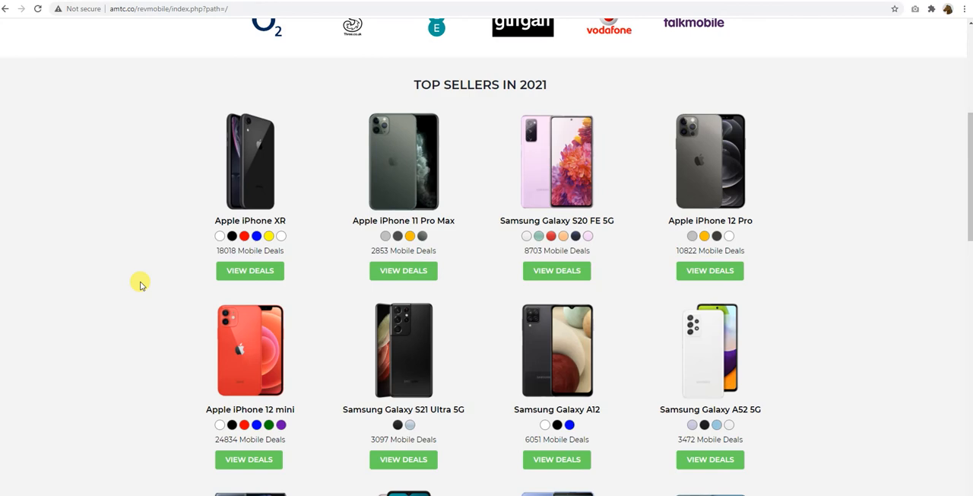
pyautogui.moveTo(135, 279)
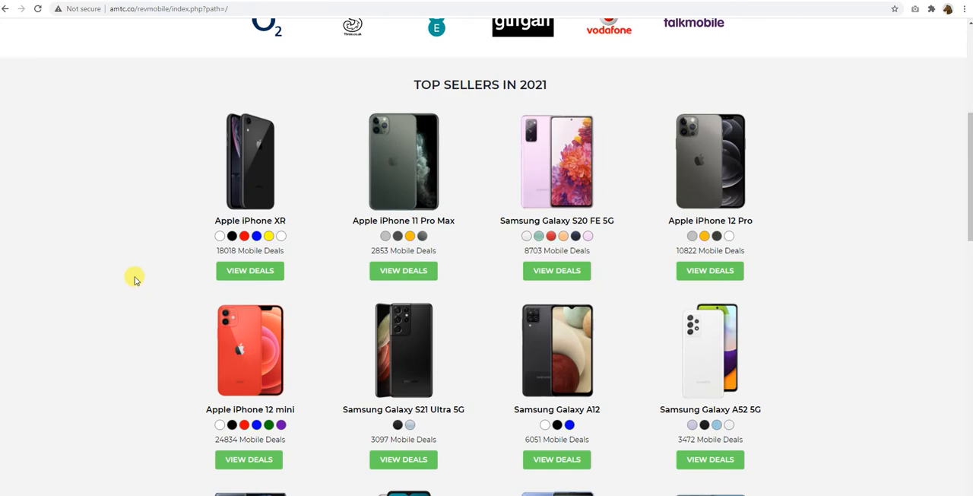
pyautogui.scroll(3)
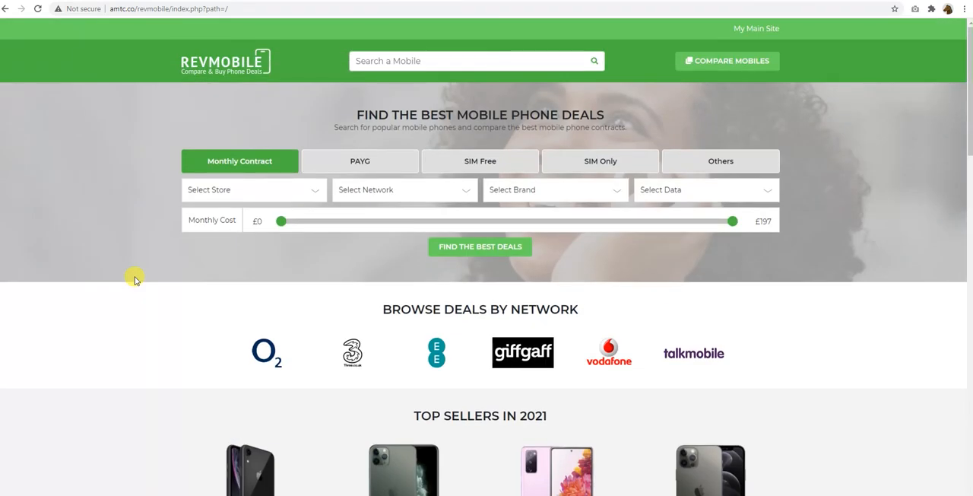
pyautogui.moveTo(140, 275)
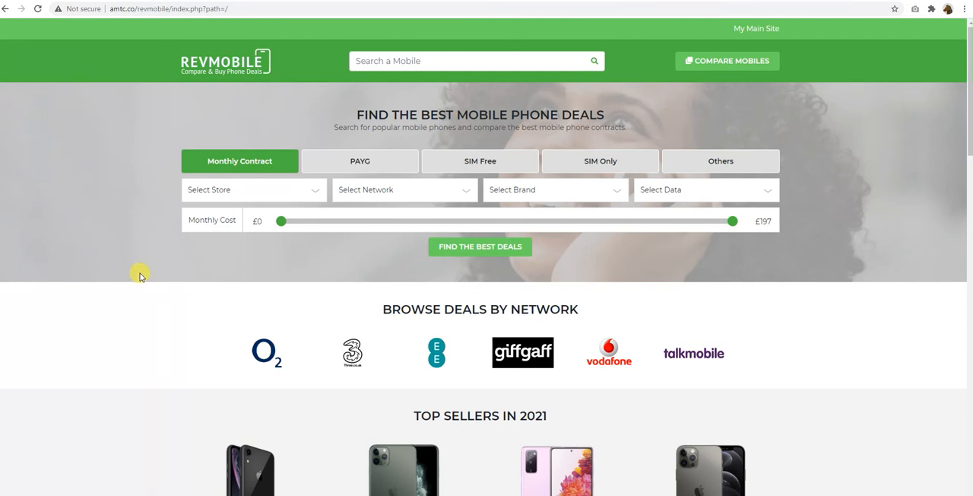